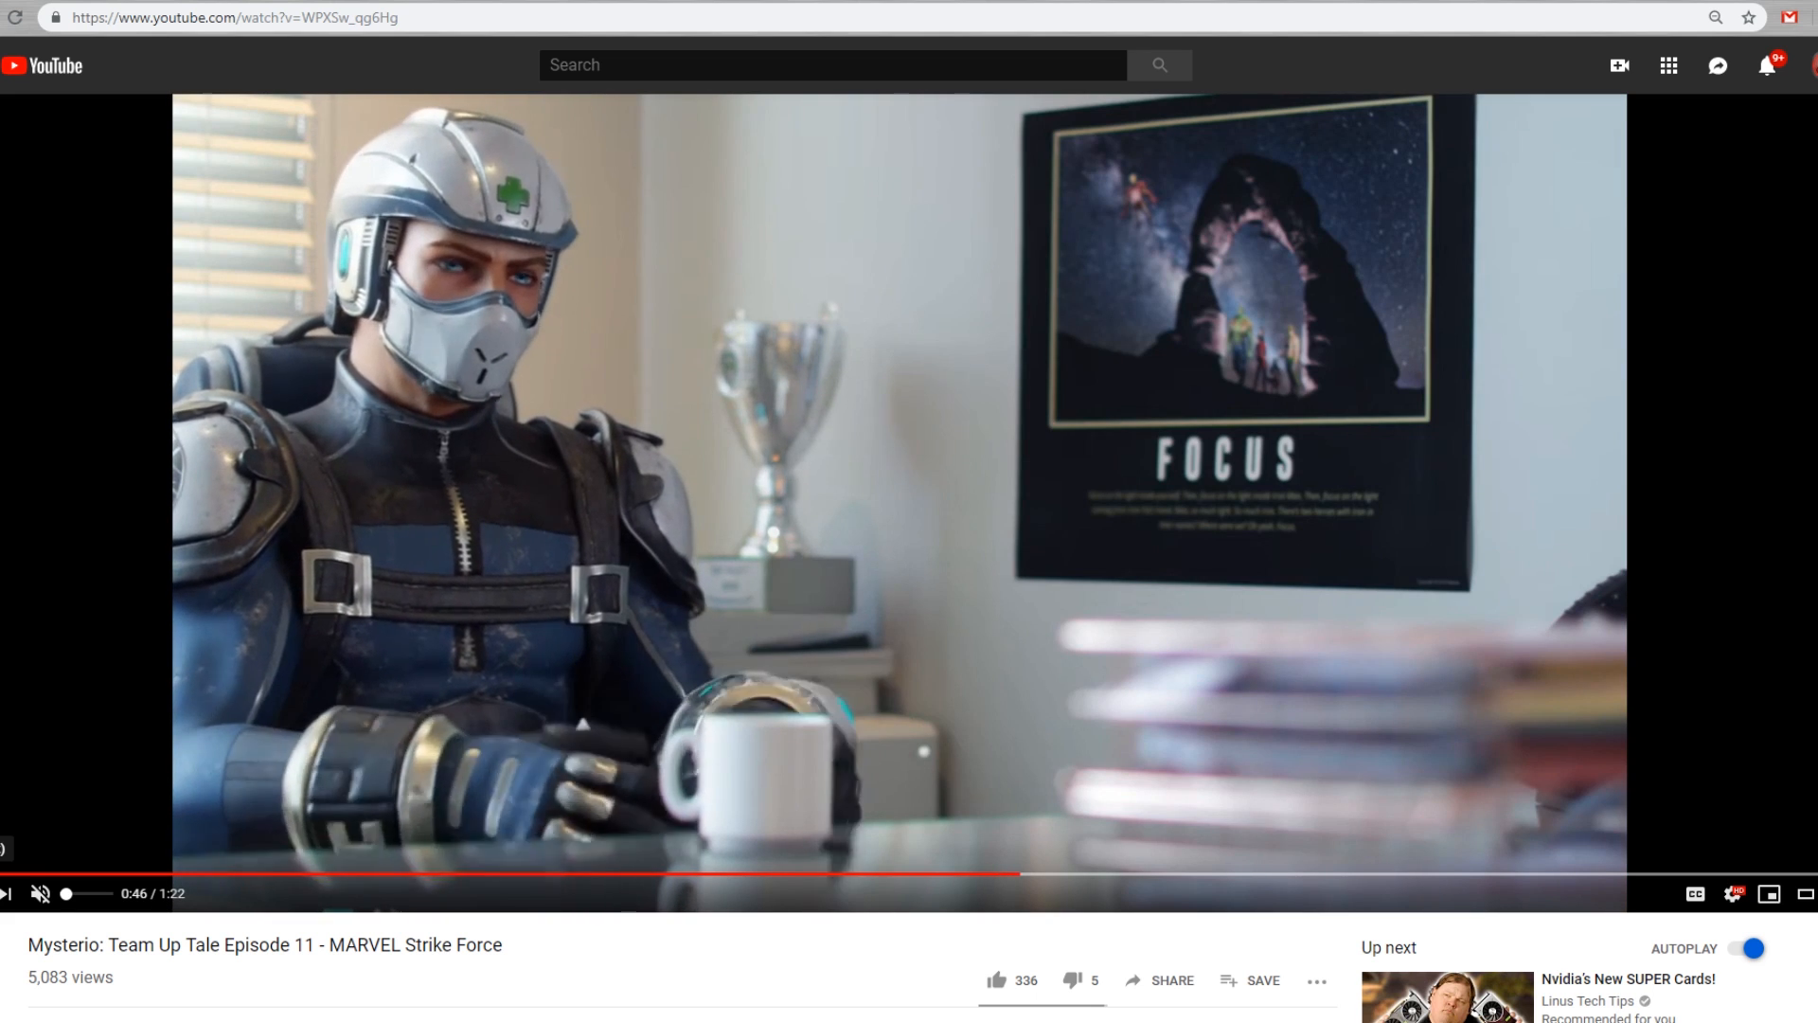
mouse_move(1261, 875)
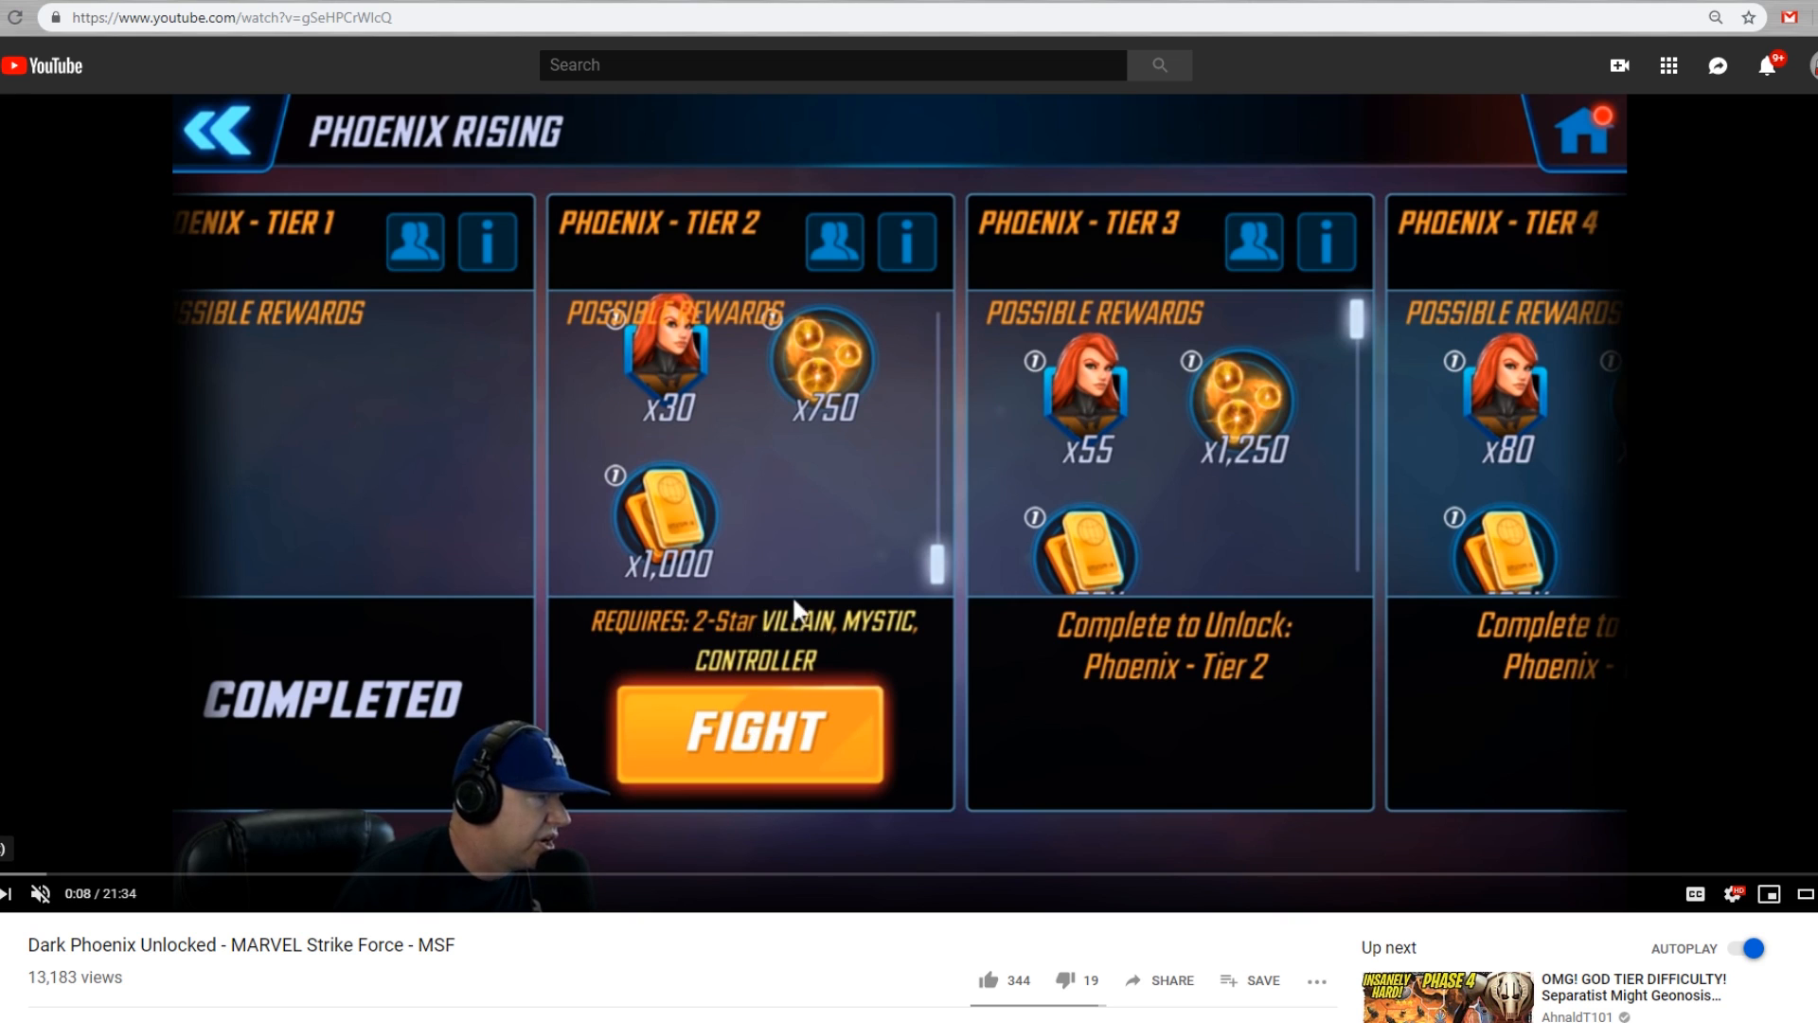
mouse_move(1331, 632)
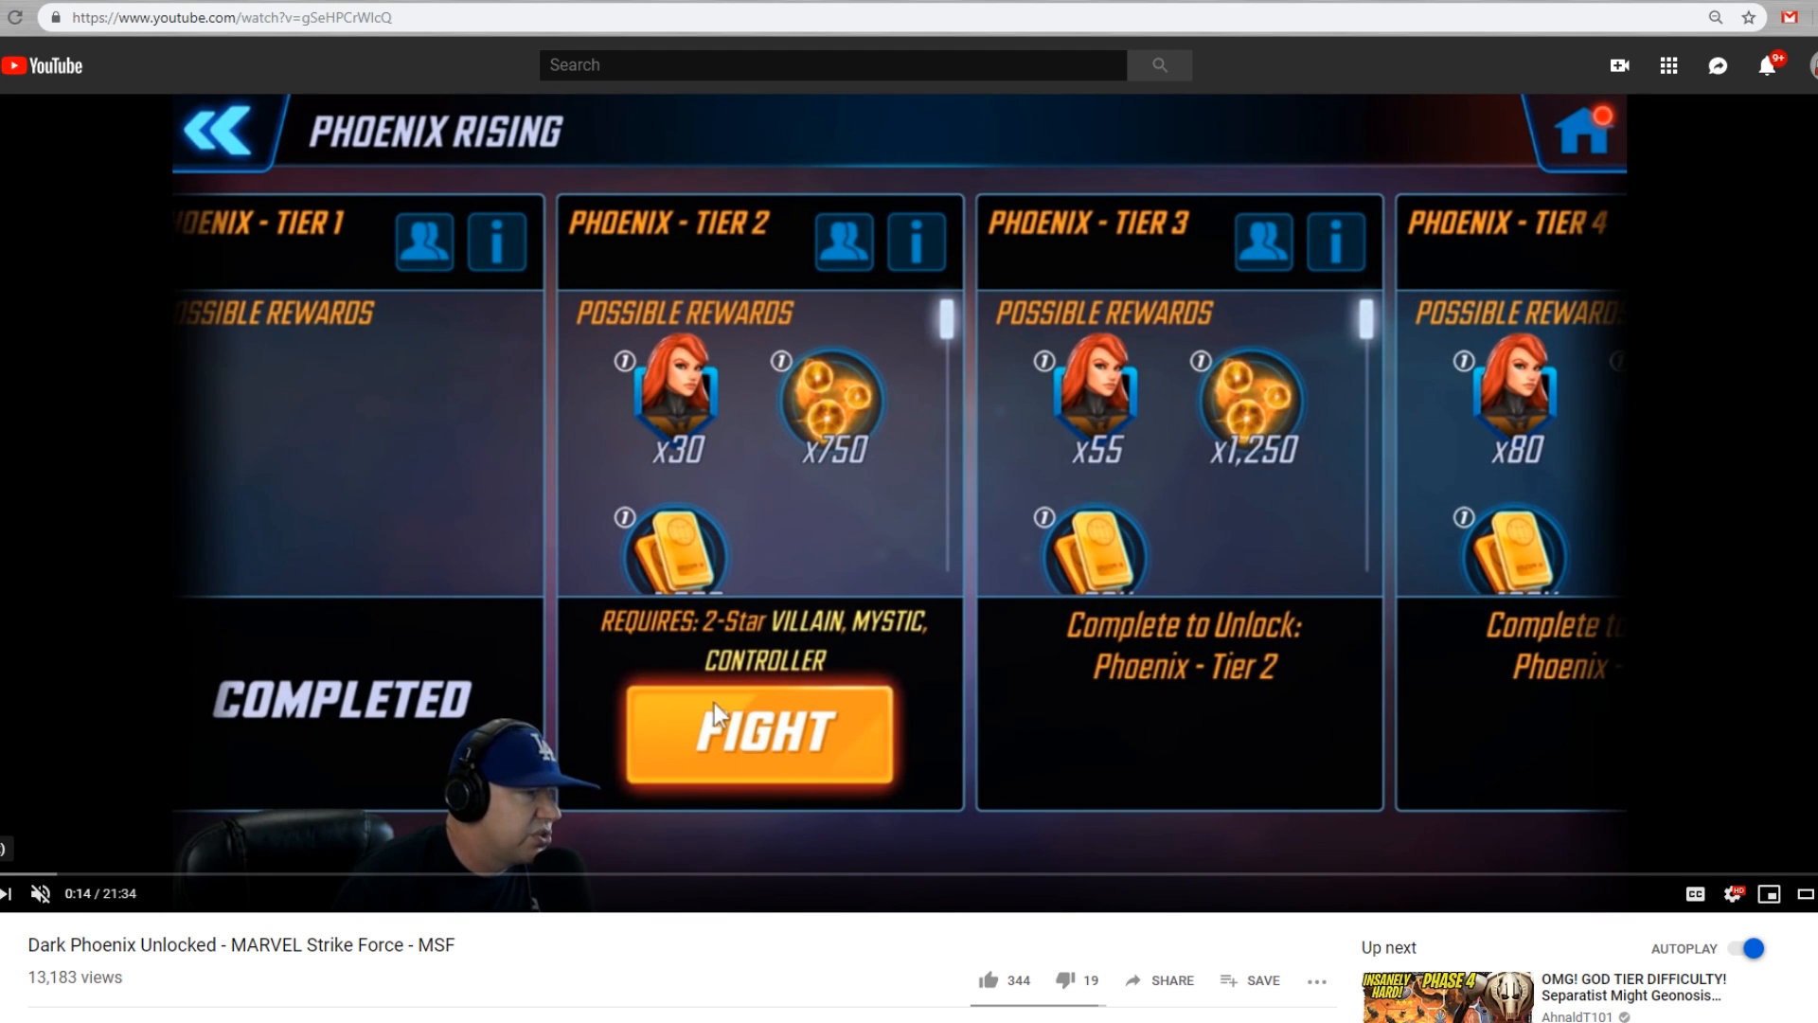
Let the Dark Phoenix Unlocked video play through the Phoenix Rising tiers into the opening battle
left_click(755, 733)
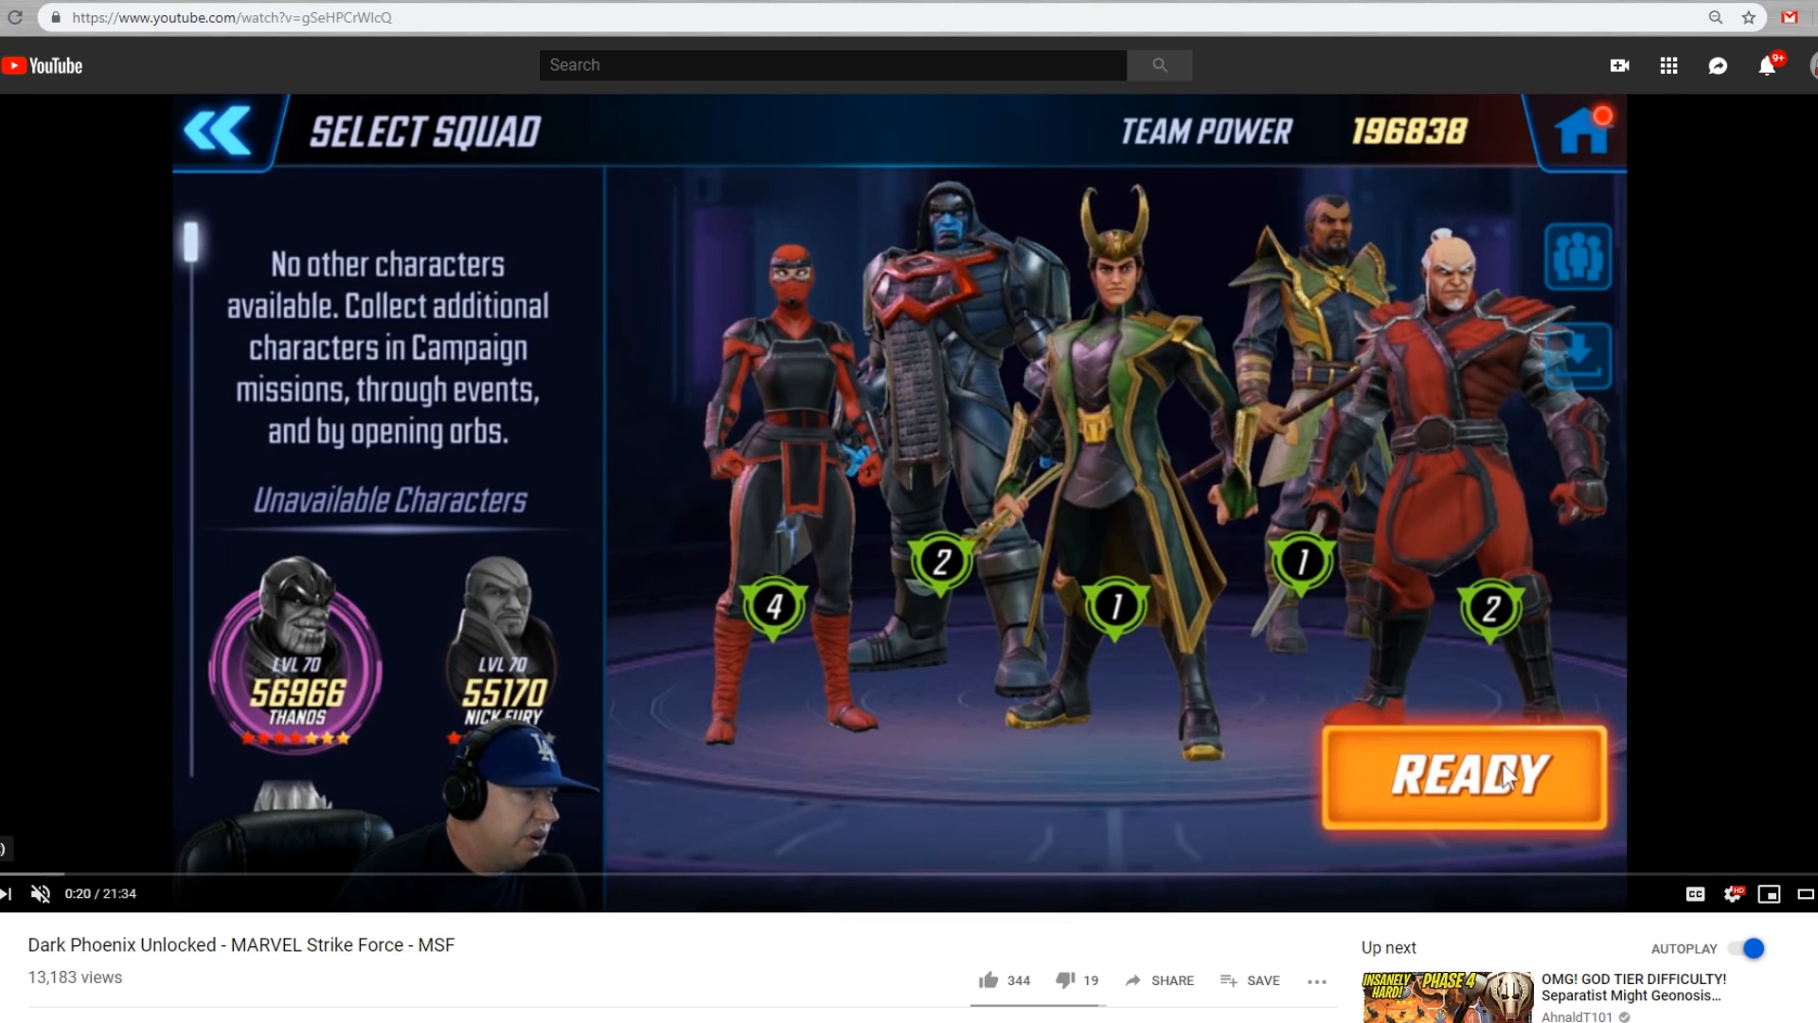
left_click(1460, 775)
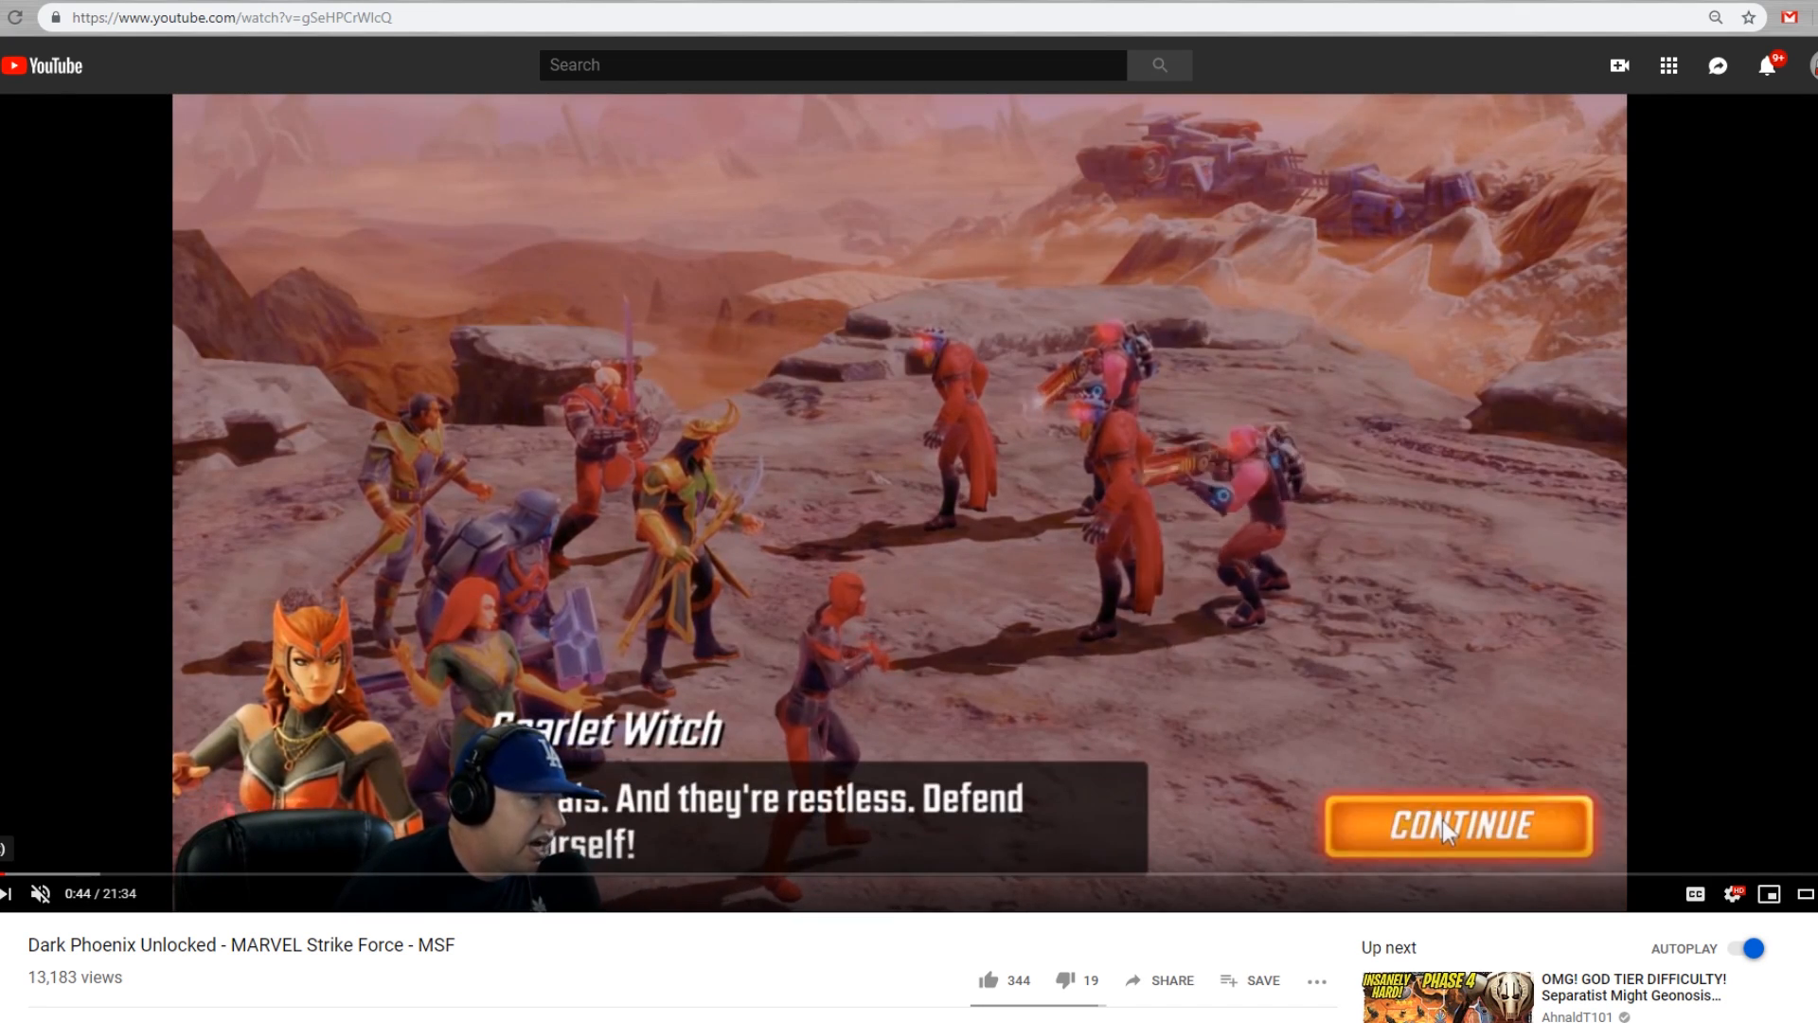
left_click(1457, 825)
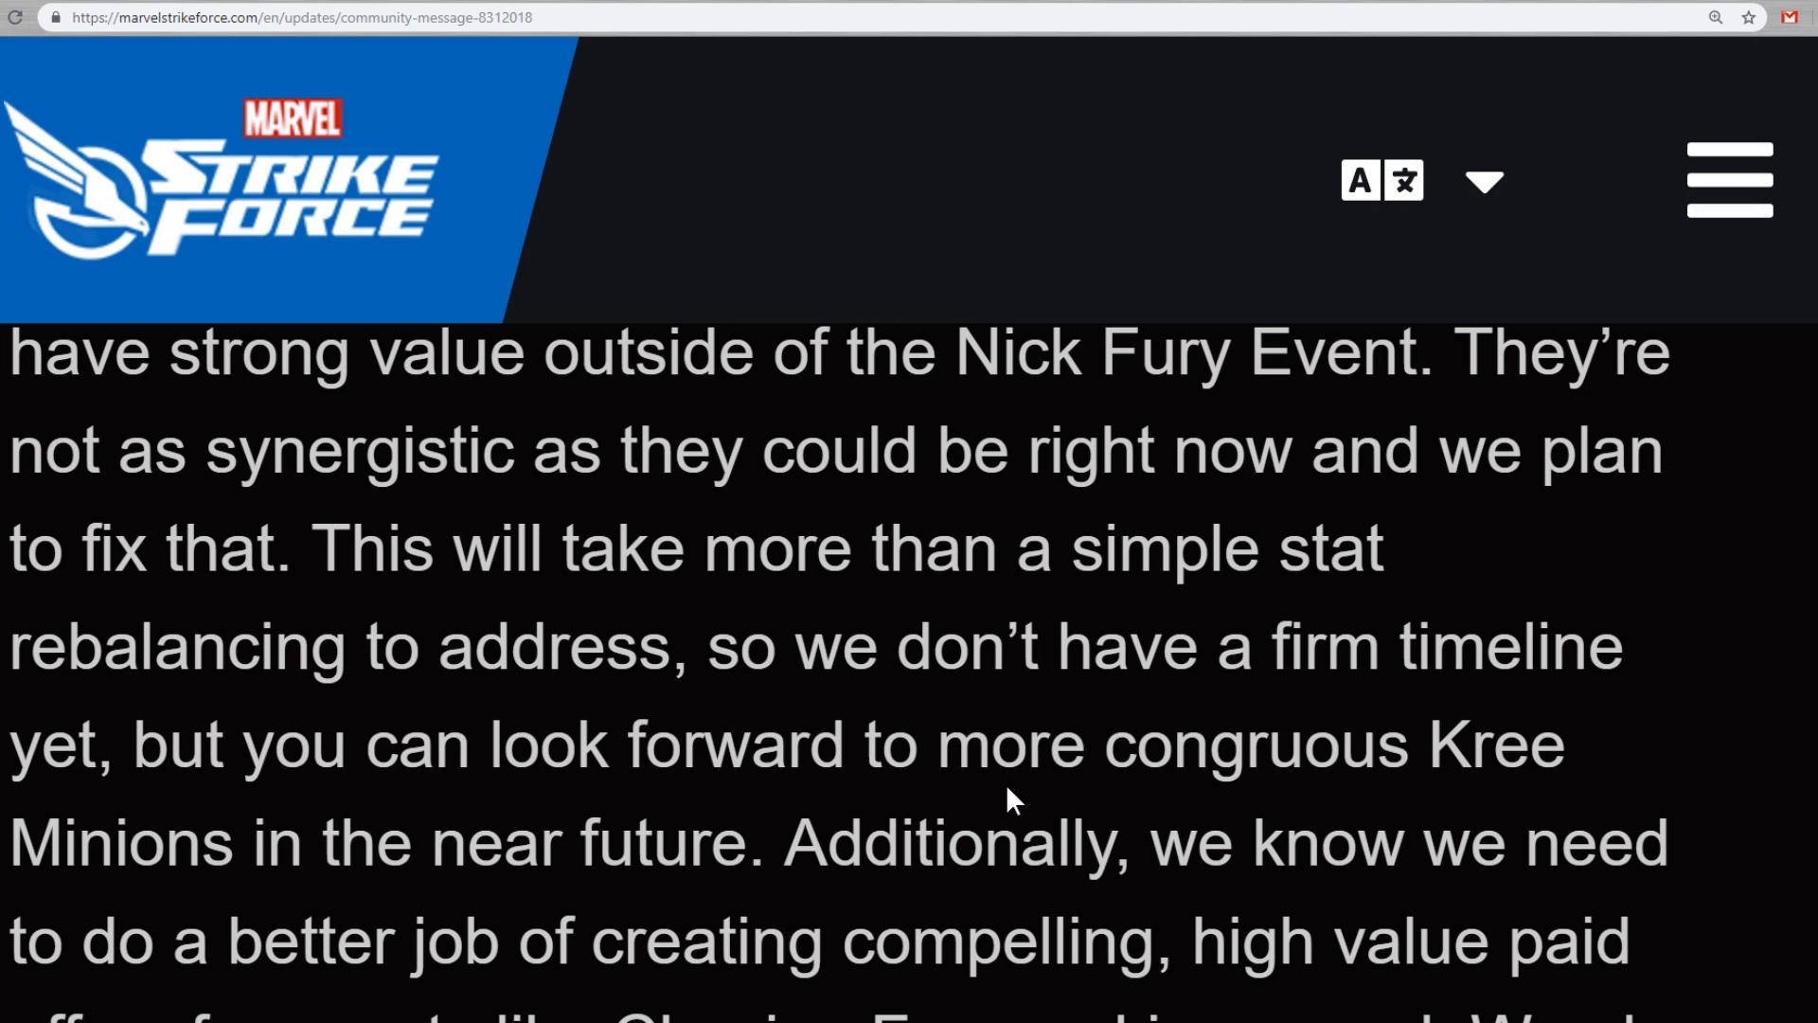
mouse_move(725, 514)
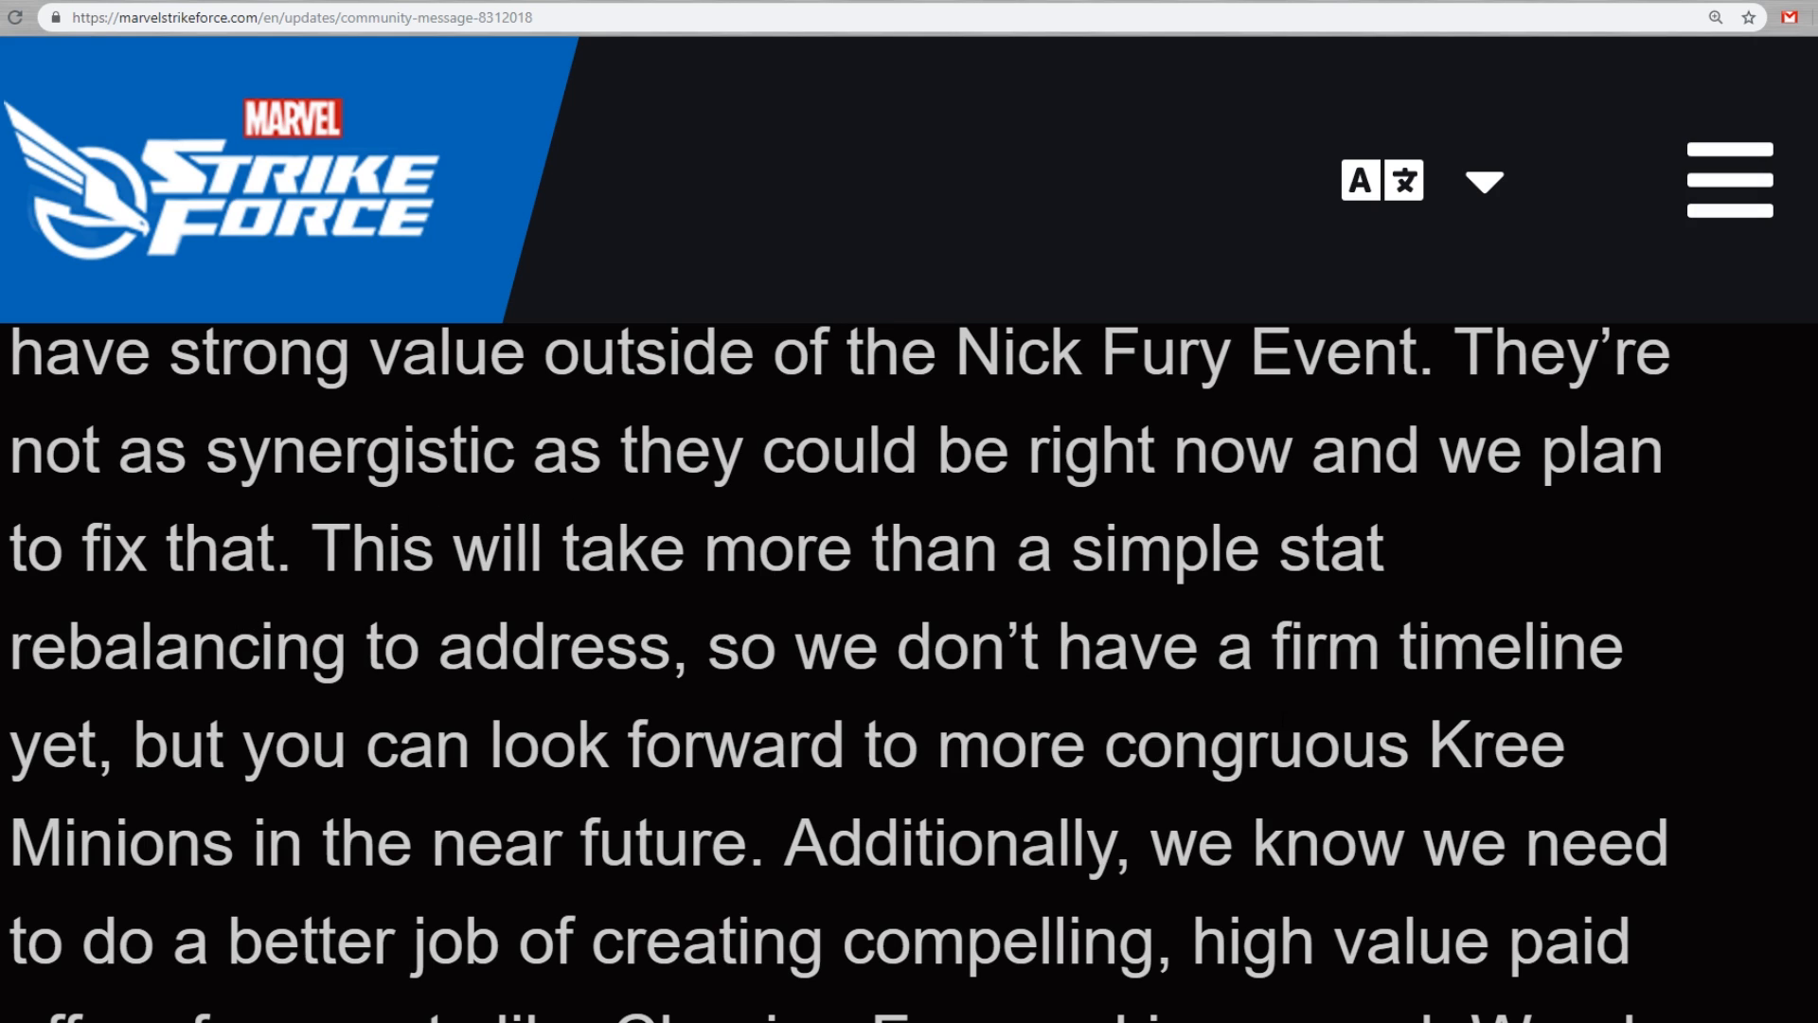
mouse_move(1263, 720)
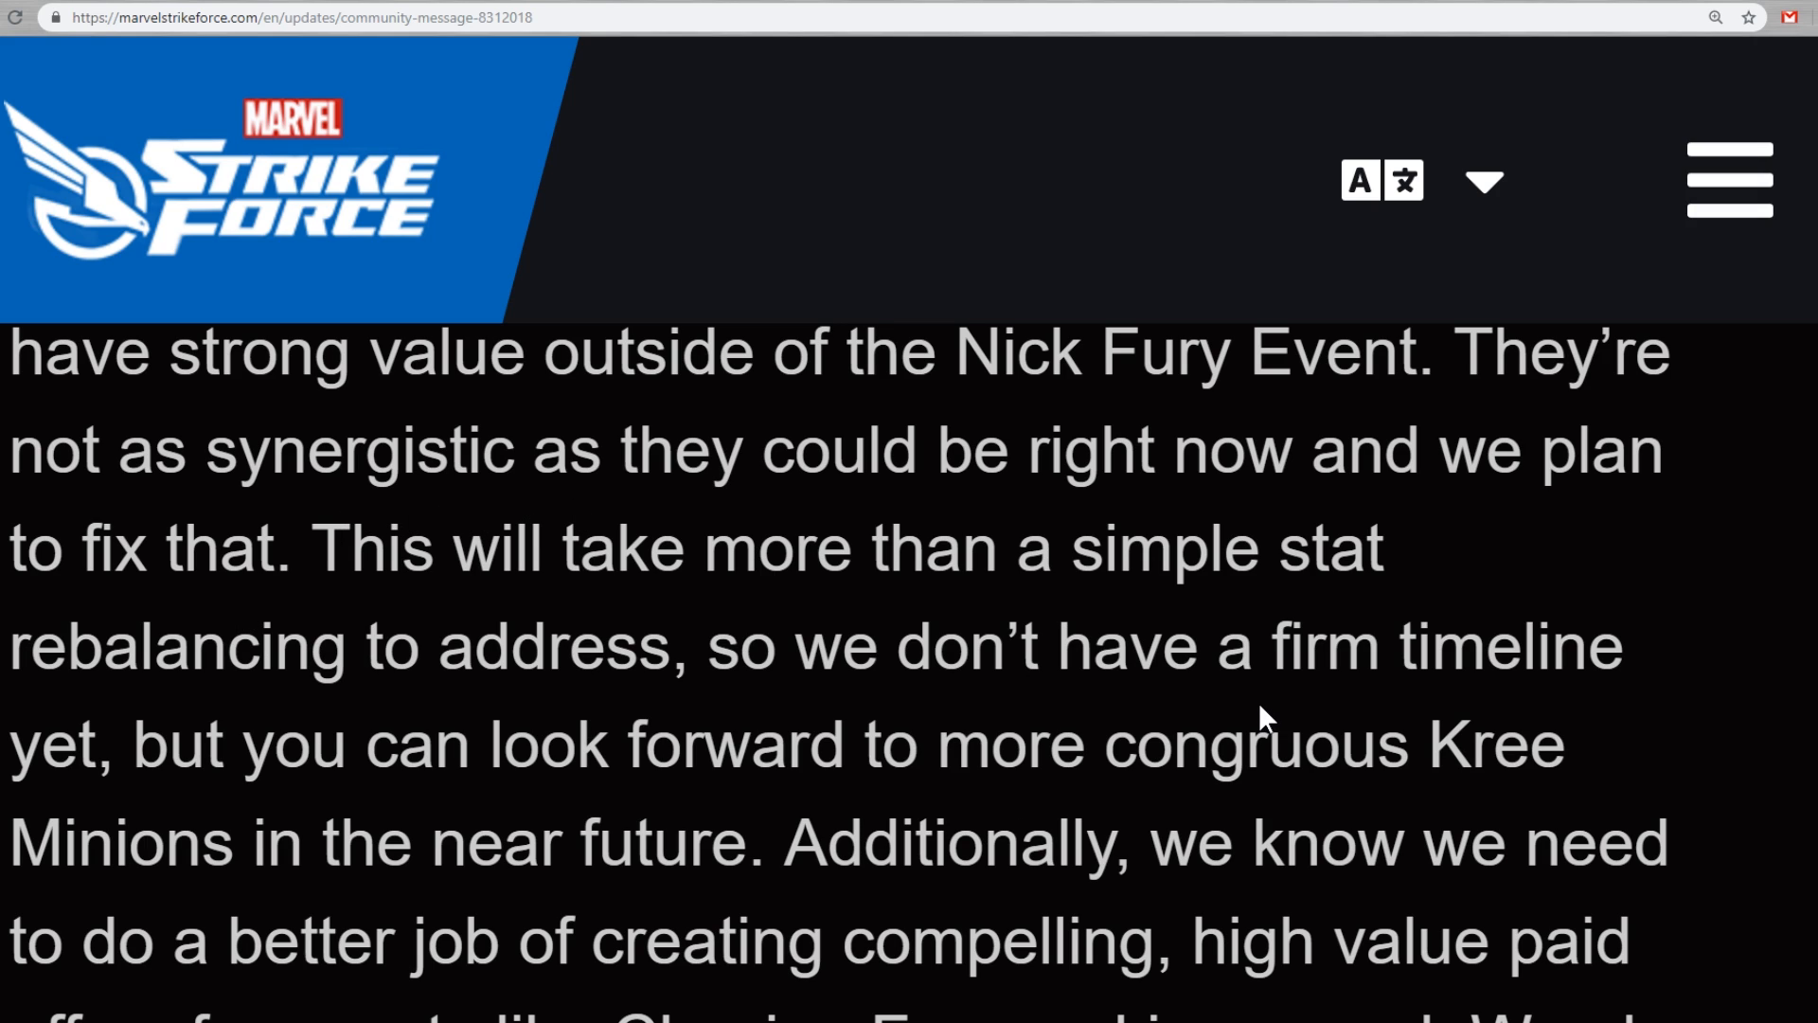
Highlight the 'In the longer term' paragraph about keeping Legendary Event characters relevant, then switch back to the game
scroll("down", 3)
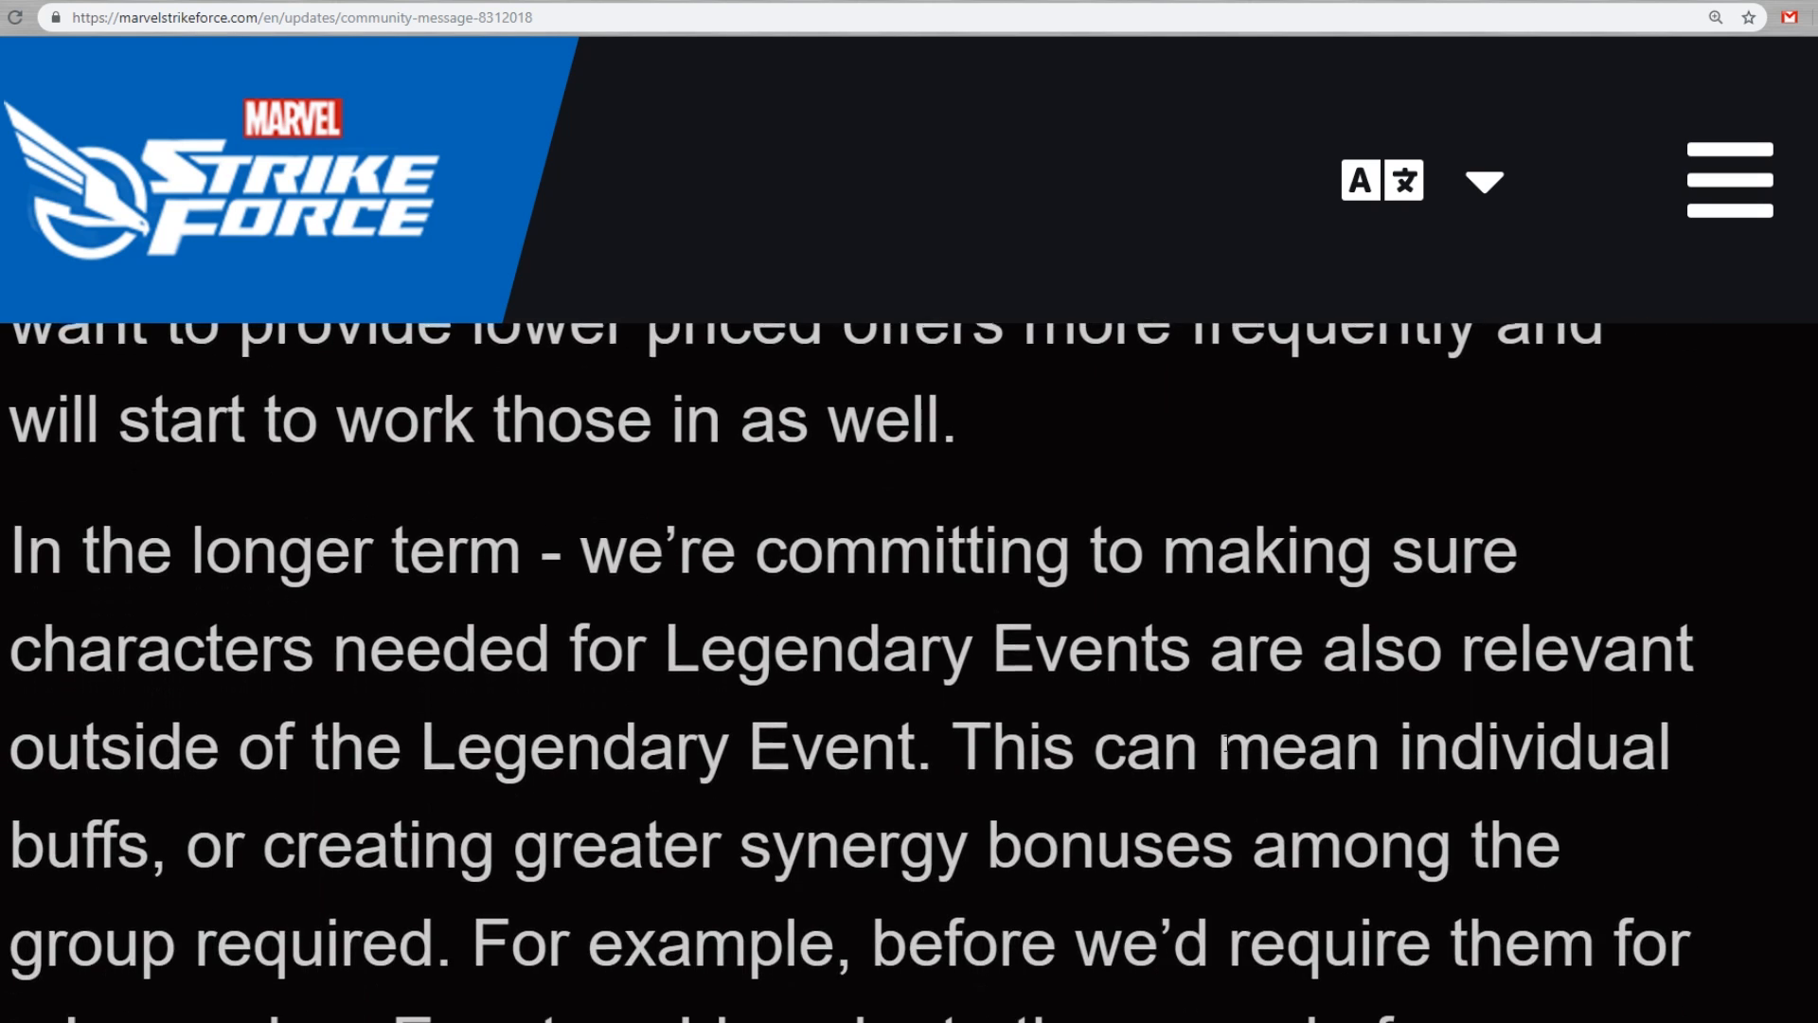
scroll("down", 3)
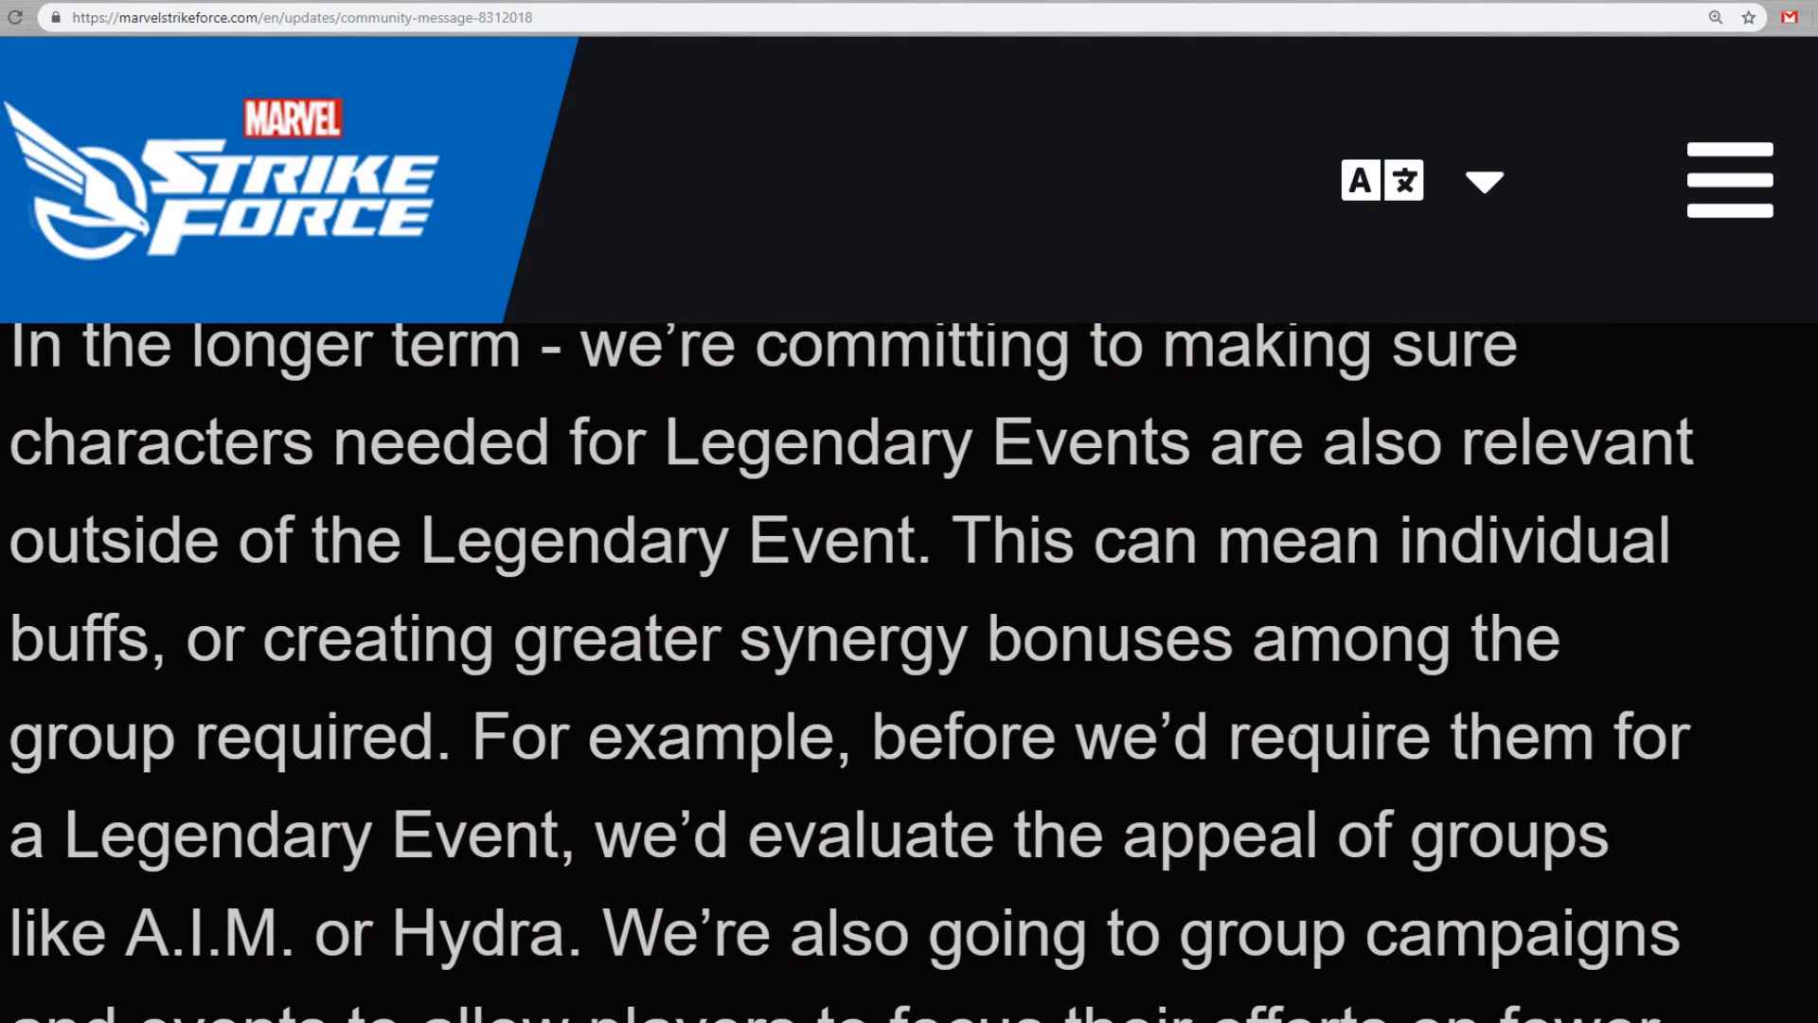
left_click_drag(11, 343, 1688, 441)
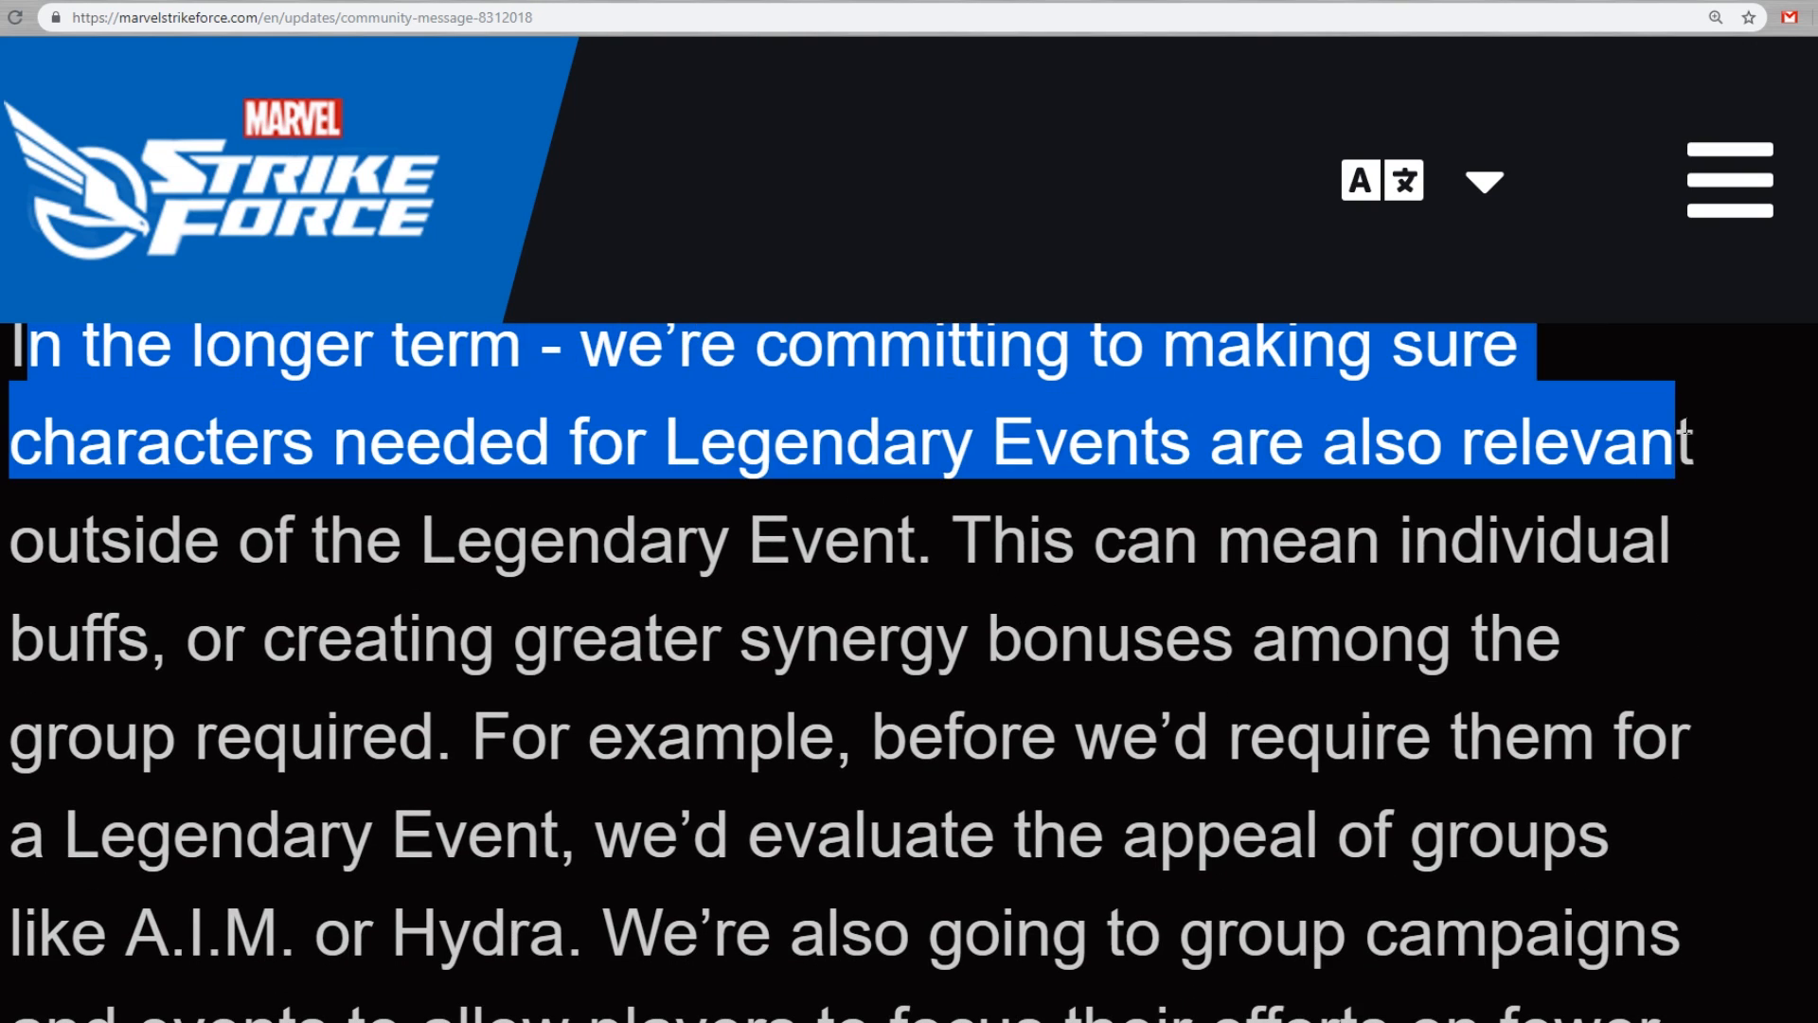
left_click_drag(1682, 441, 1681, 765)
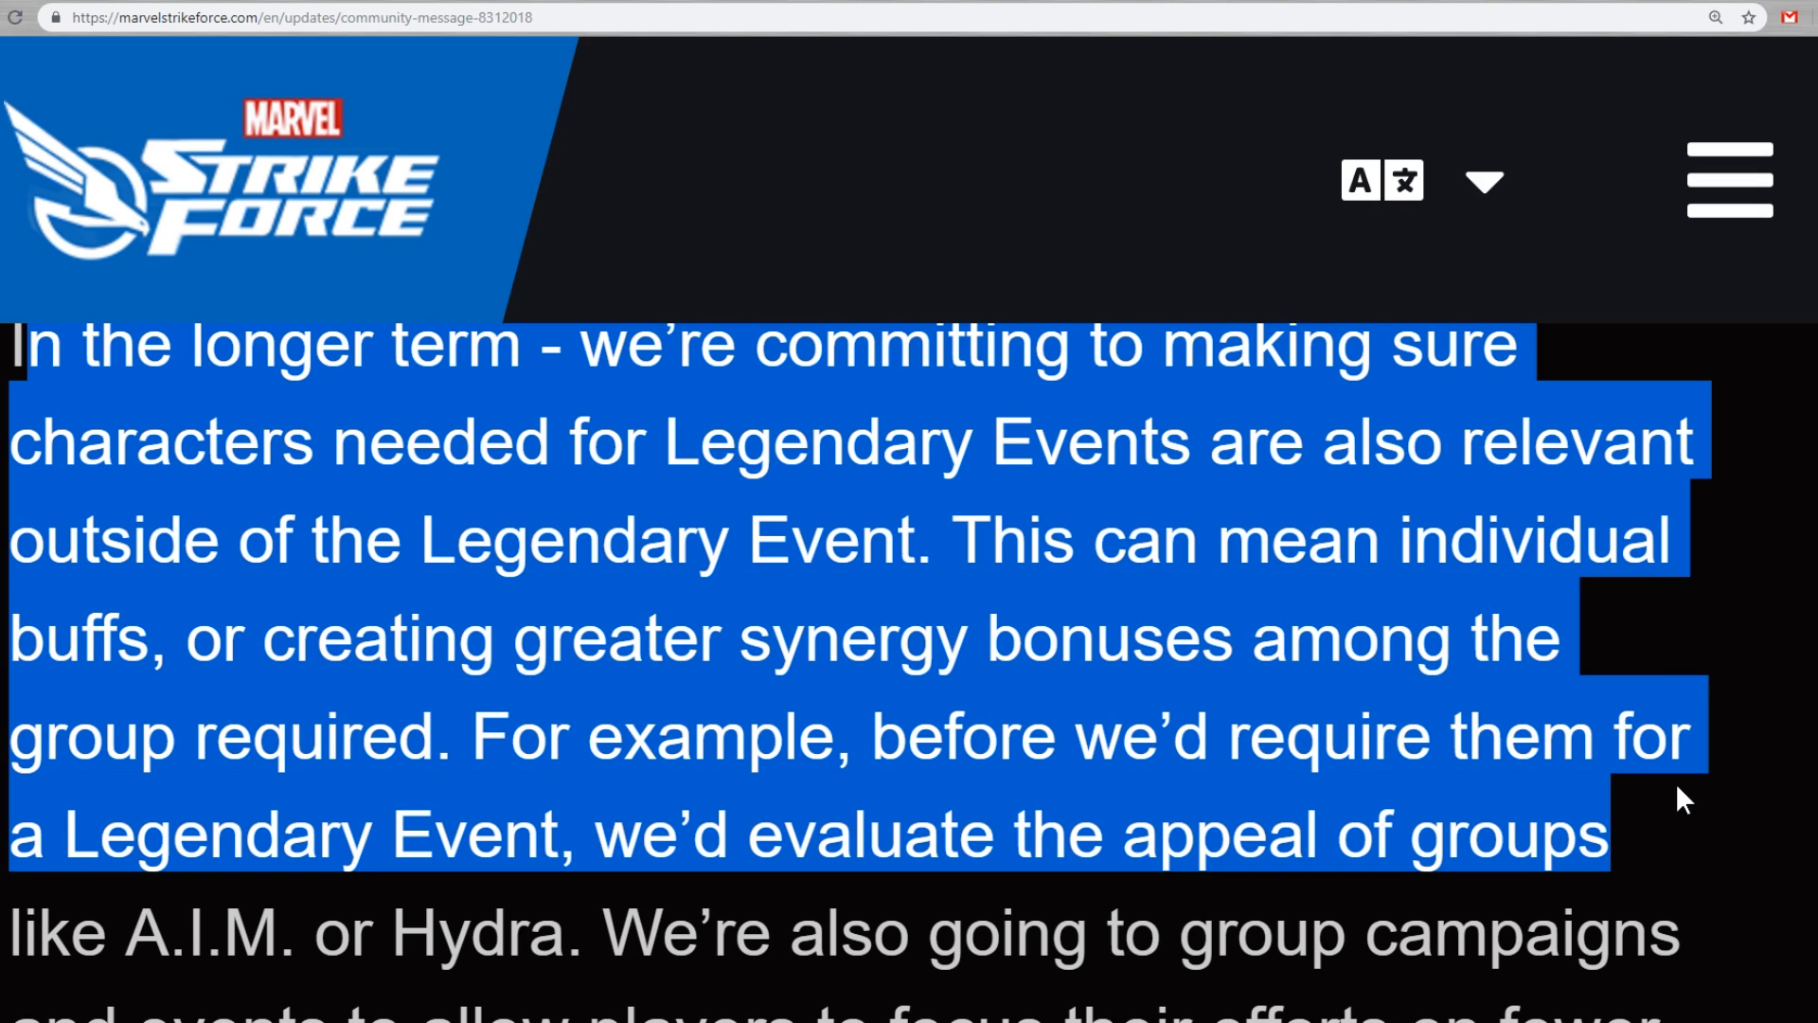
left_click(614, 25)
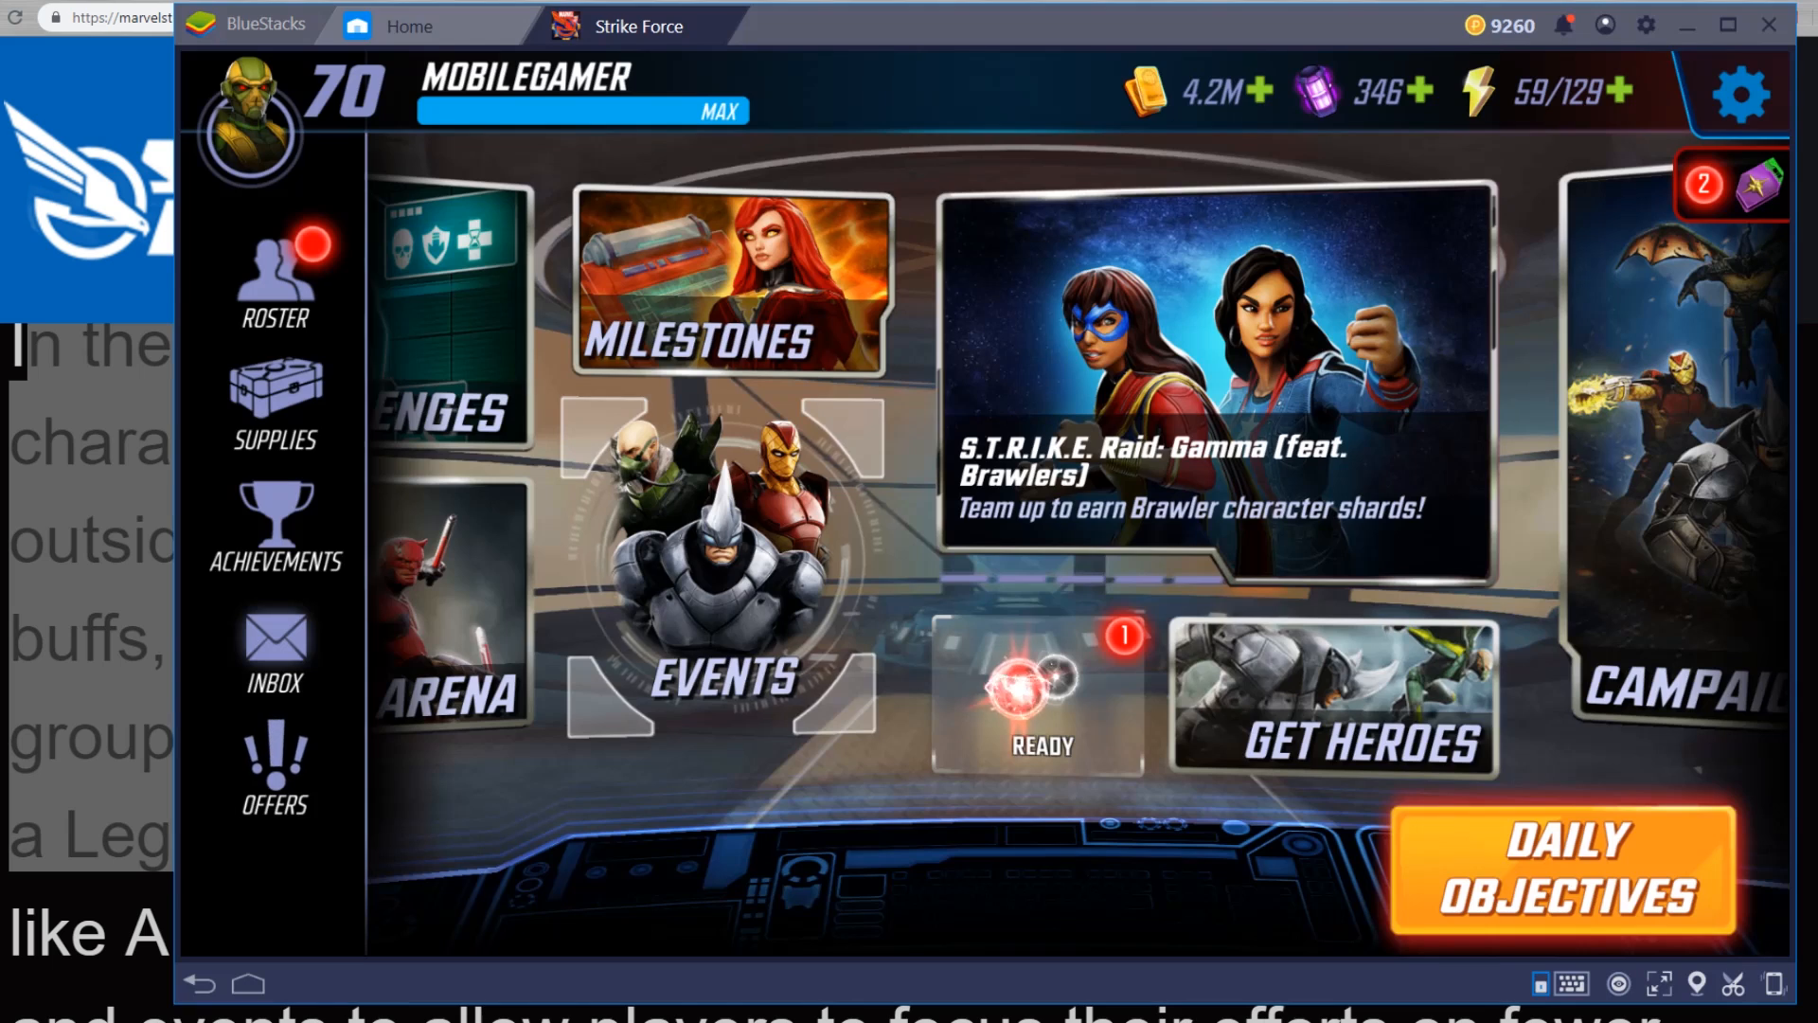
Open Nobu's character page and his Ready the Trap ability details
left_click(273, 272)
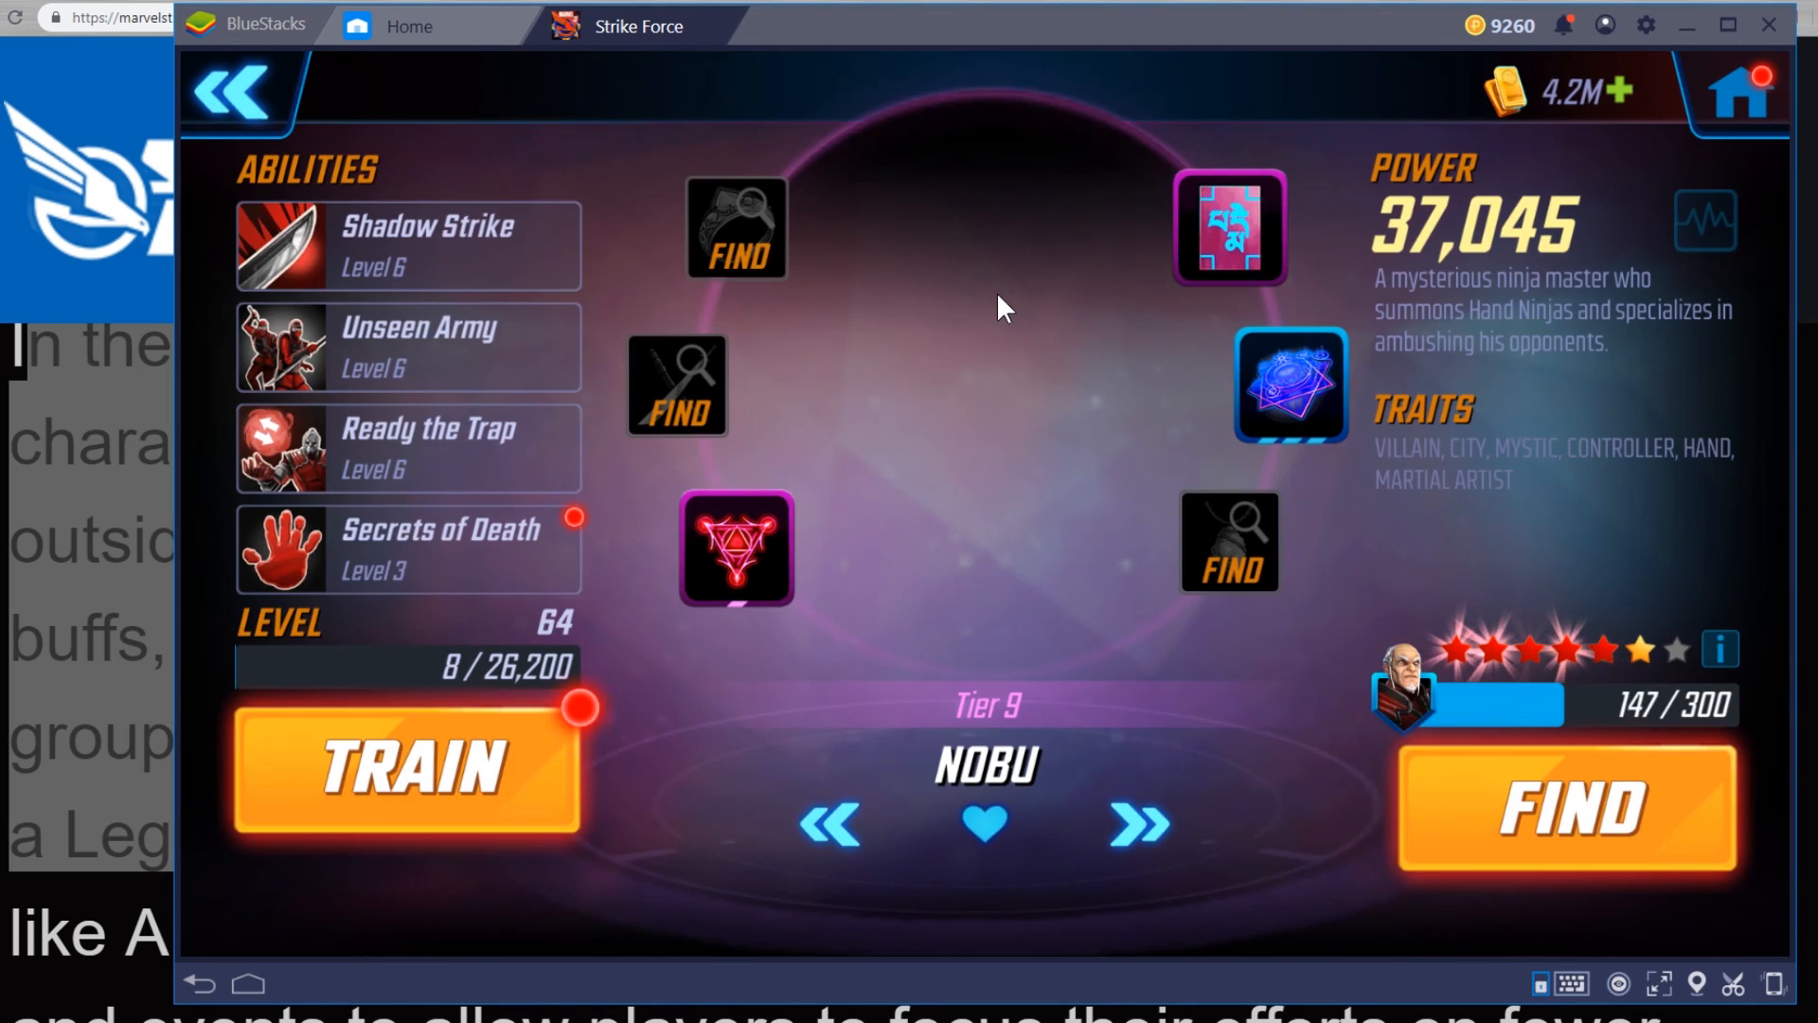
left_click(407, 447)
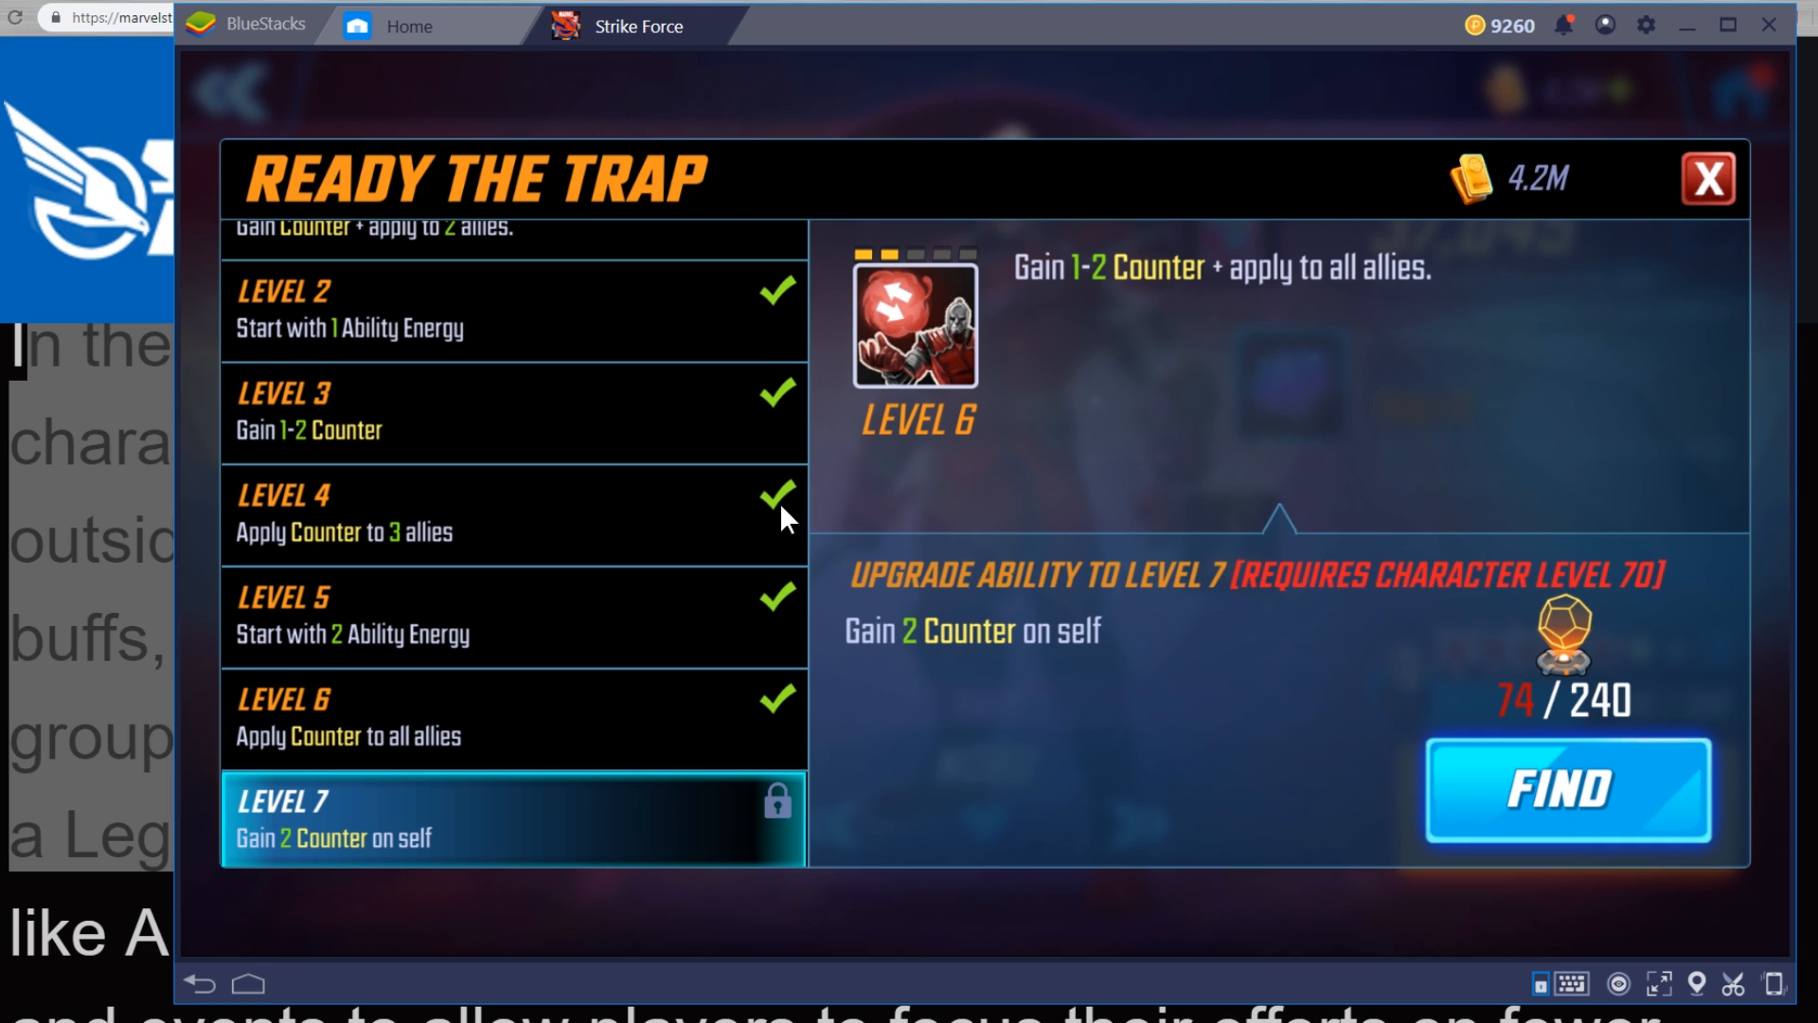
mouse_move(818, 83)
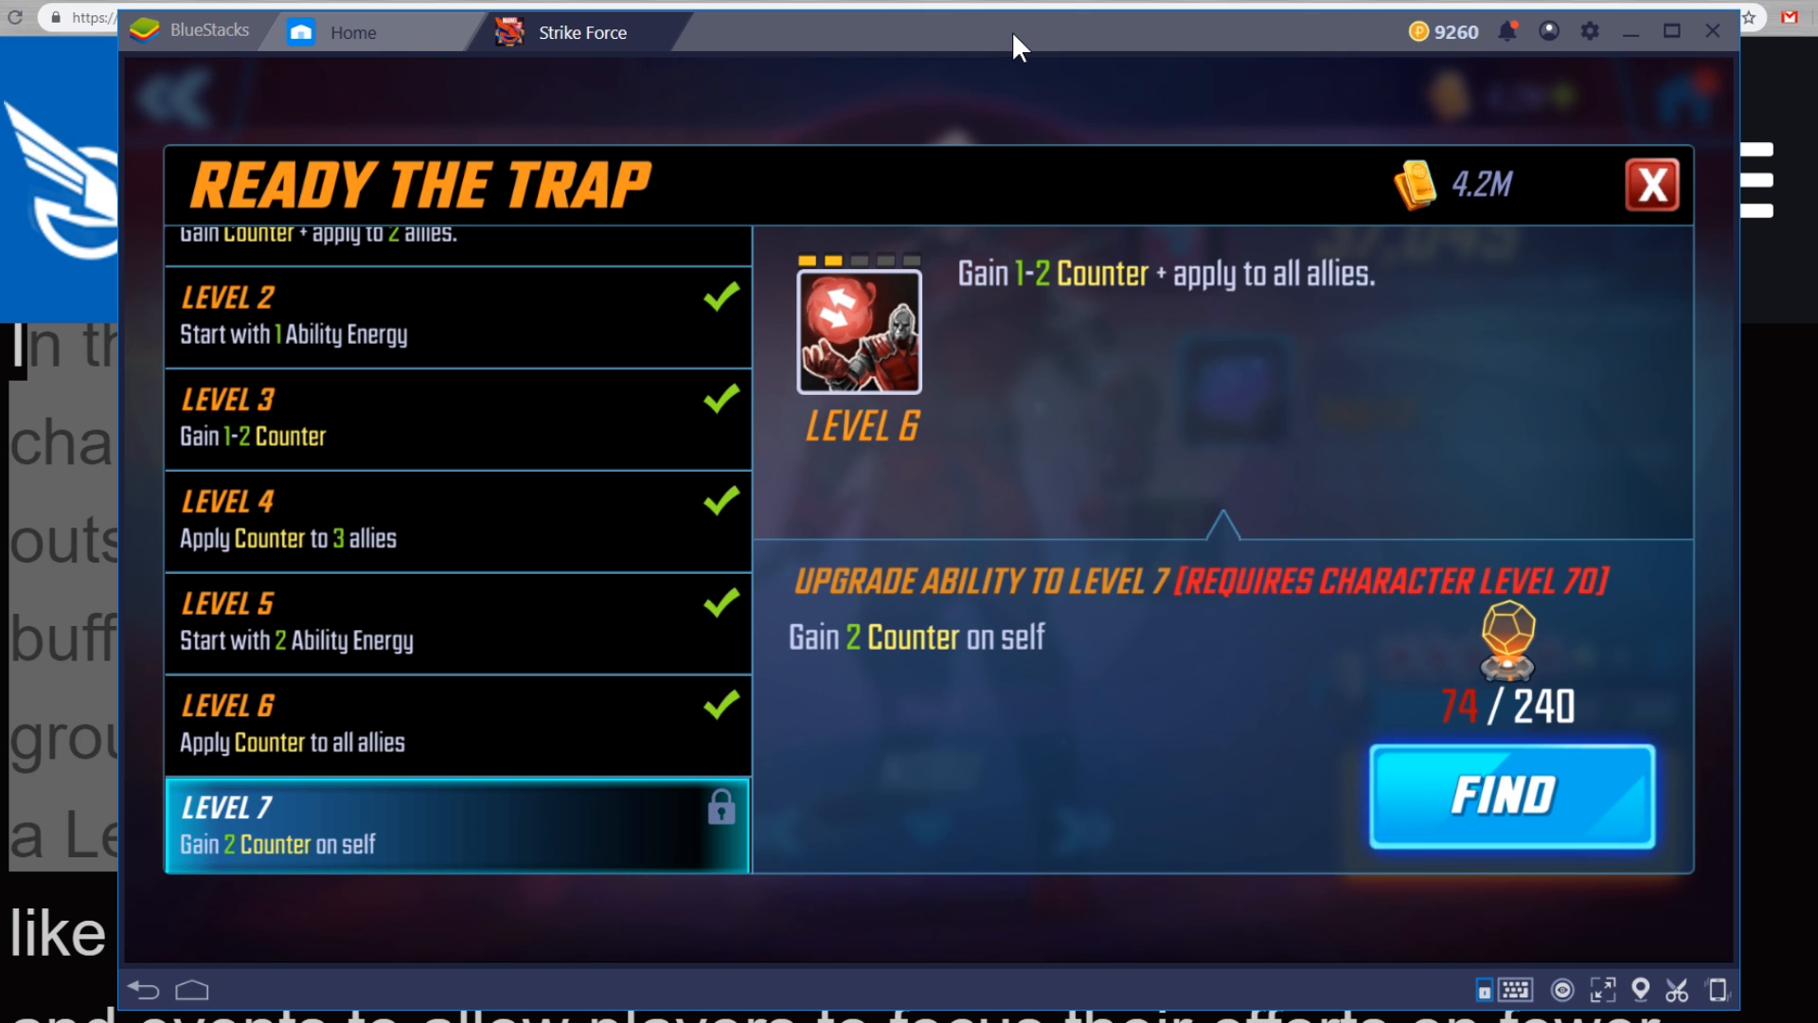
Leave Nobu's ability details and return to the main hub
left_click(1647, 187)
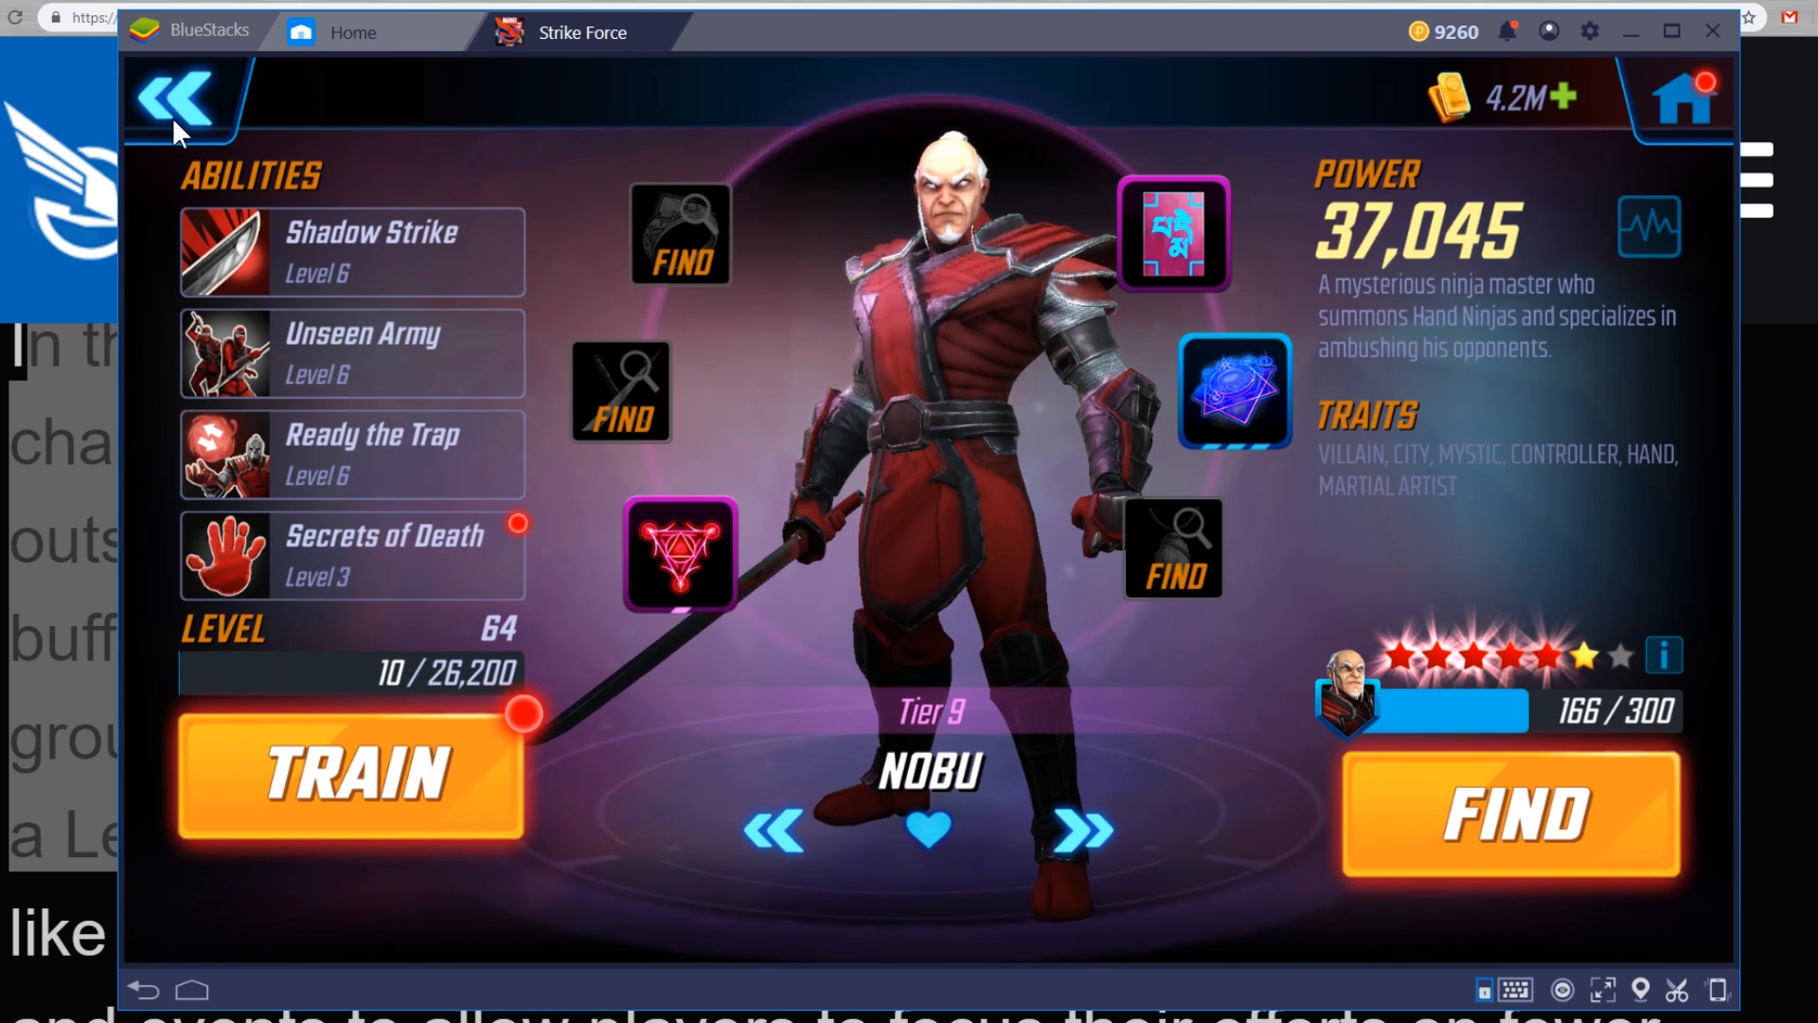
left_click(174, 98)
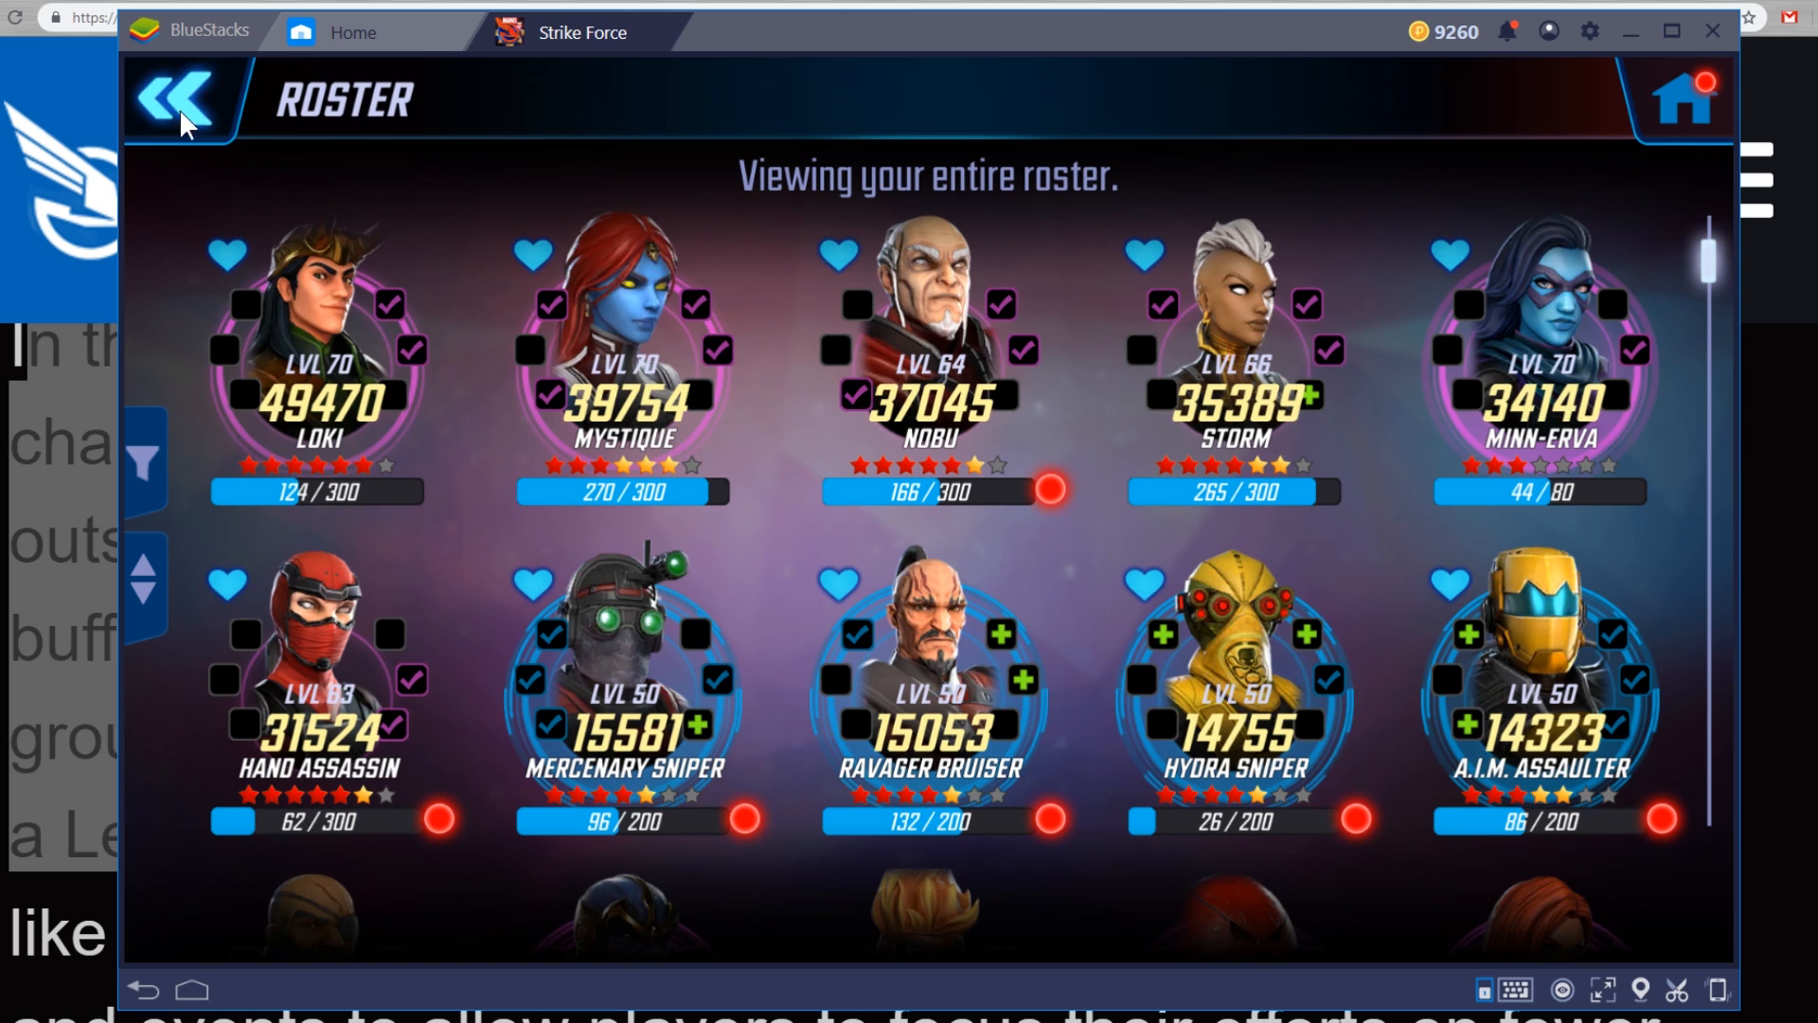
left_click(174, 97)
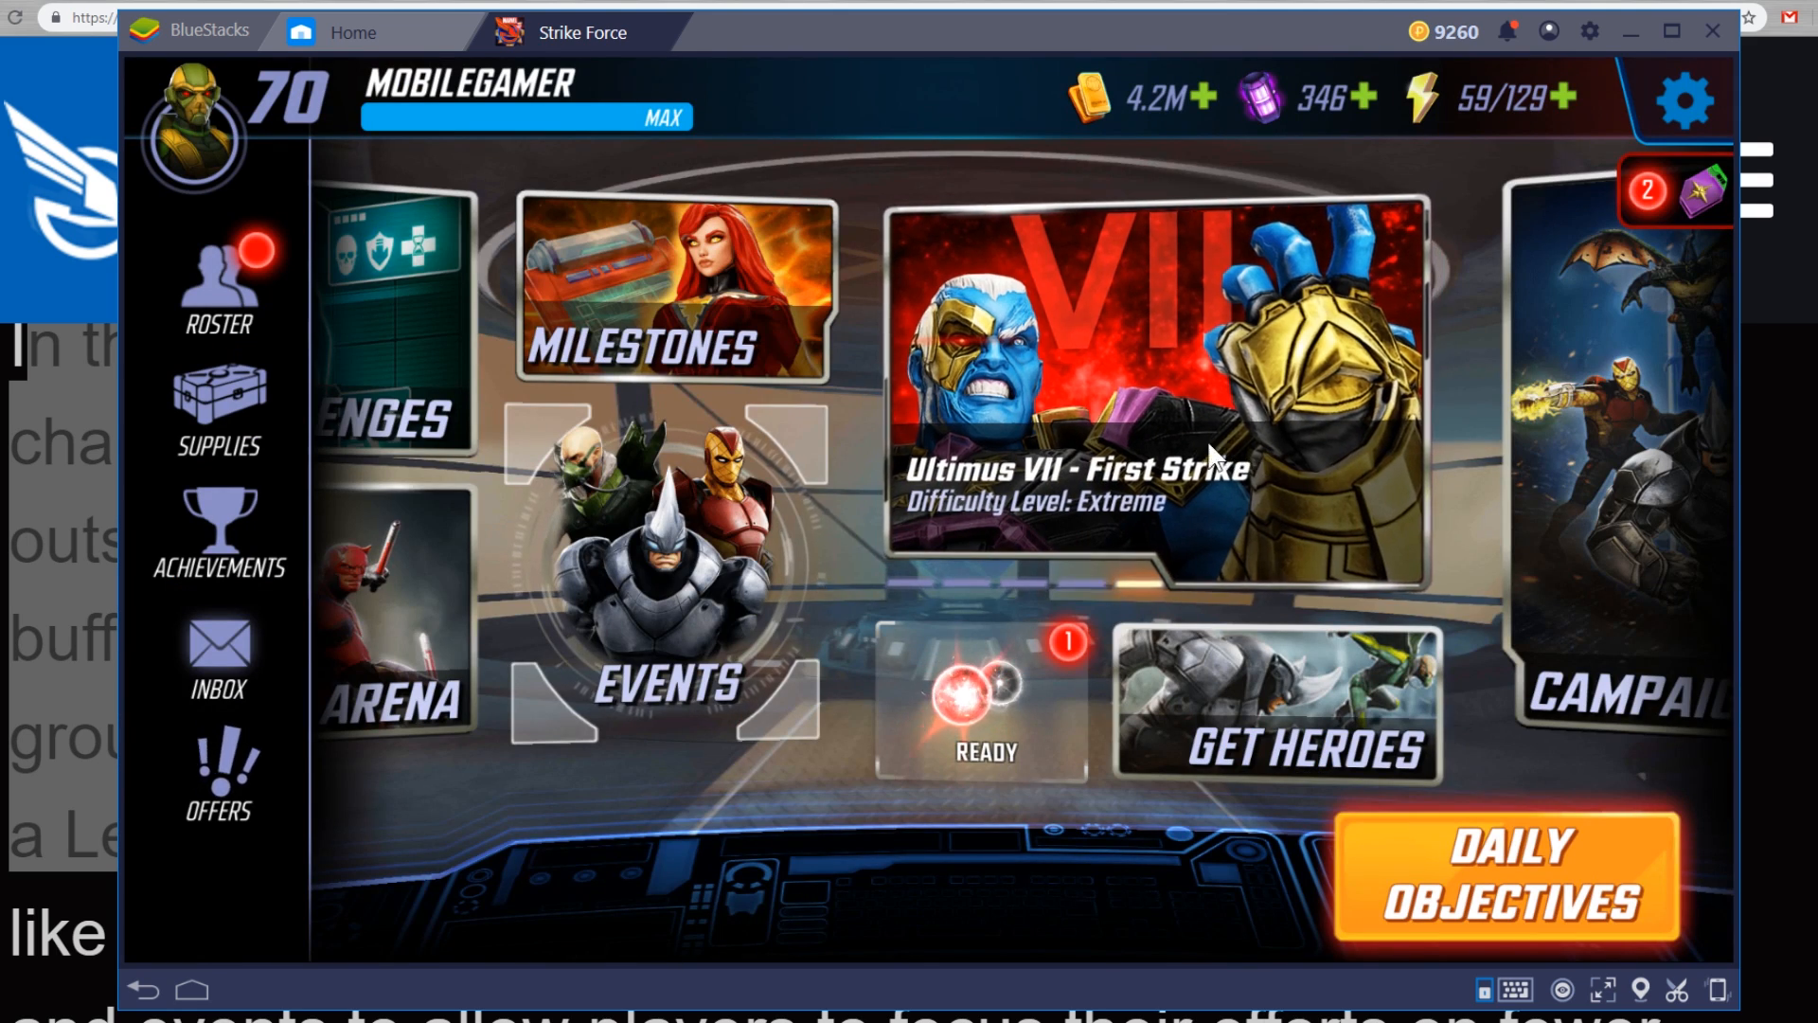
Enter the Pym Particles Blitz and bring up the Saved Squads list
left_click(983, 701)
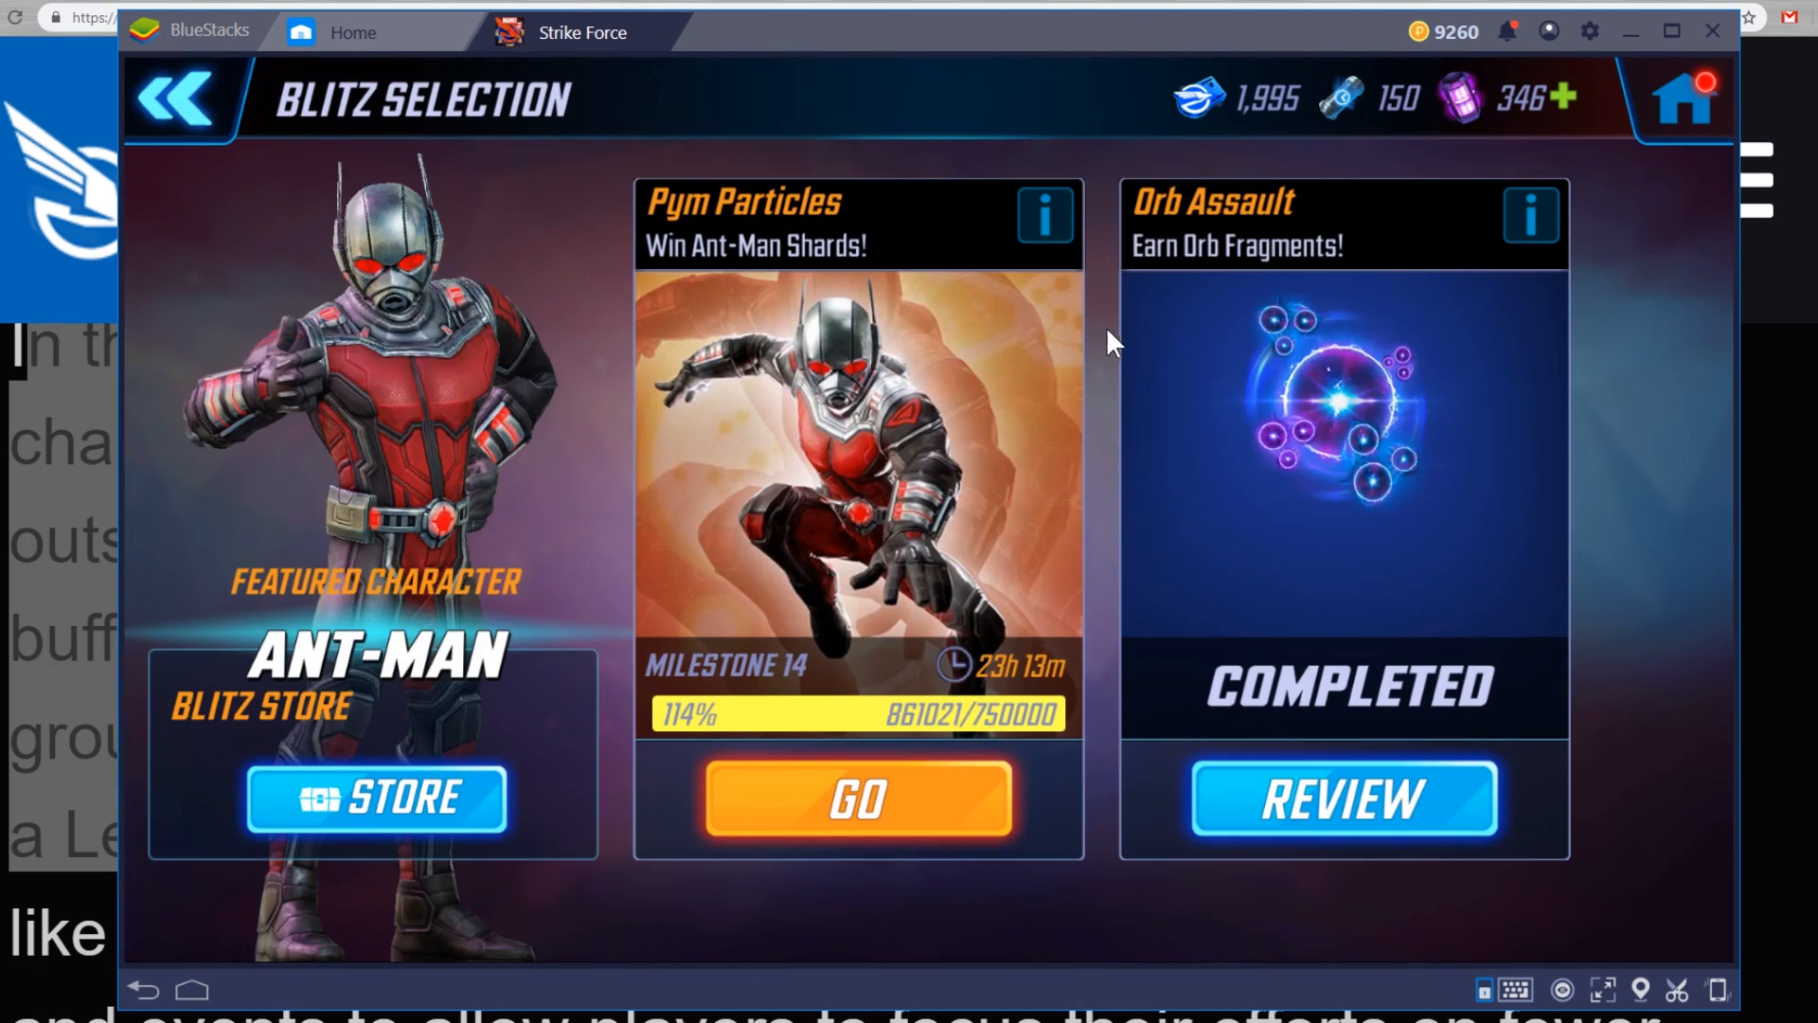
left_click(856, 799)
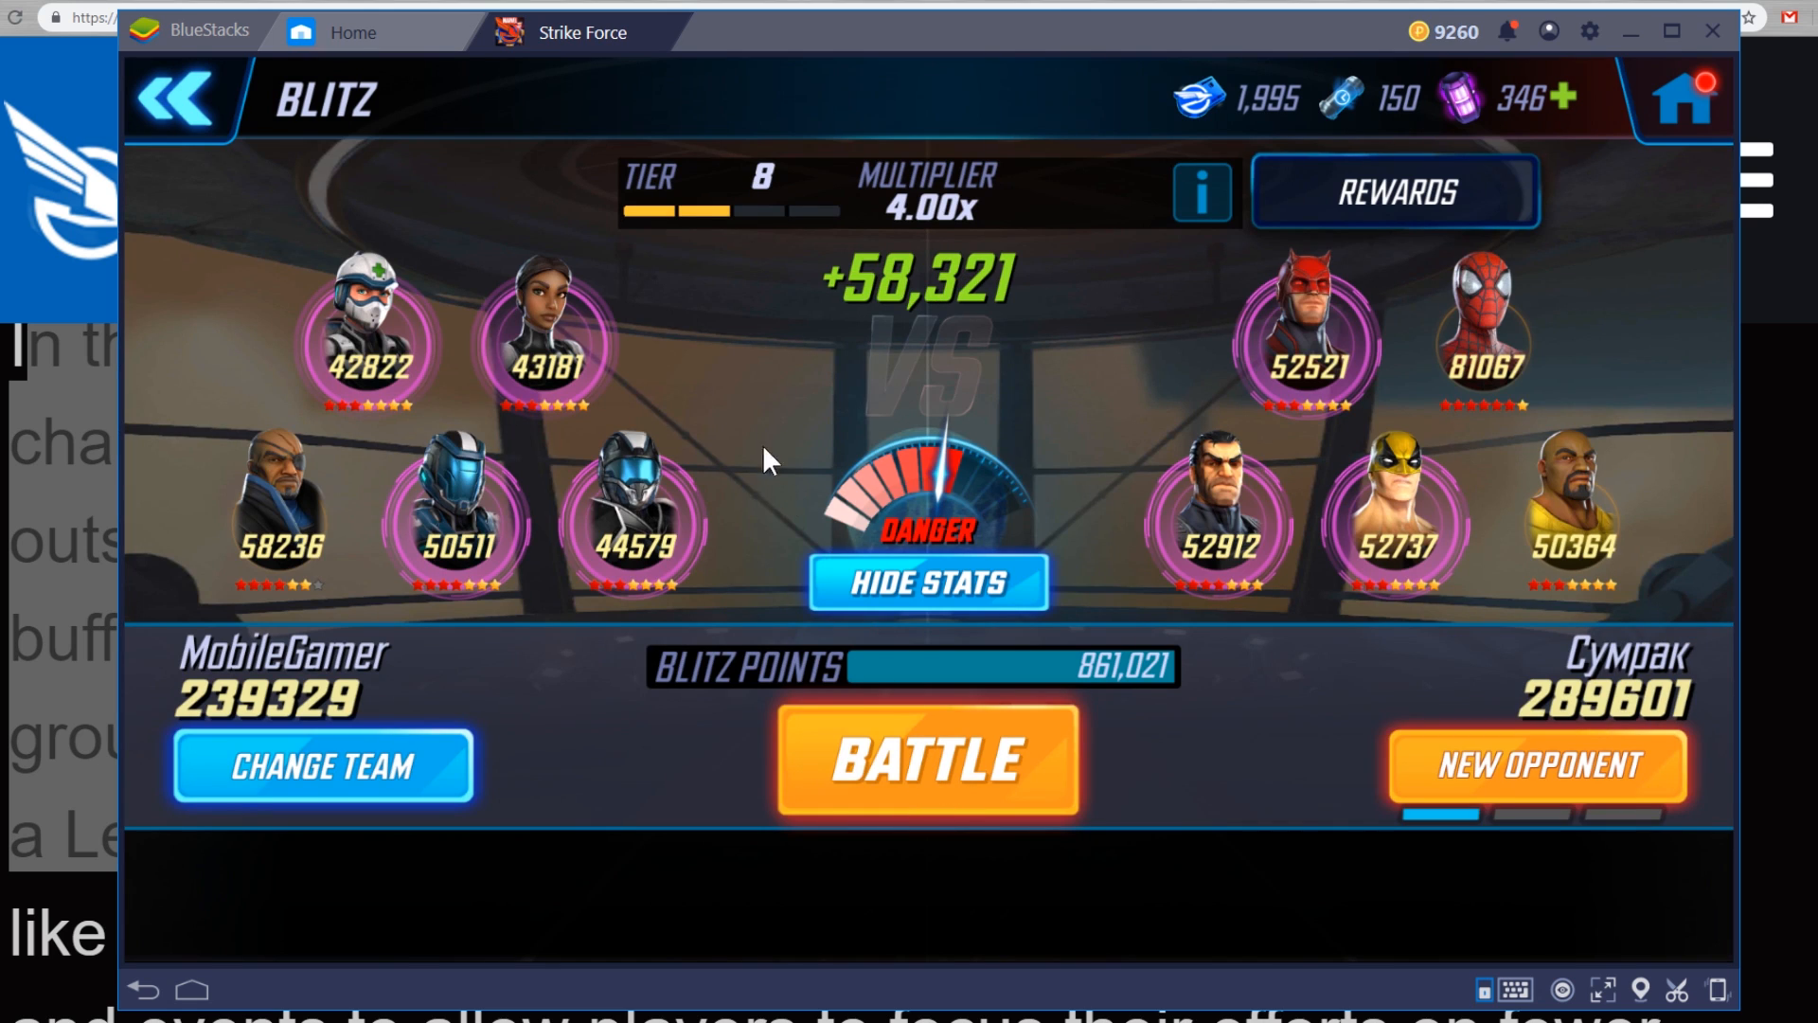
left_click(322, 767)
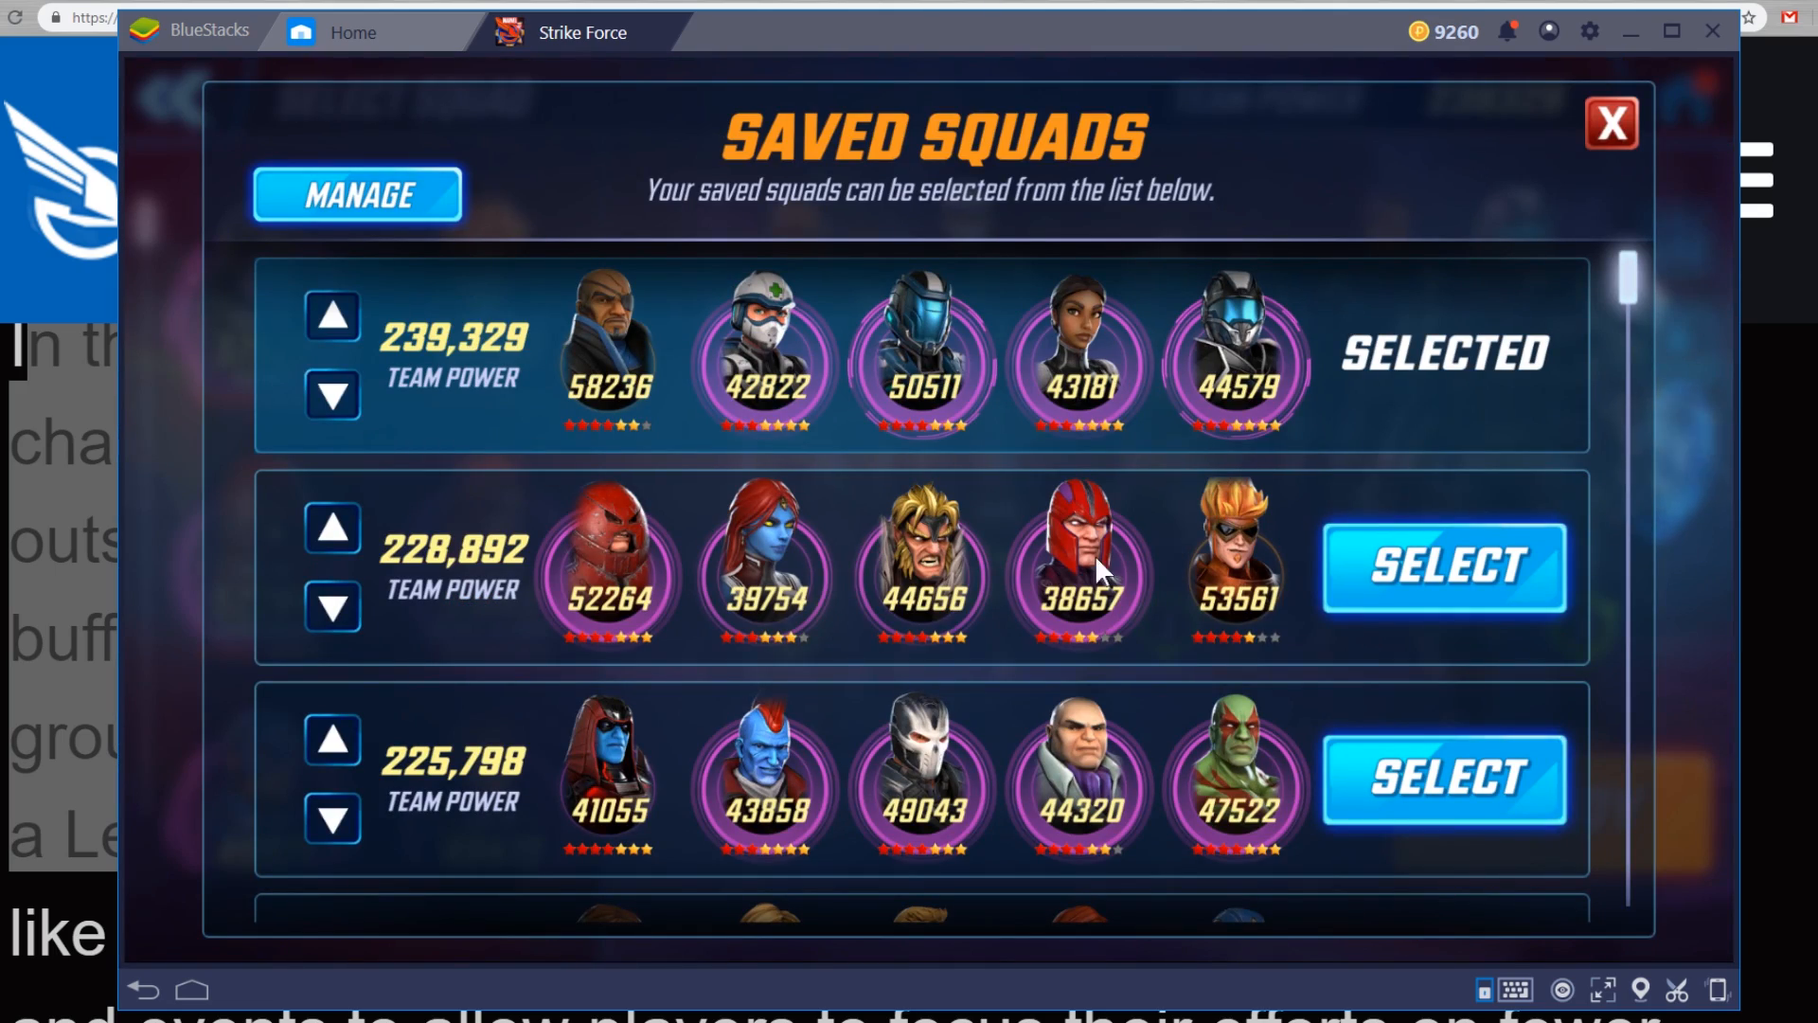
Select the Jean Grey, Wolverine, Storm, Psylocke, Colossus squad with 167,688 power
scroll("down", 3)
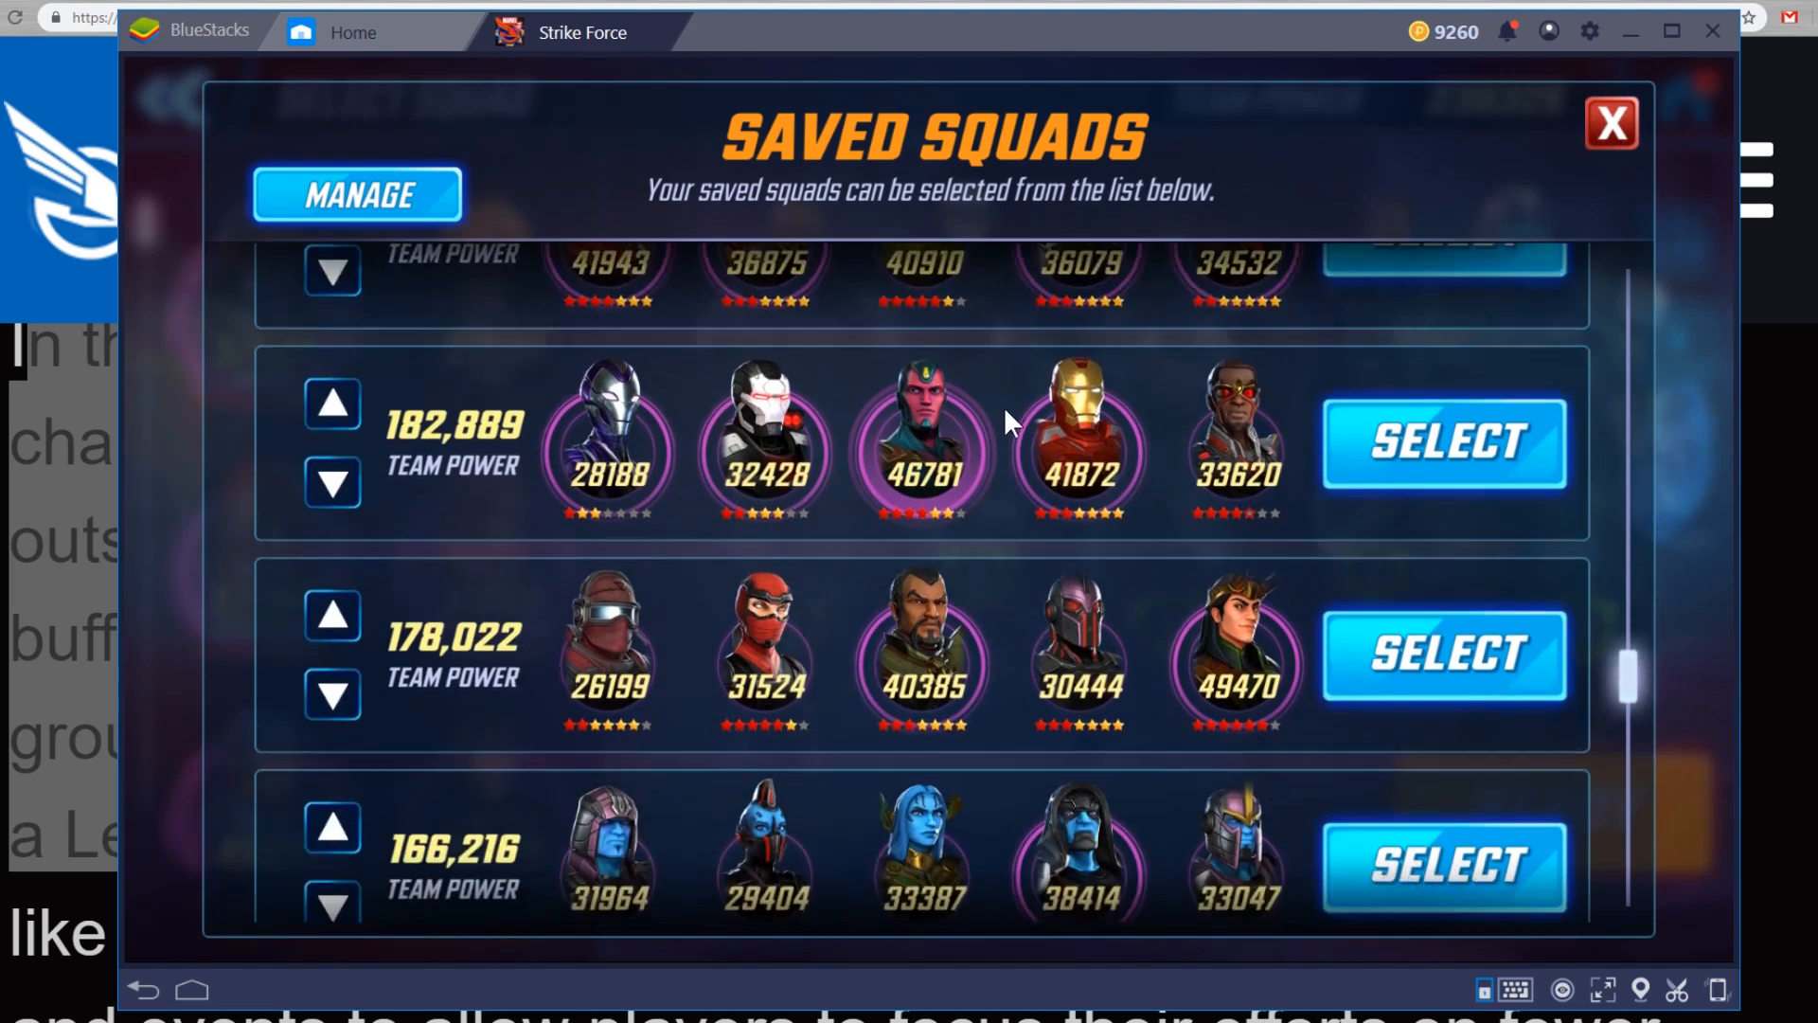
scroll("down", 3)
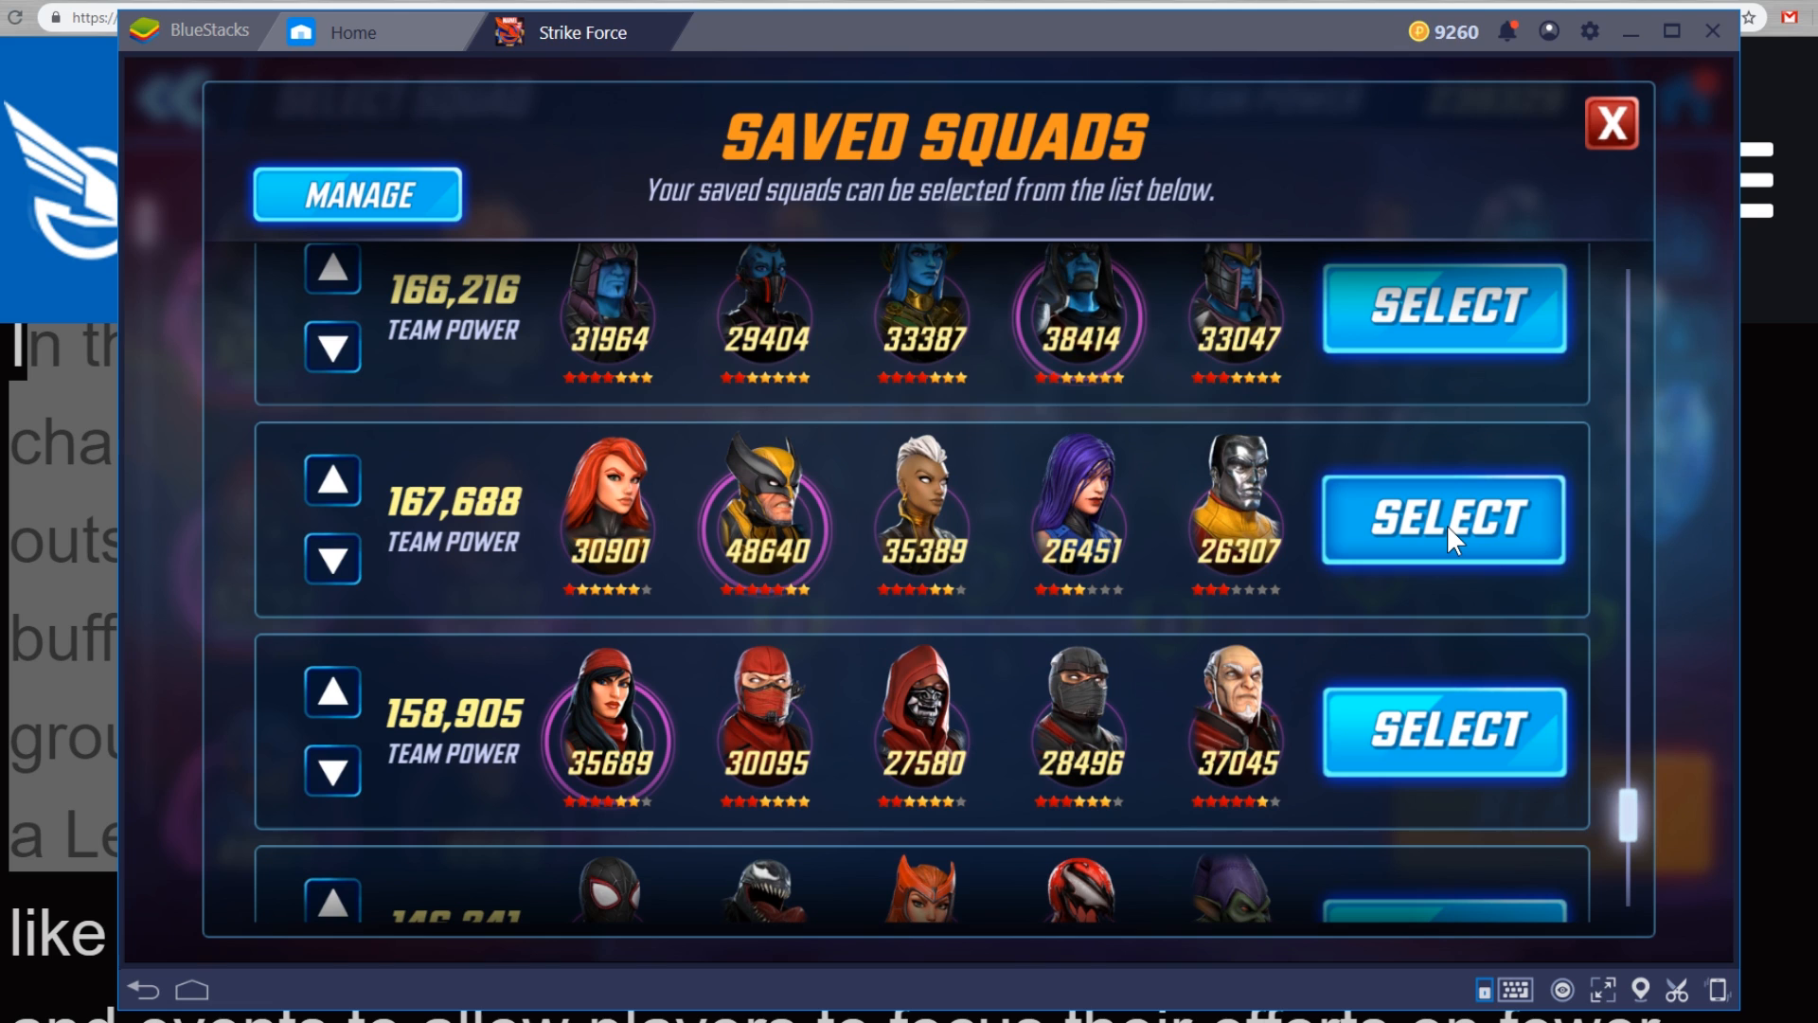
left_click(1442, 519)
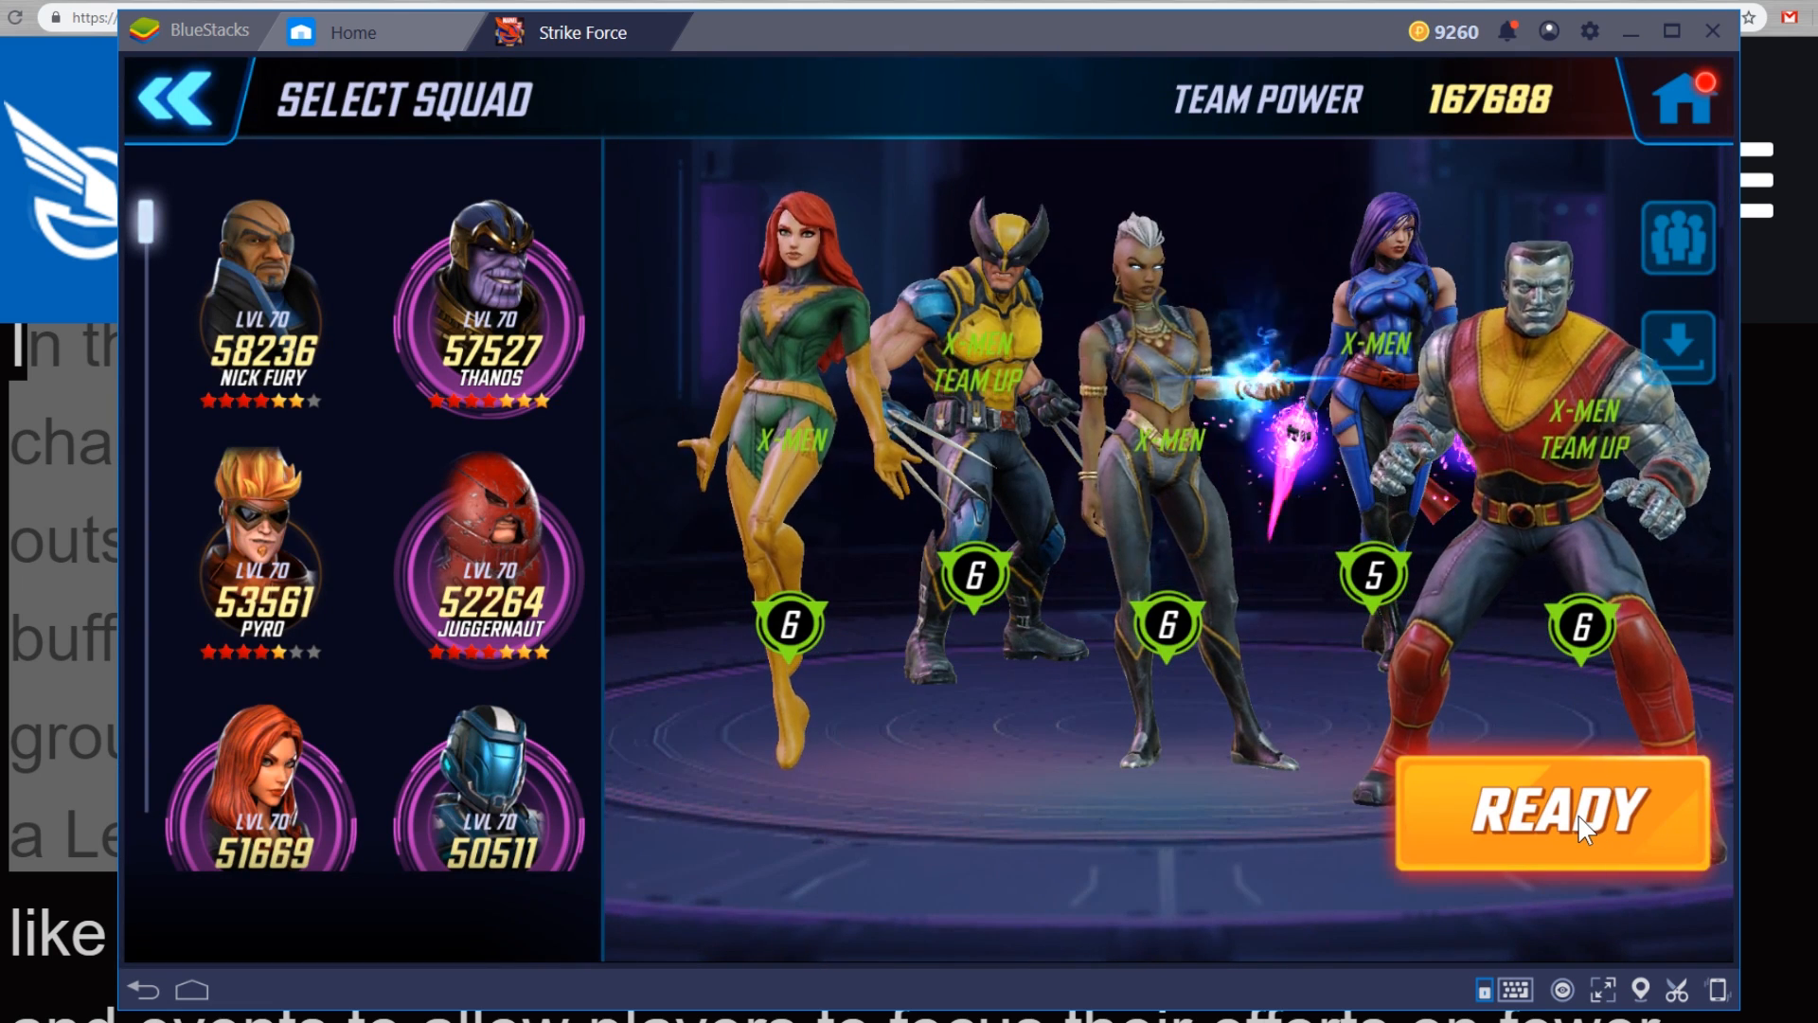
Confirm the X-Men squad and start the Blitz battle against the 202,924-power opponent
left_click(1551, 808)
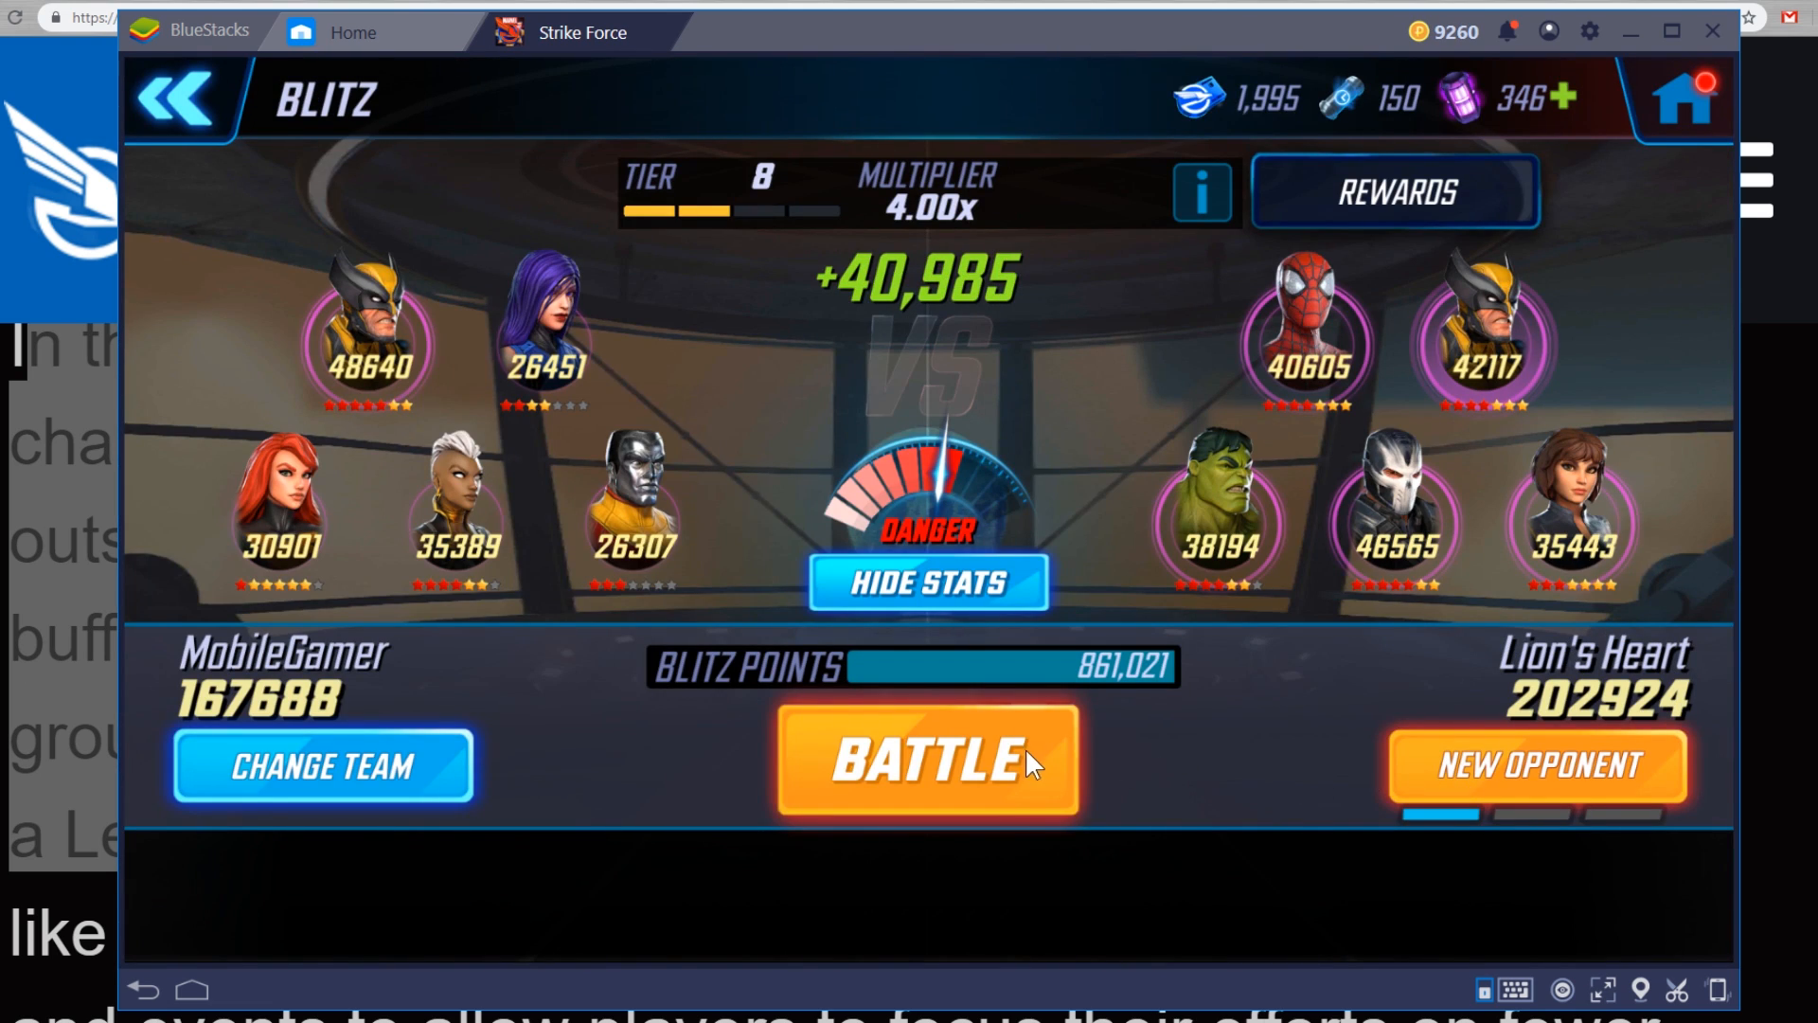
left_click(926, 760)
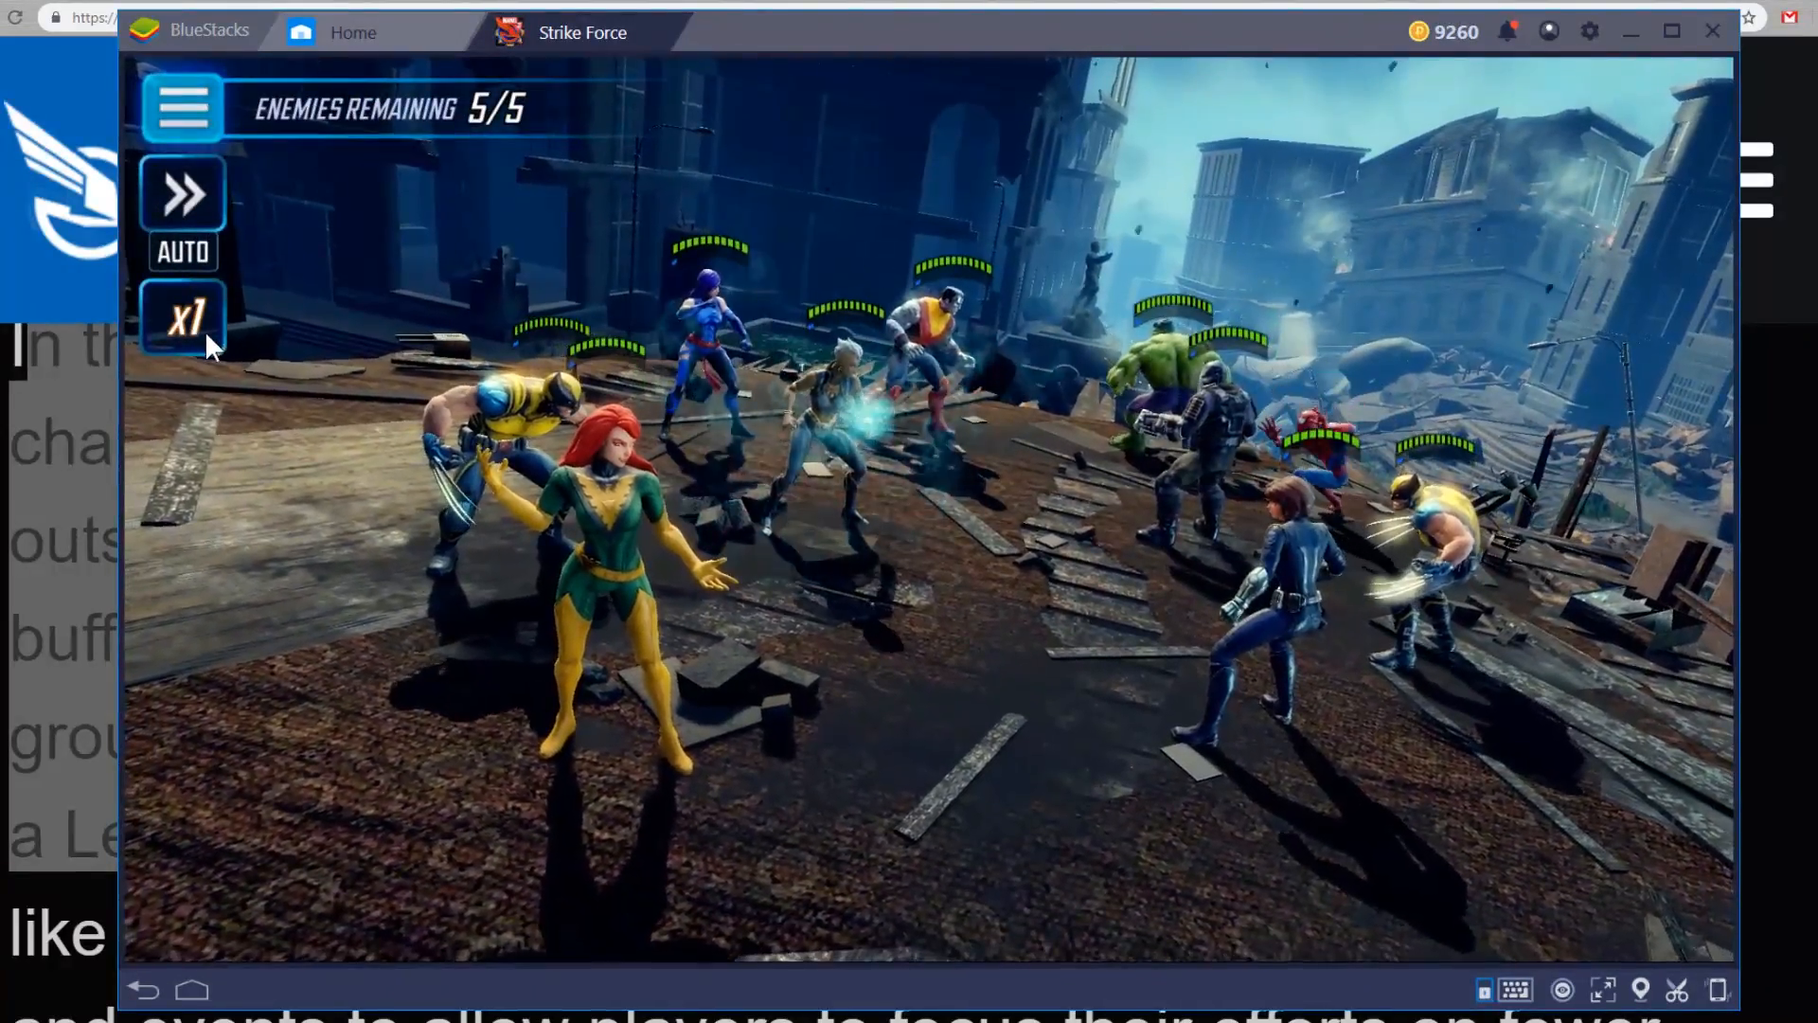
Set battle speed to x3 and attack with Jean Grey on Hulk until the first enemy falls
left_click(181, 322)
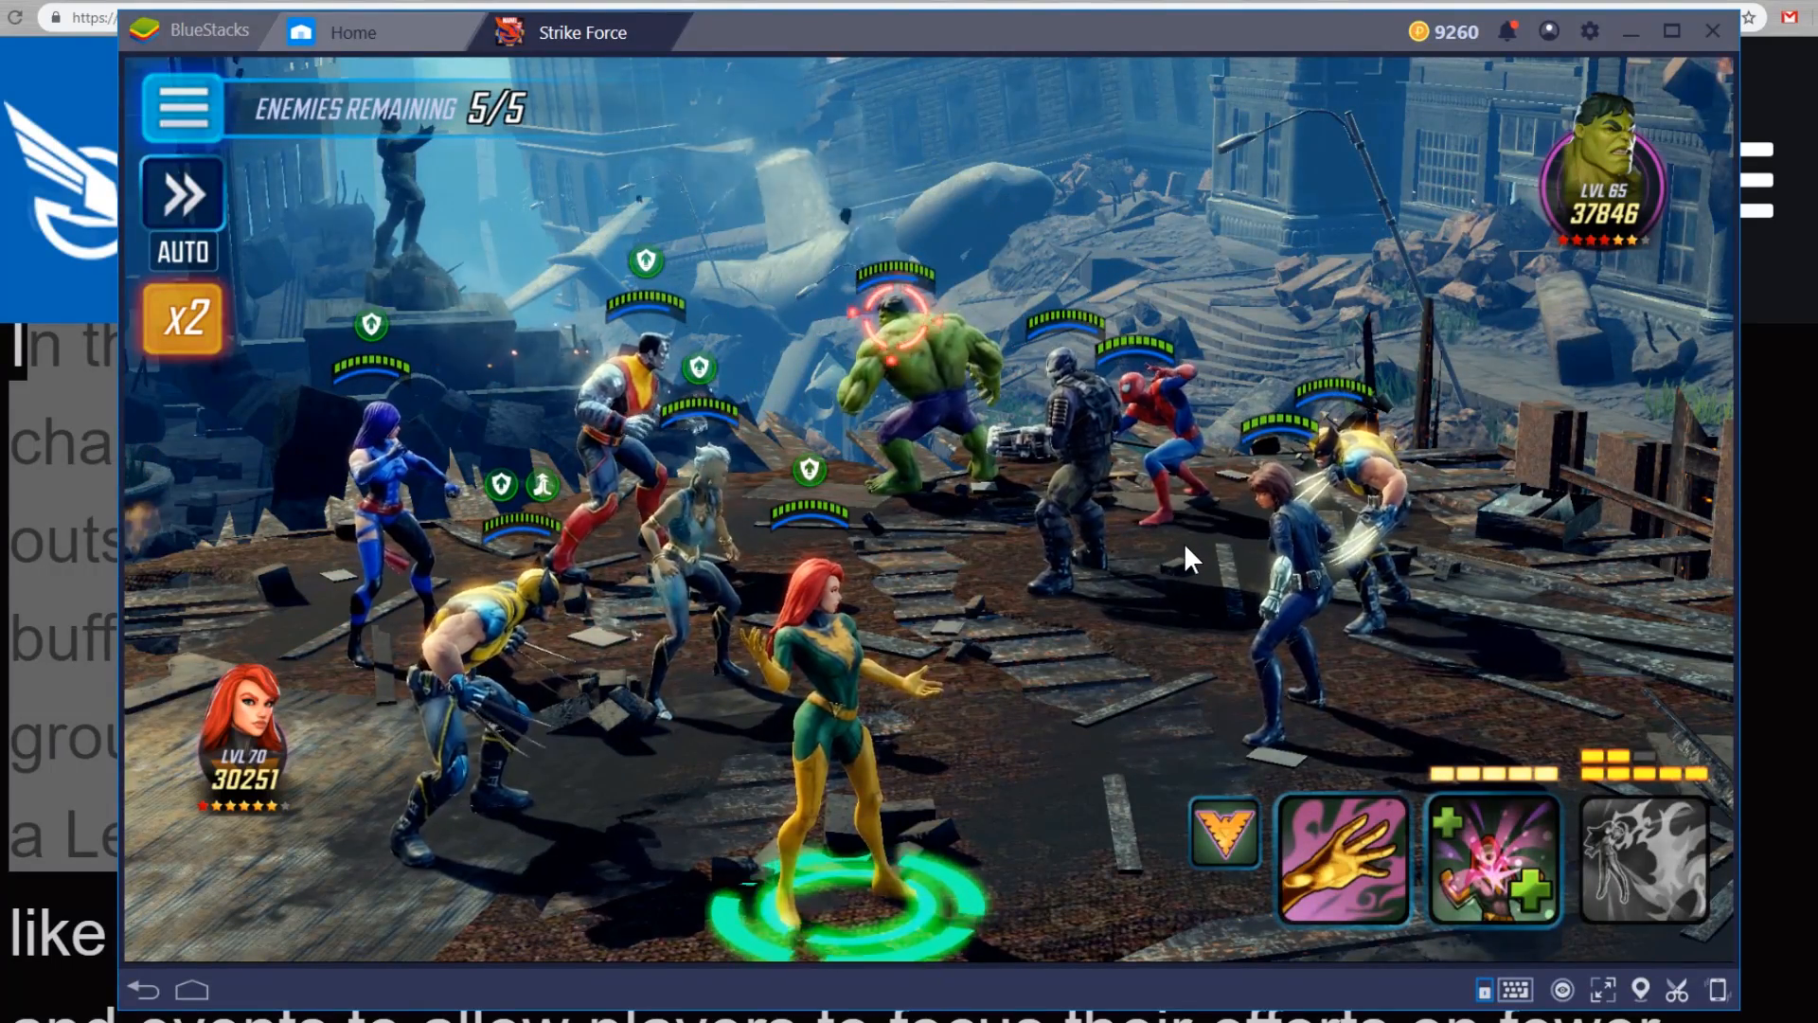
left_click(1344, 857)
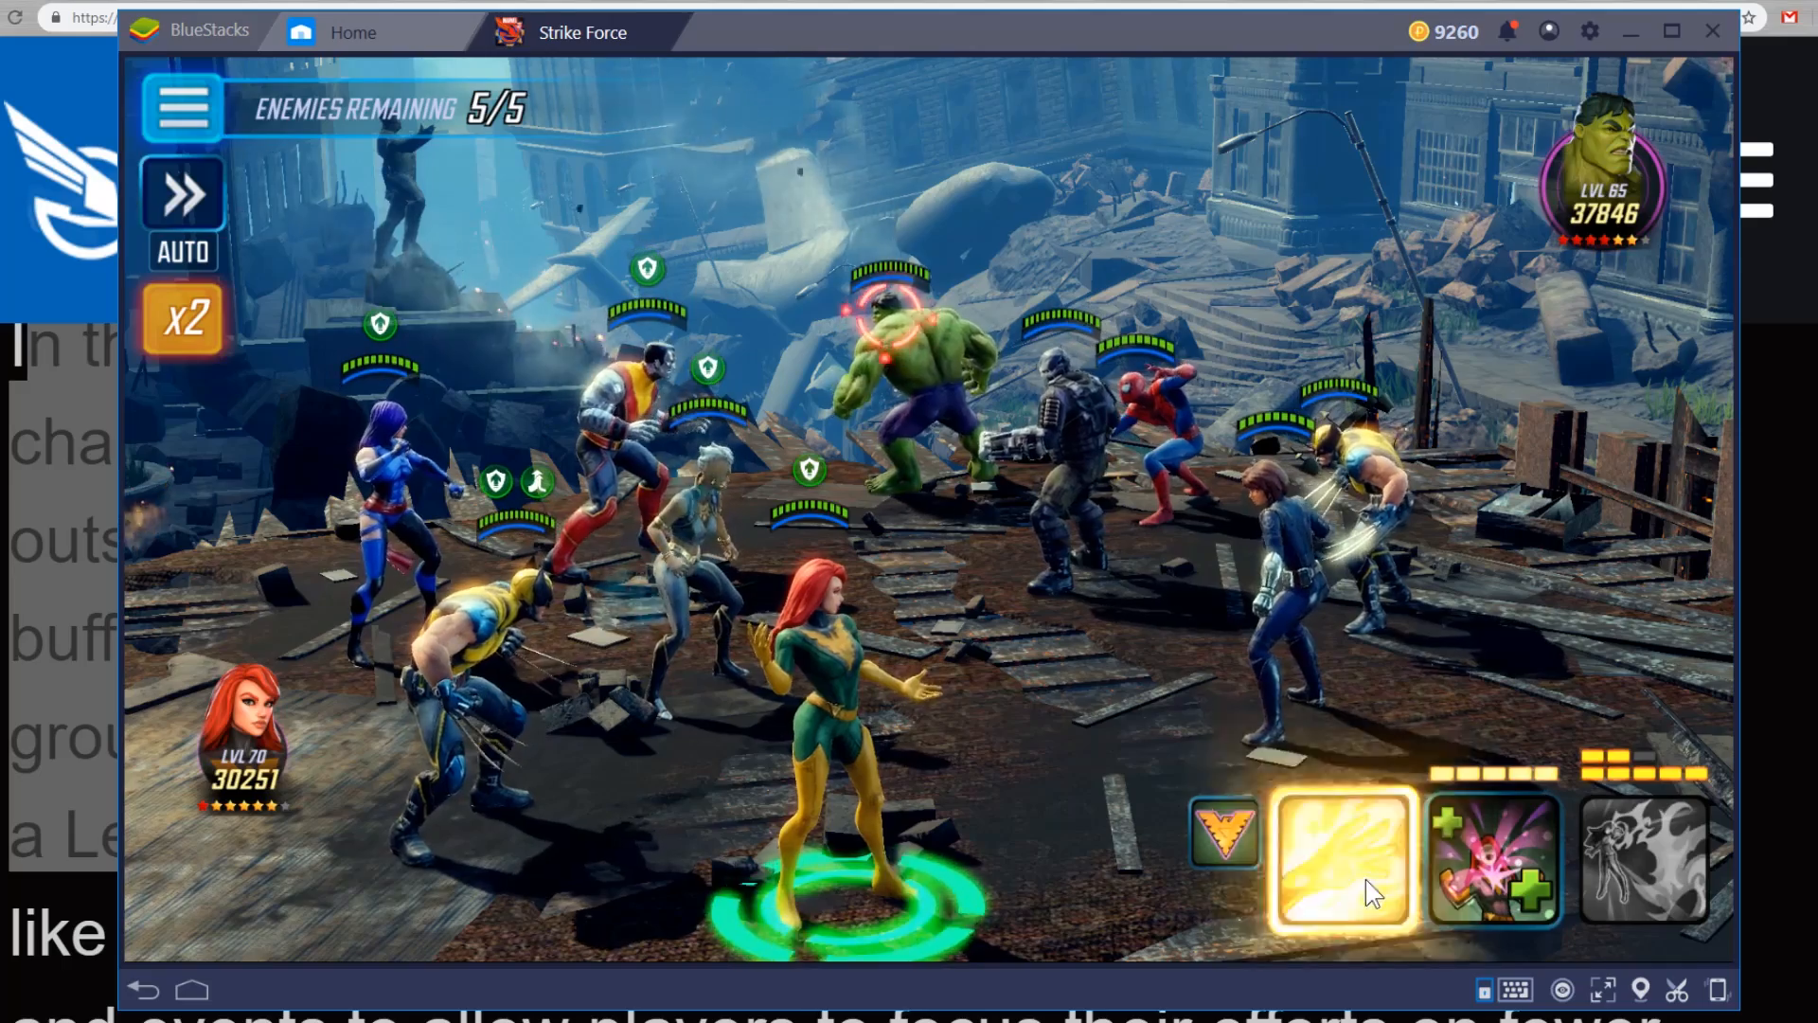
left_click(1345, 864)
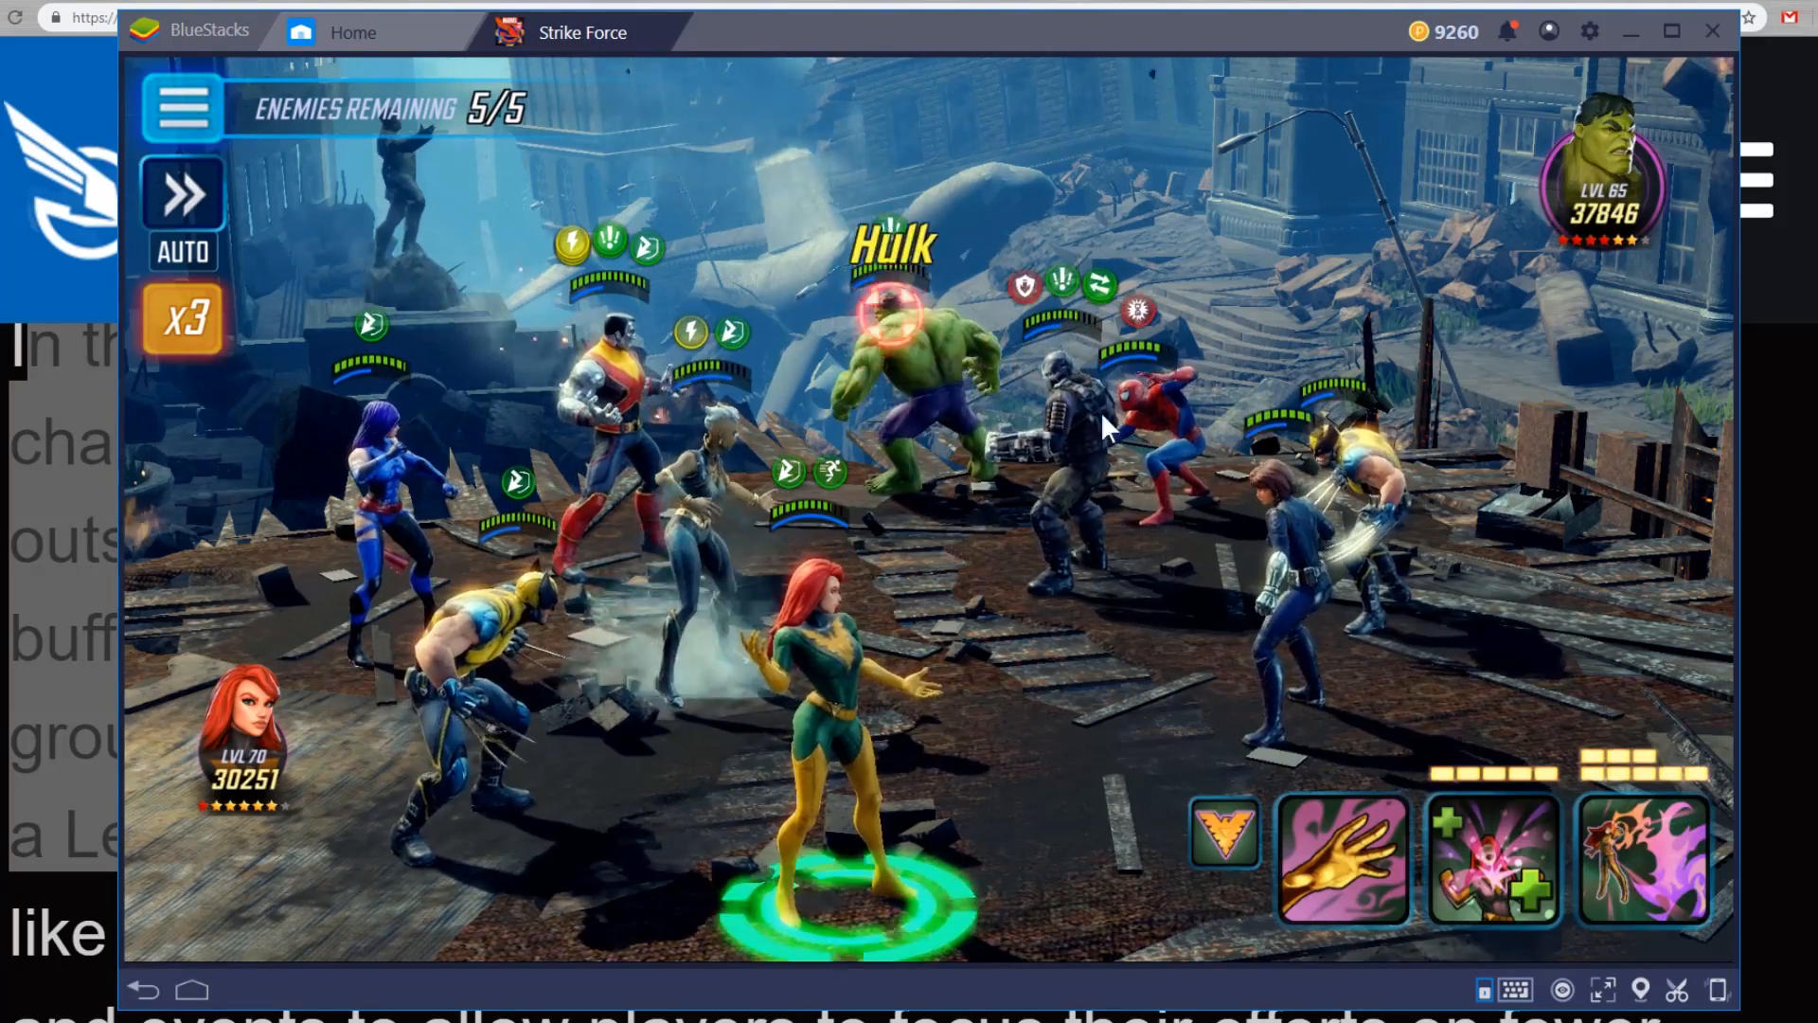
left_click(1642, 860)
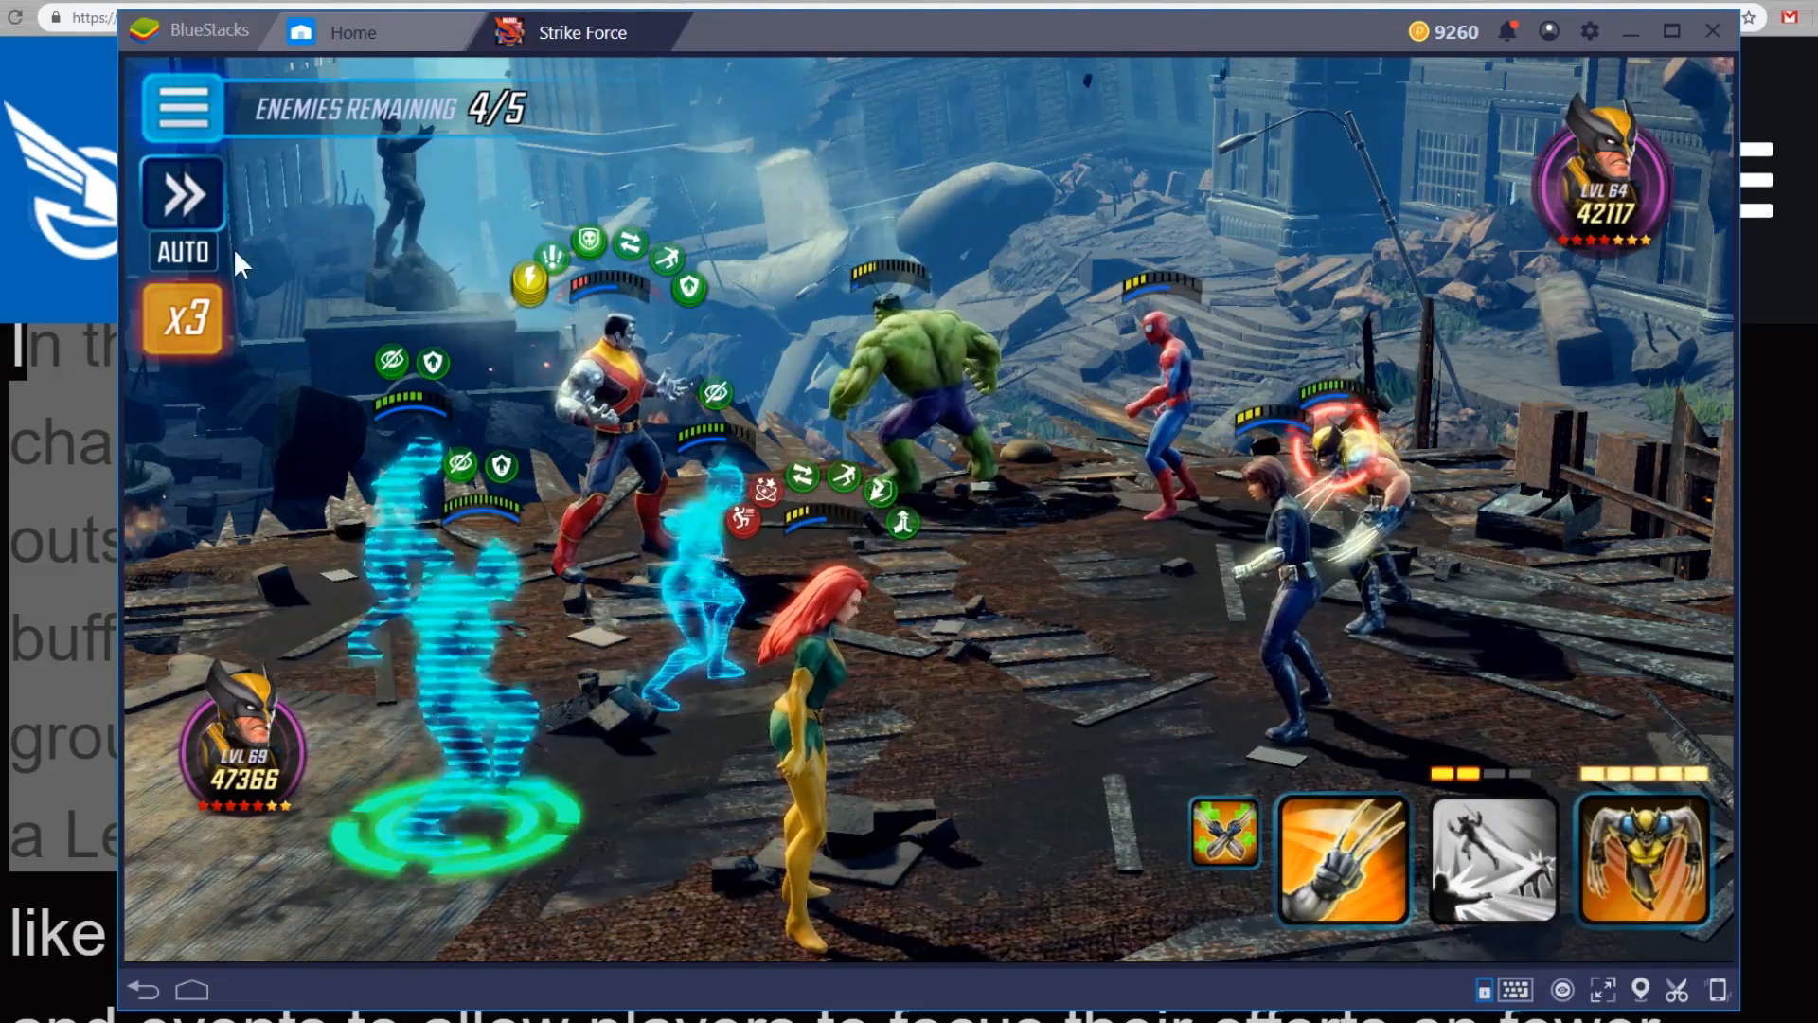
Toggle the battle speed and fire Wolverine's special, leaving two of five enemies
left_click(182, 322)
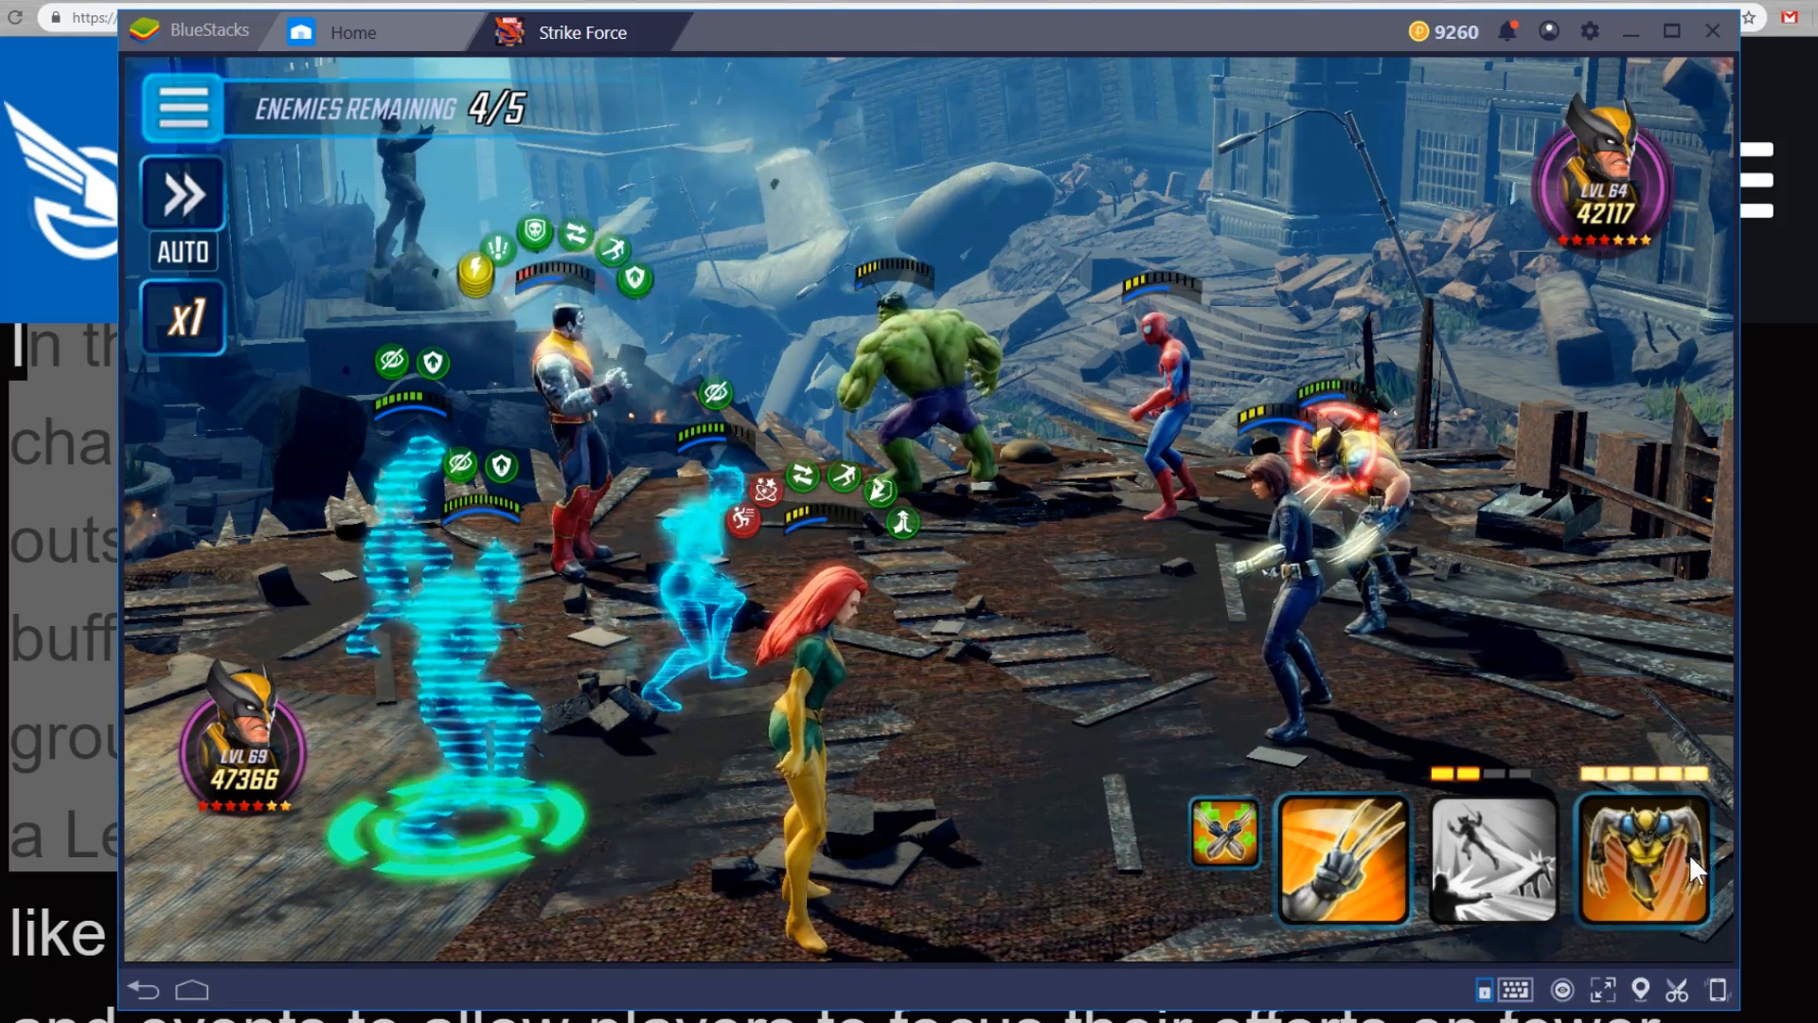
left_click(1644, 860)
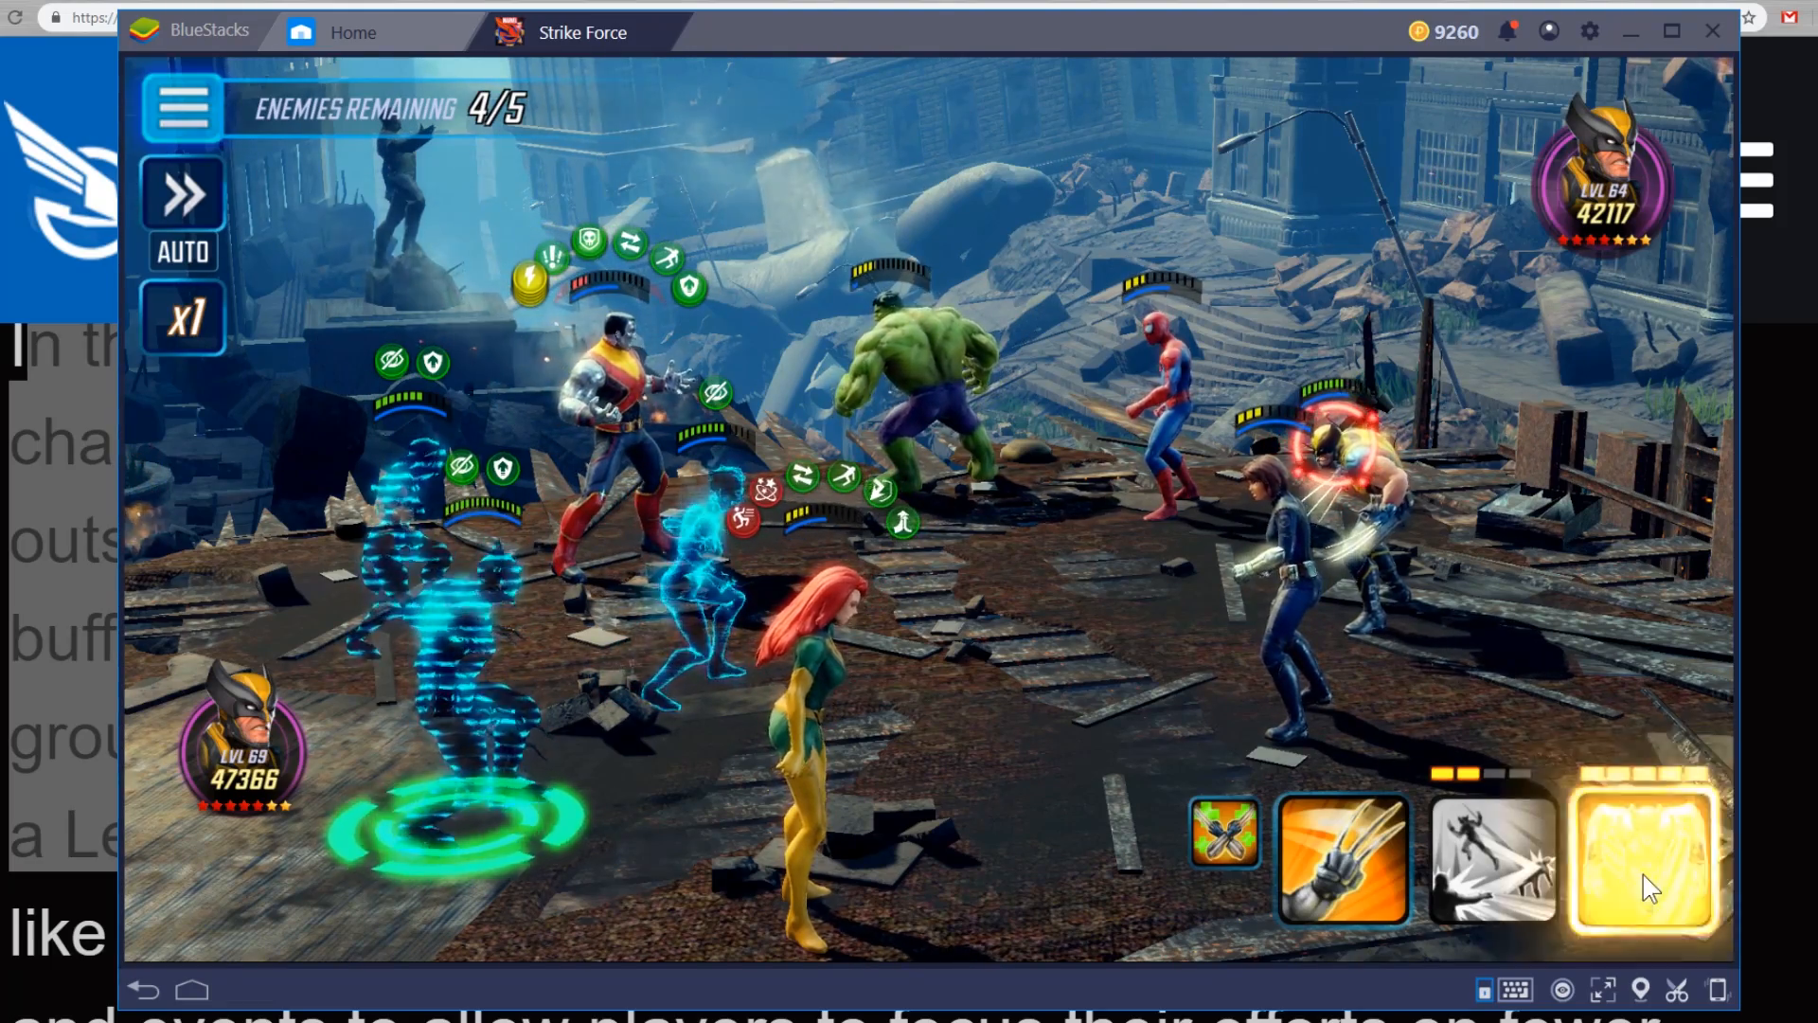
left_click(1638, 858)
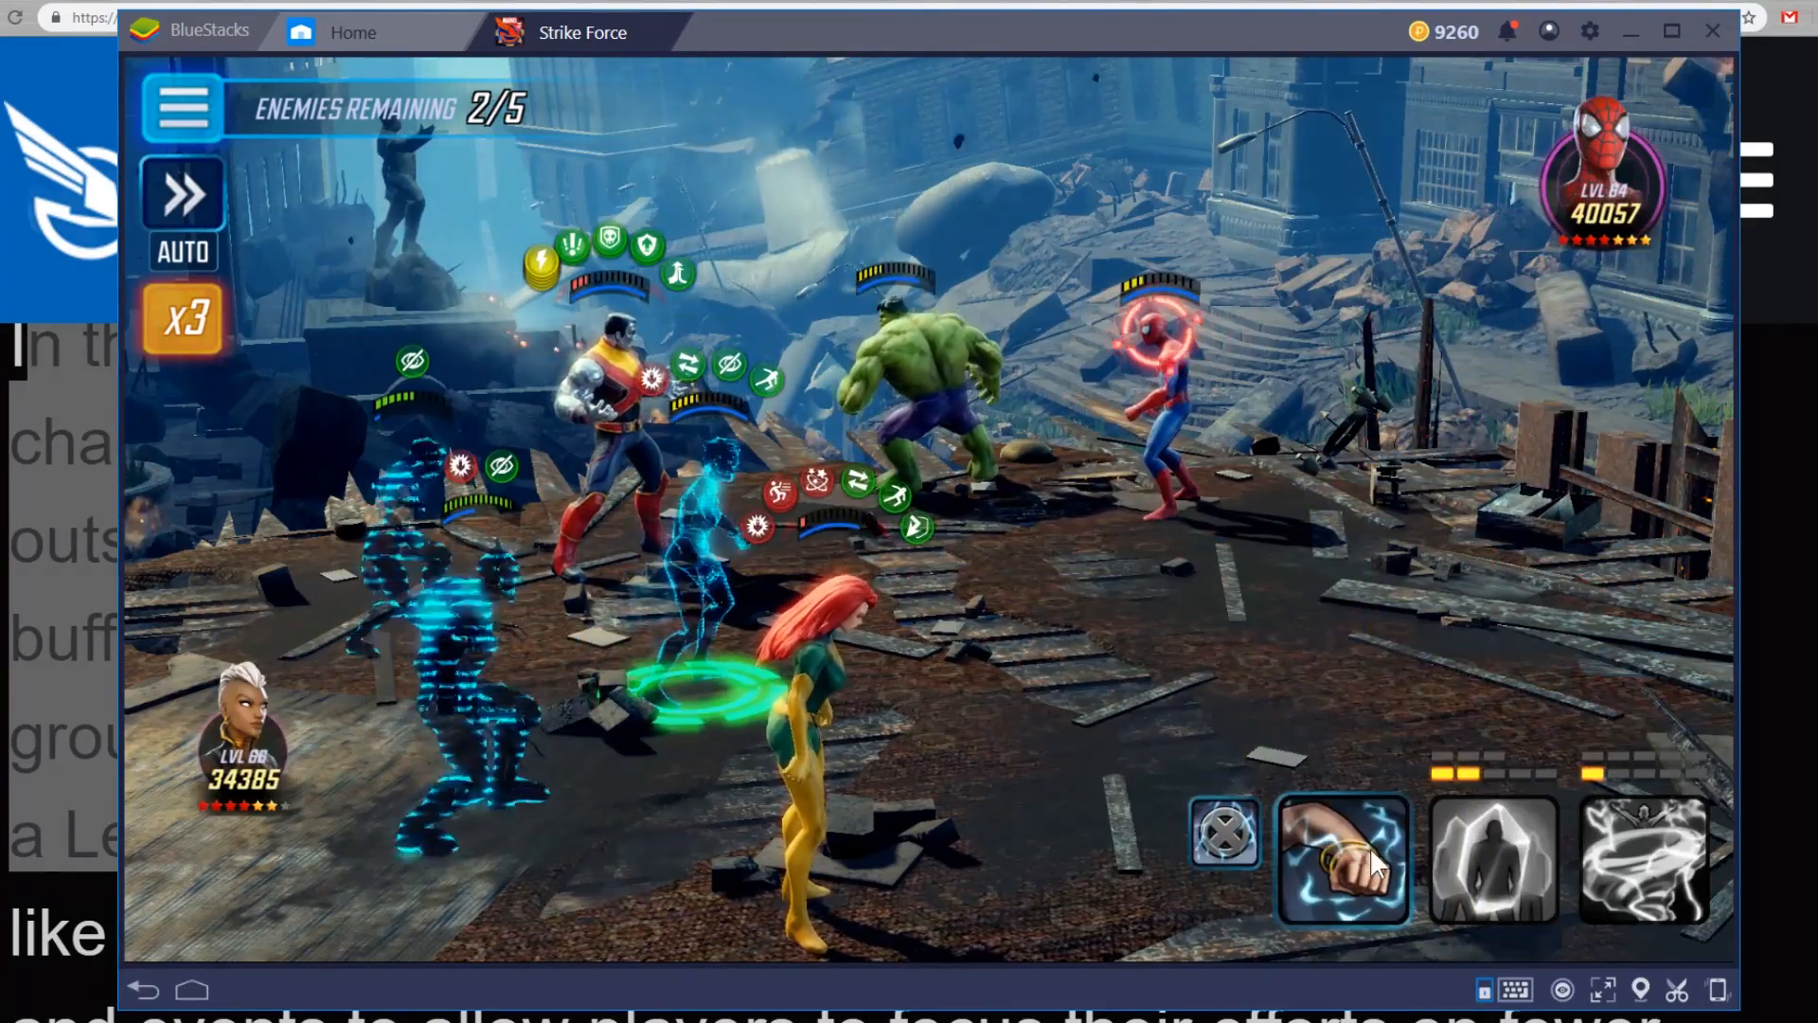
Attack with Storm, then strike Hulk with Colossus's basic attack, leaving one enemy
left_click(1341, 858)
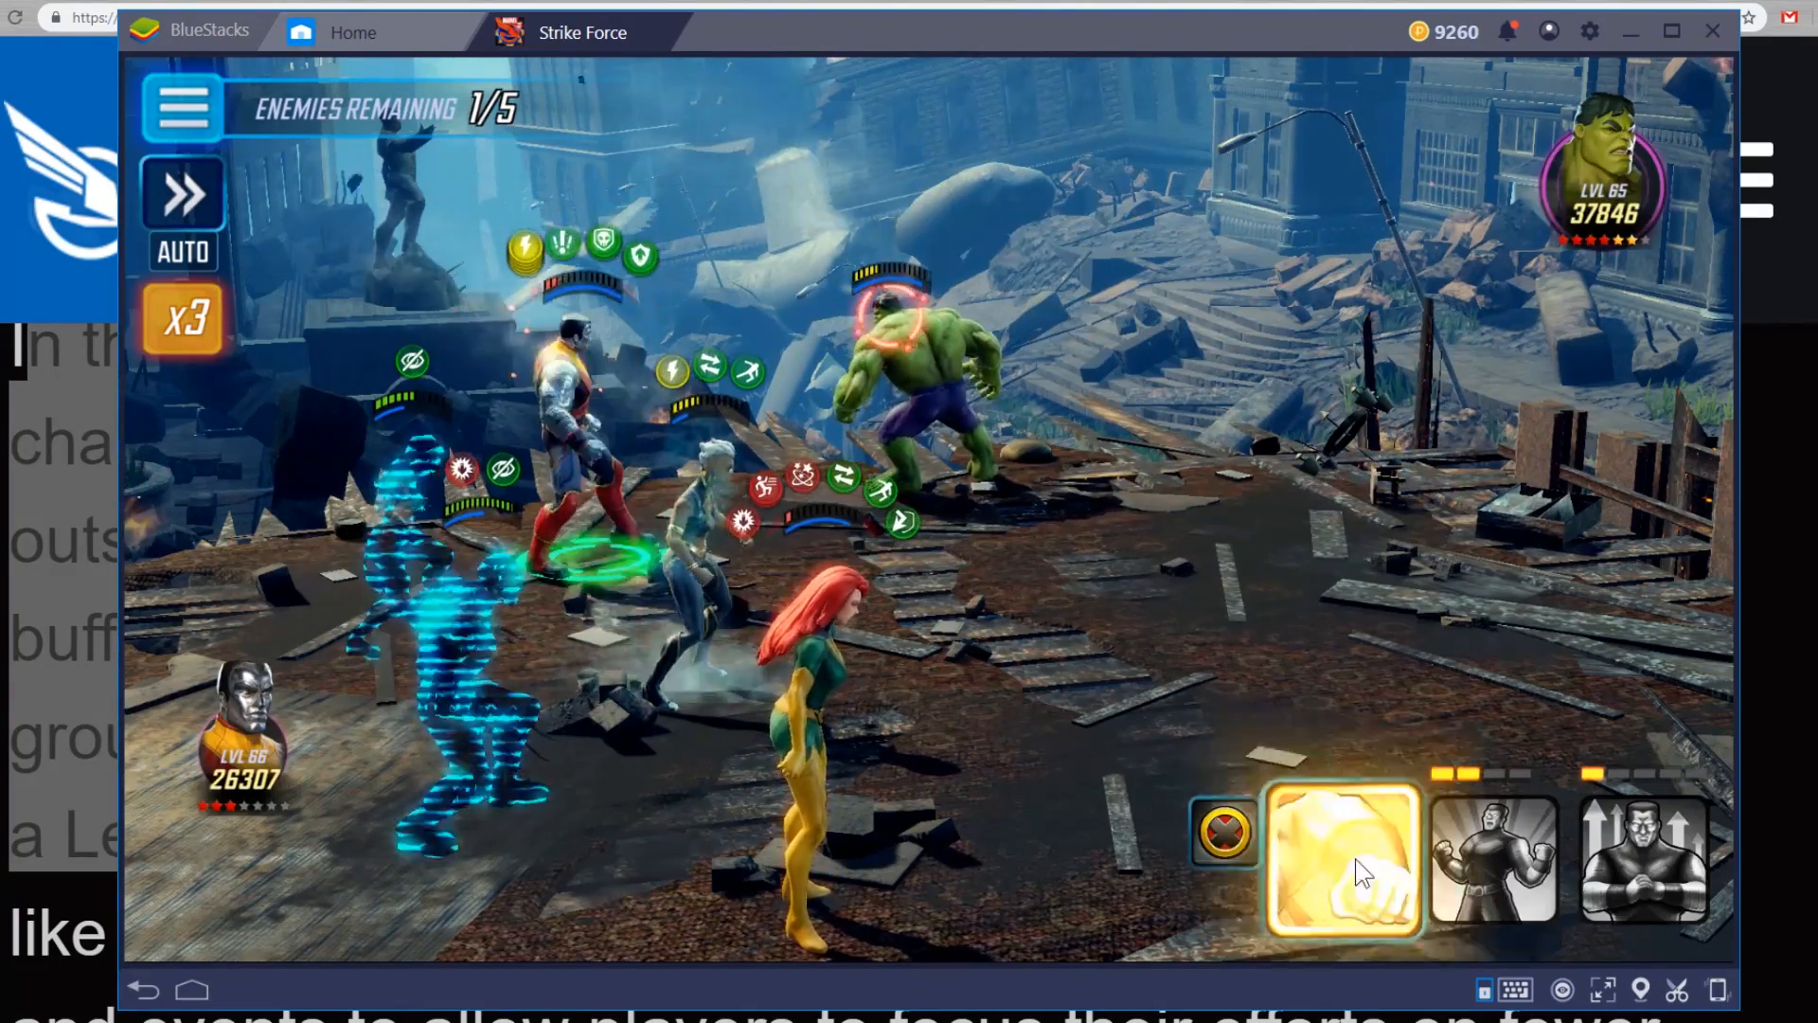
left_click(1340, 858)
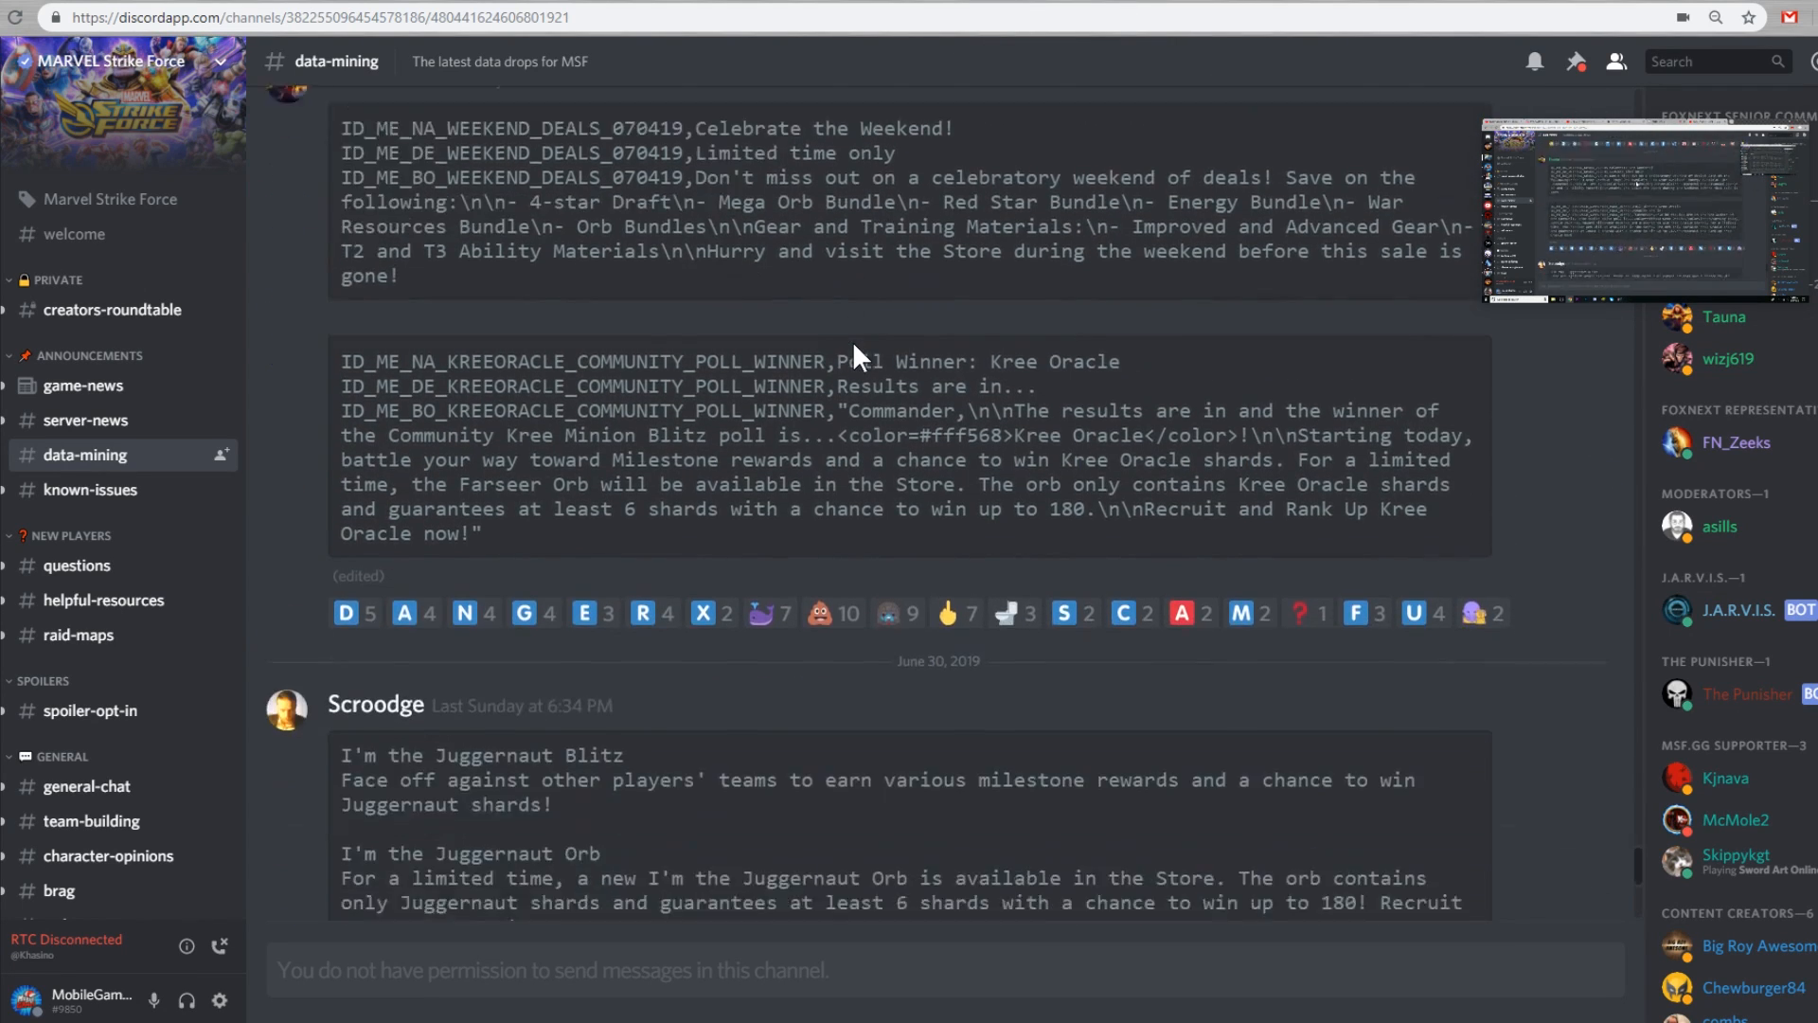
Scroll the #data-mining channel to the Scroodge post on Juggernaut, EXO-7 and Illusion Master blitzes and orbs
scroll("down", 3)
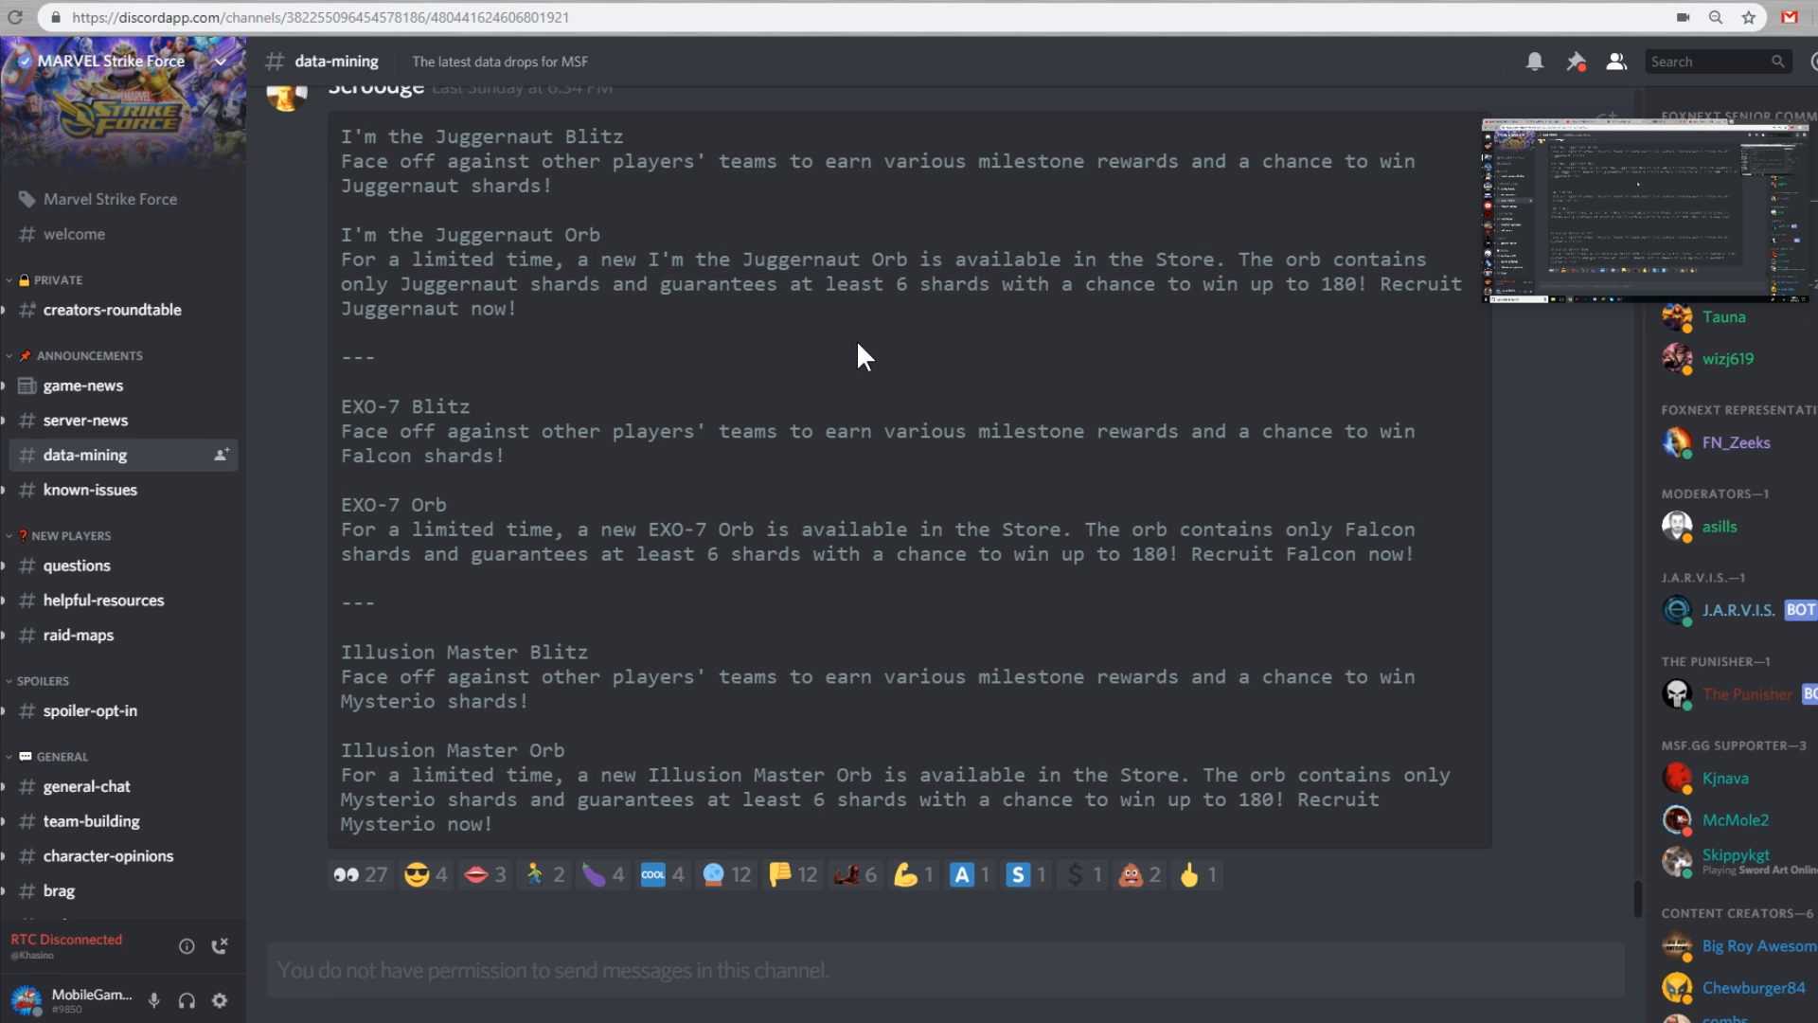
mouse_move(905, 356)
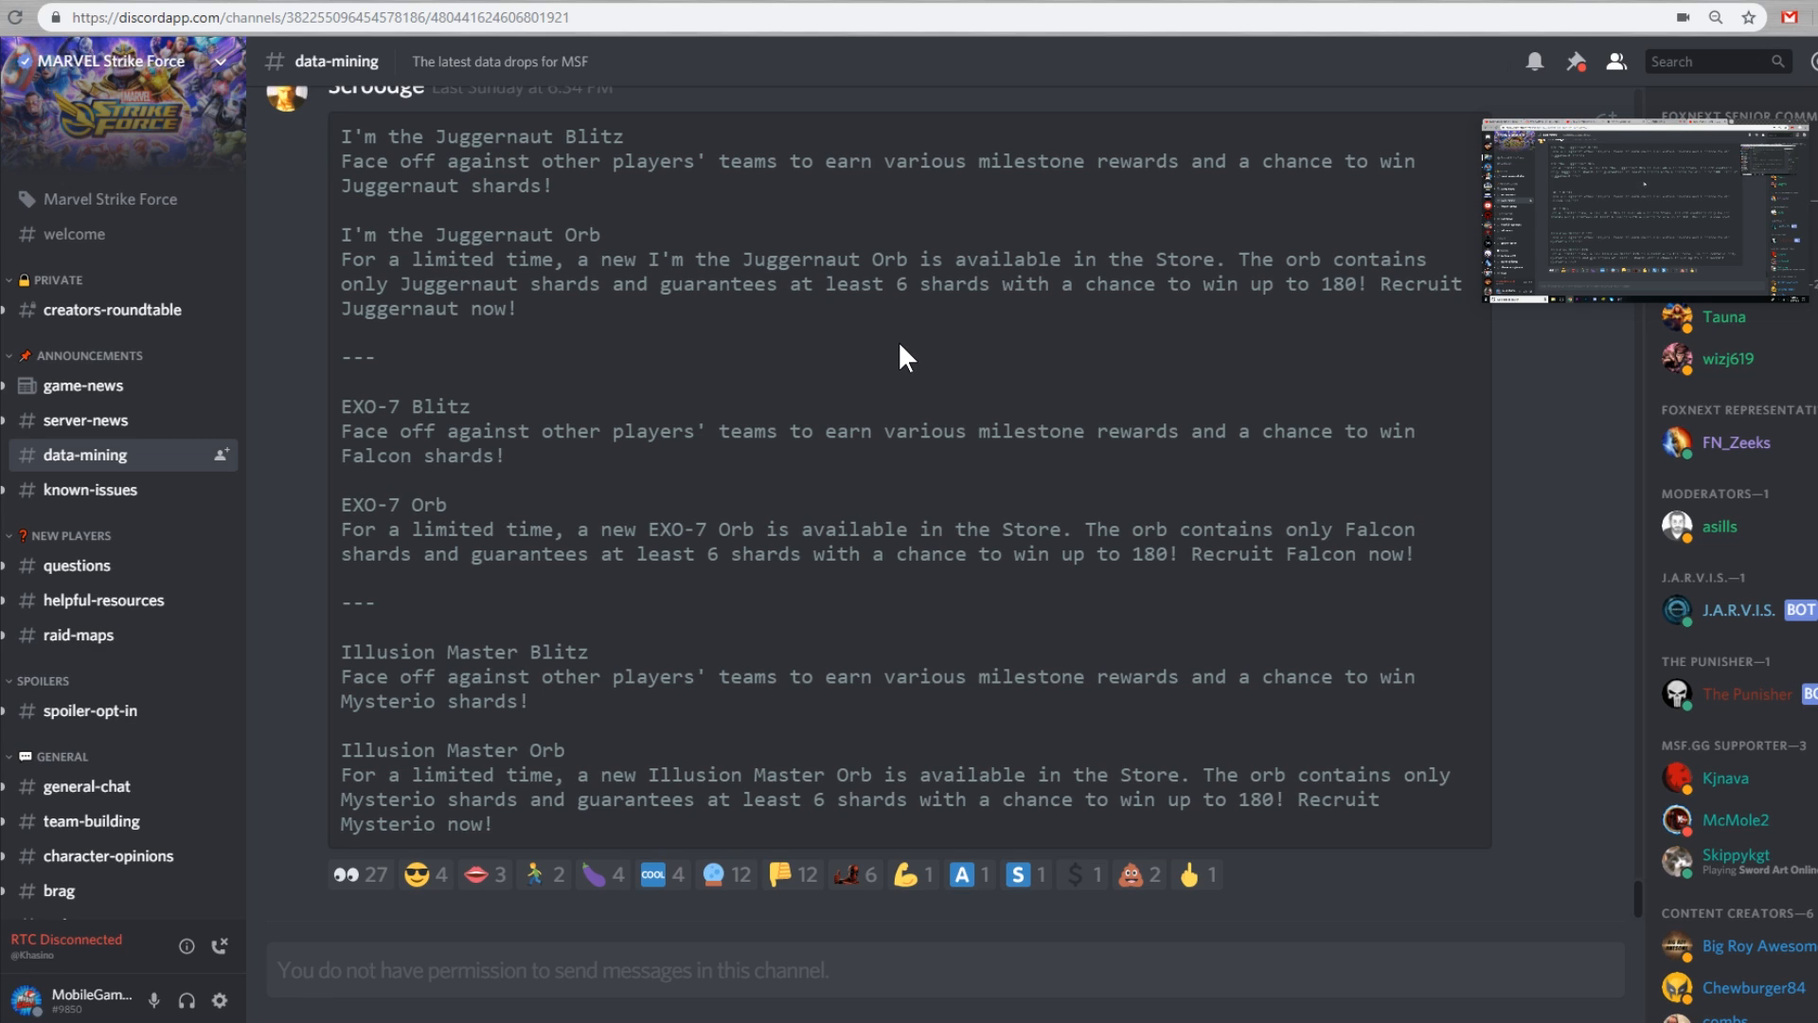
mouse_move(922, 389)
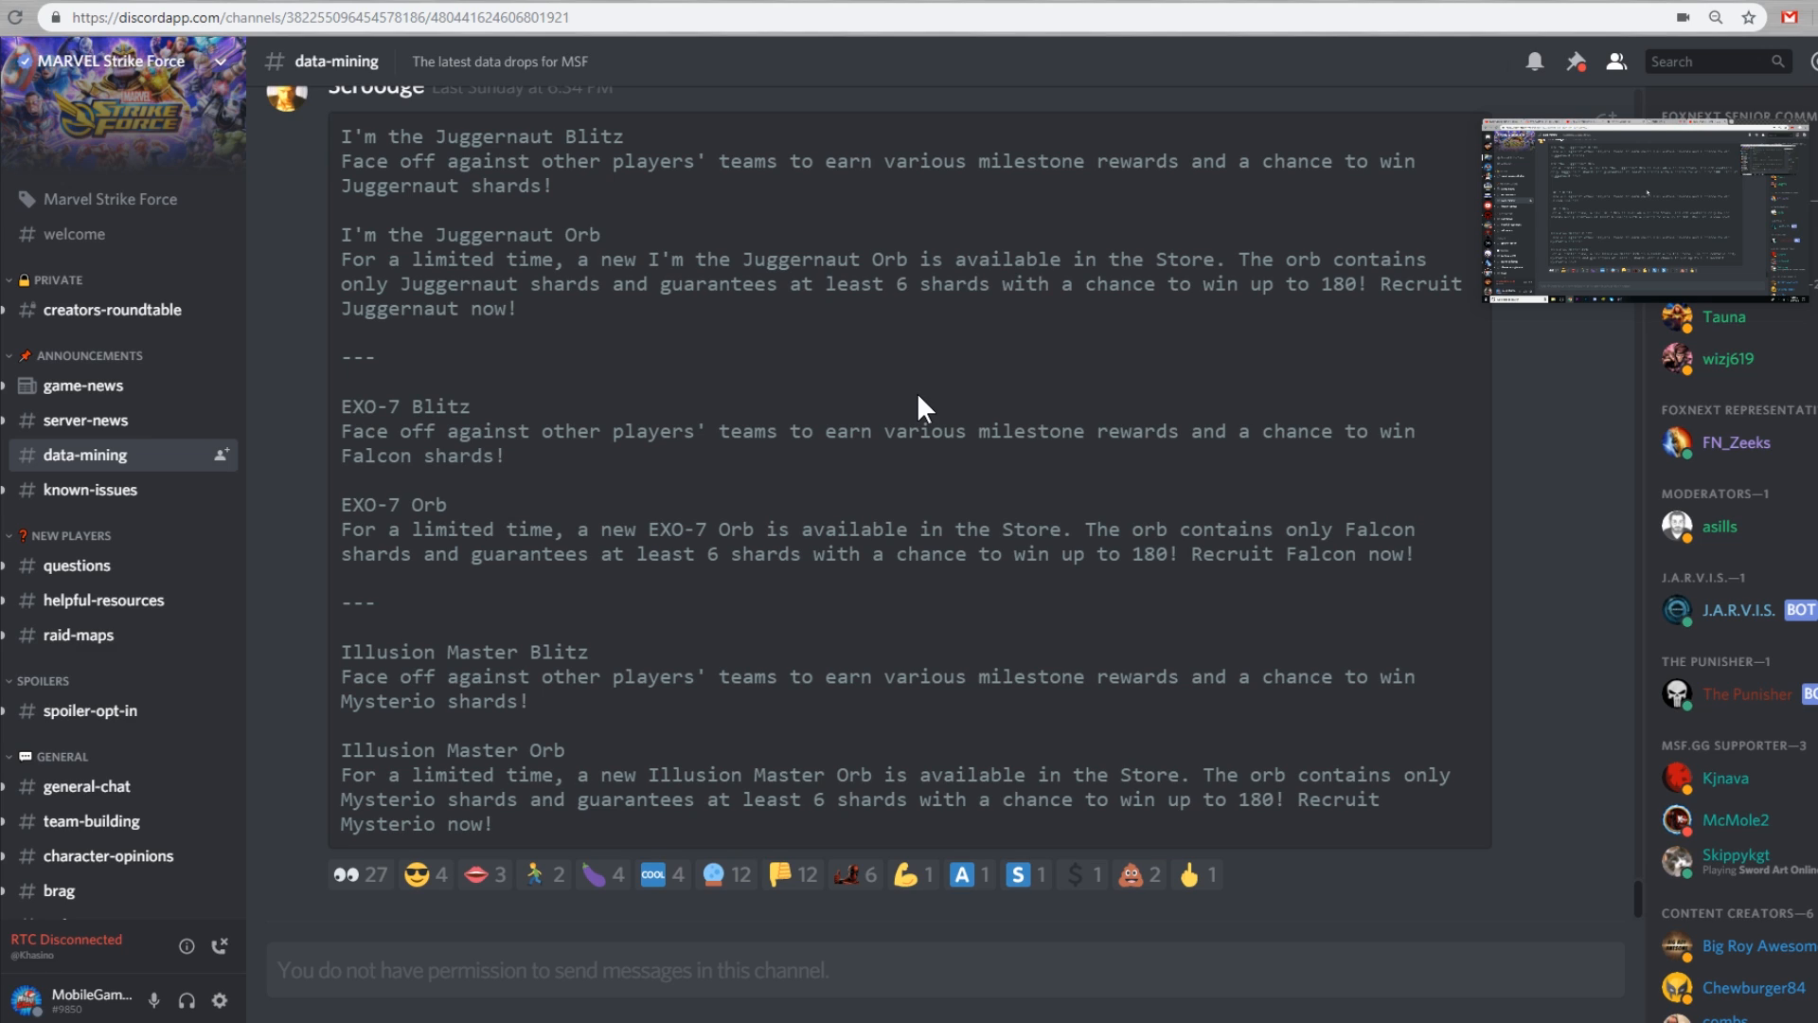
mouse_move(936, 420)
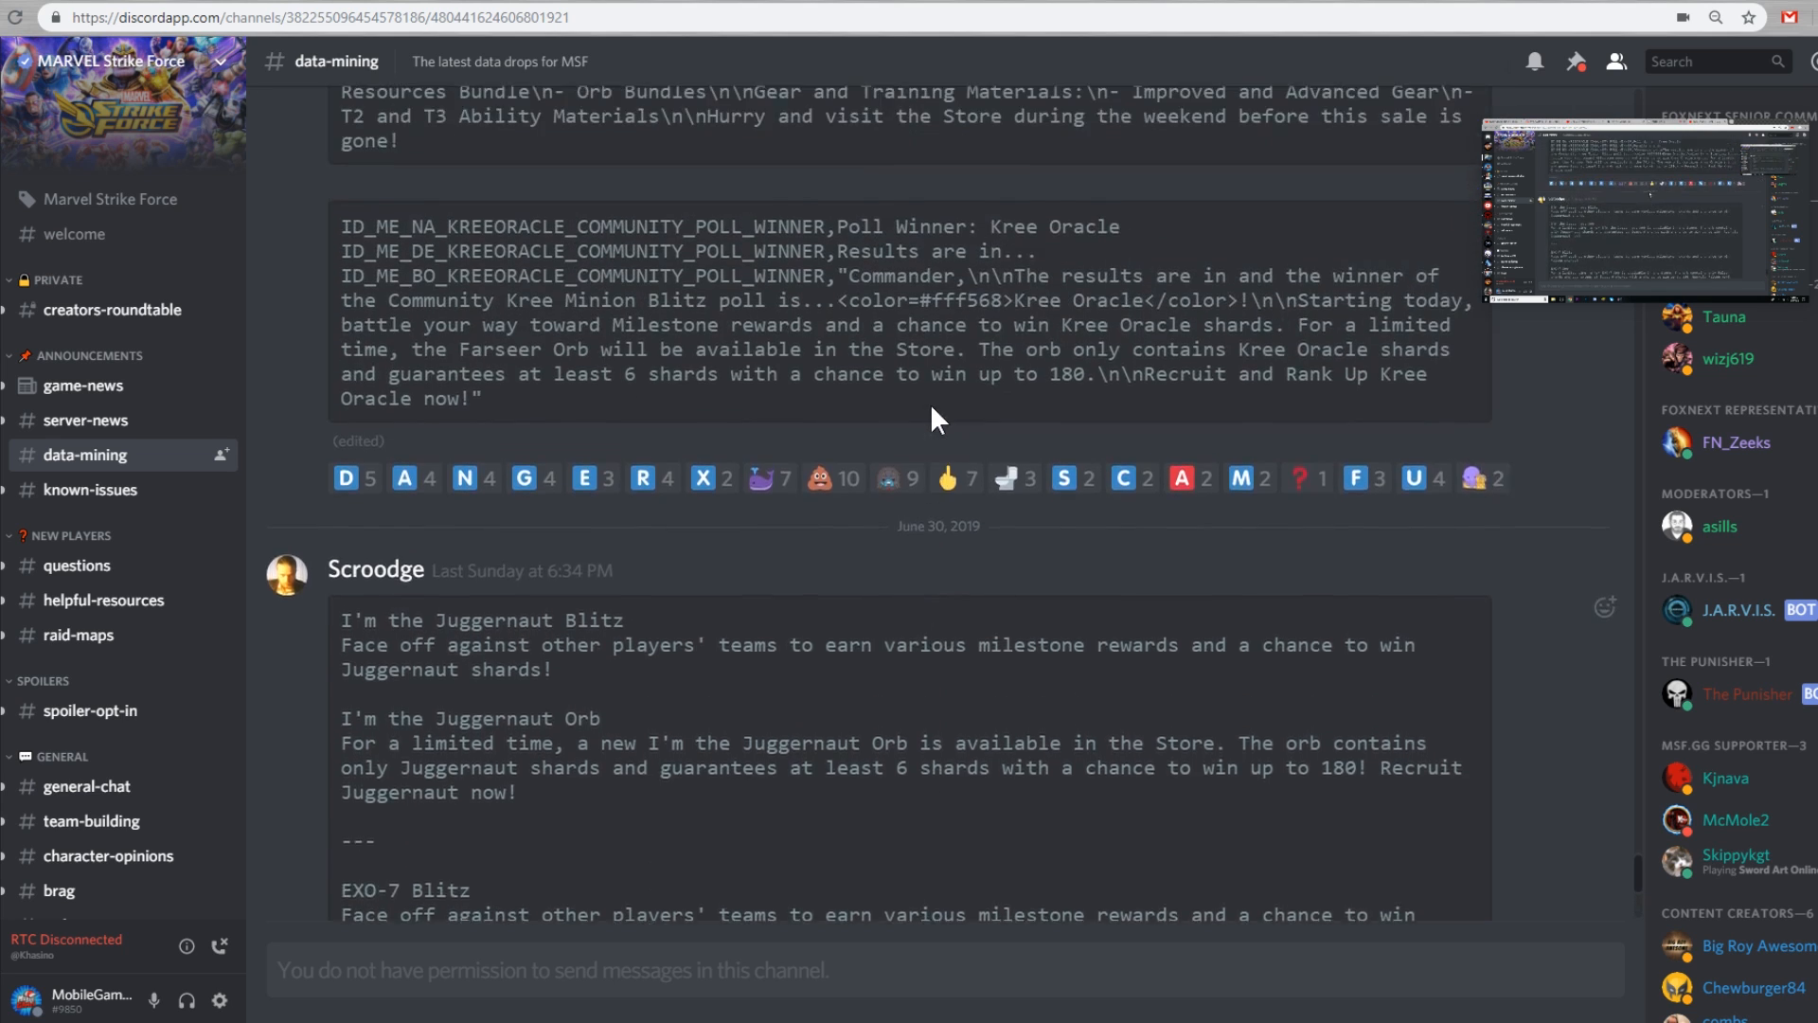
scroll("down", 3)
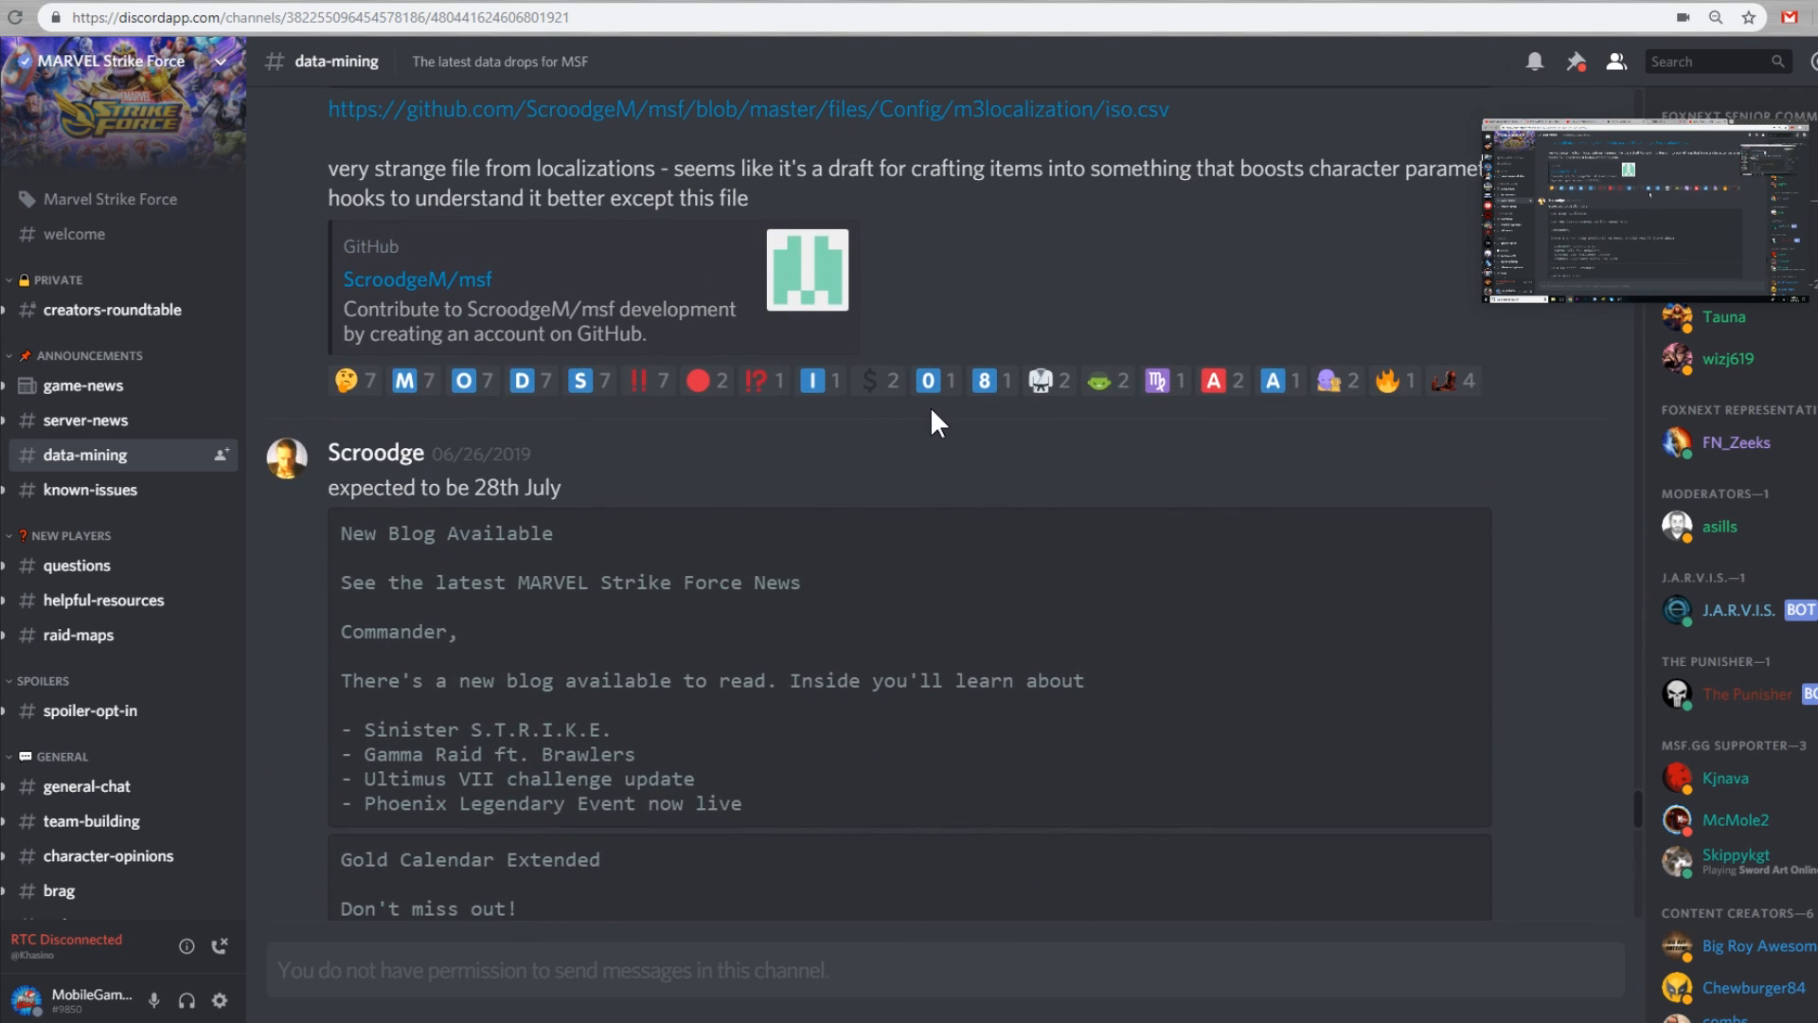
scroll("down", 3)
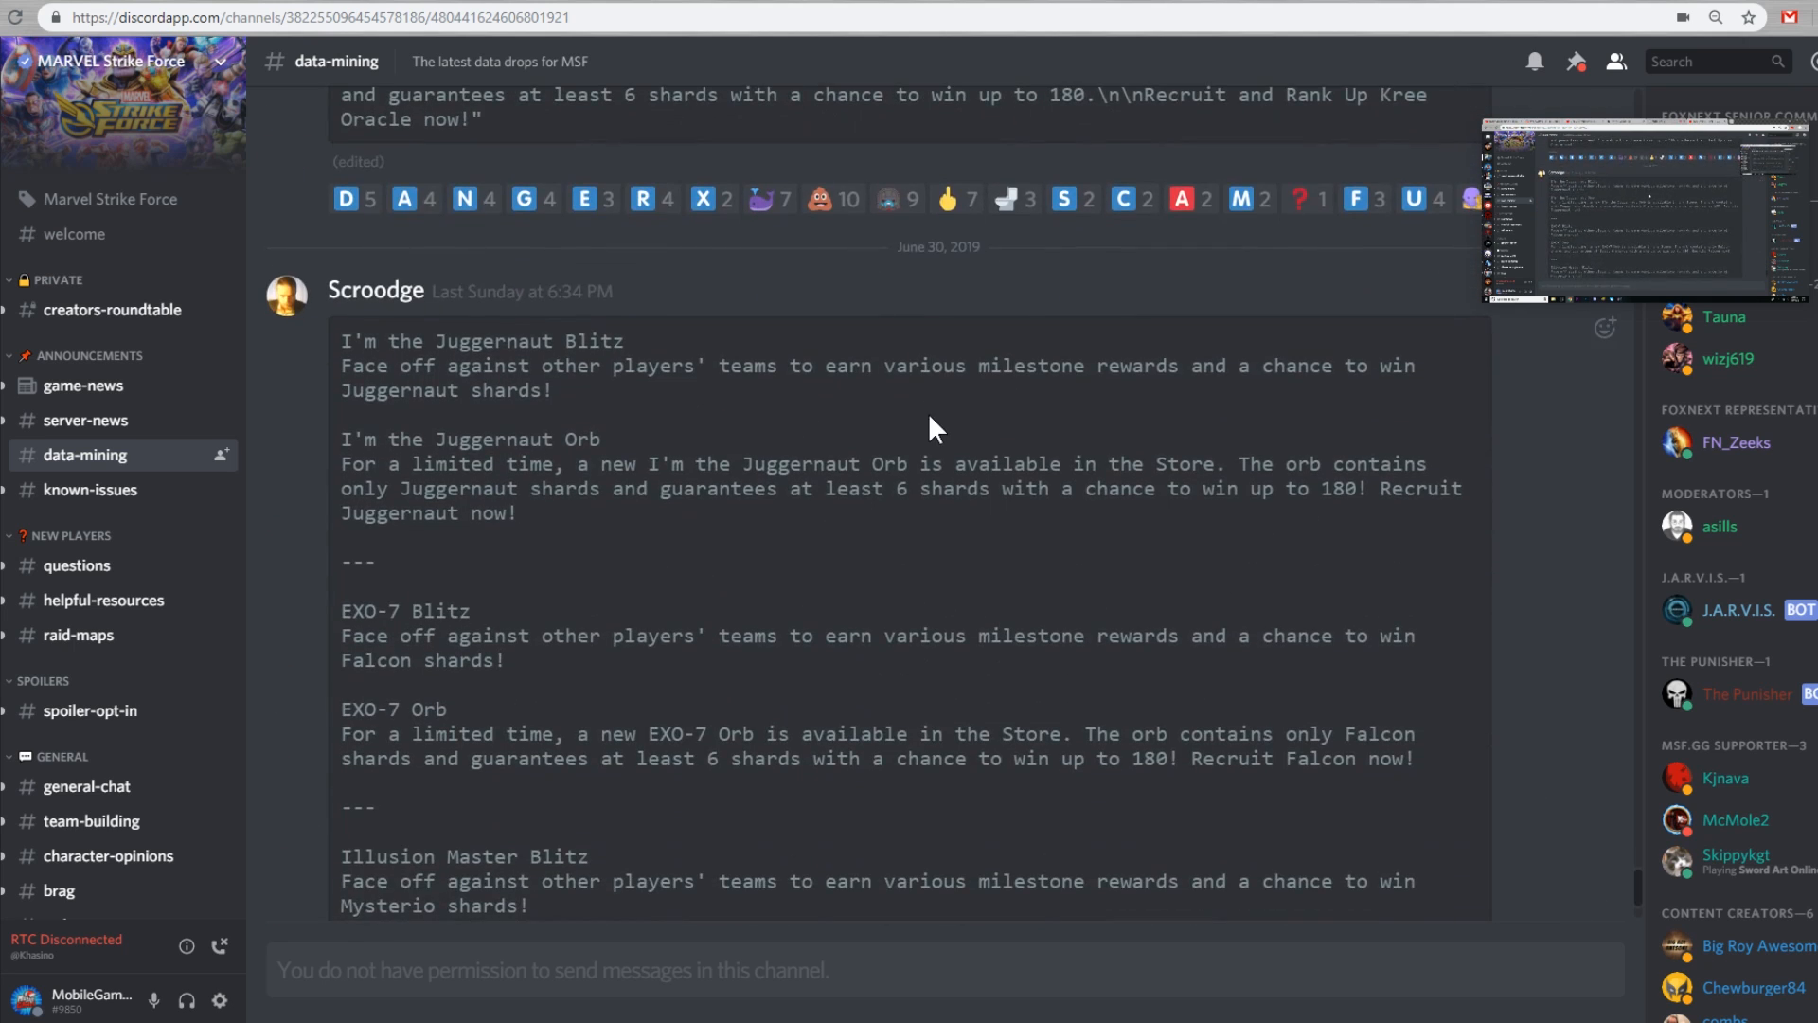
scroll("down", 3)
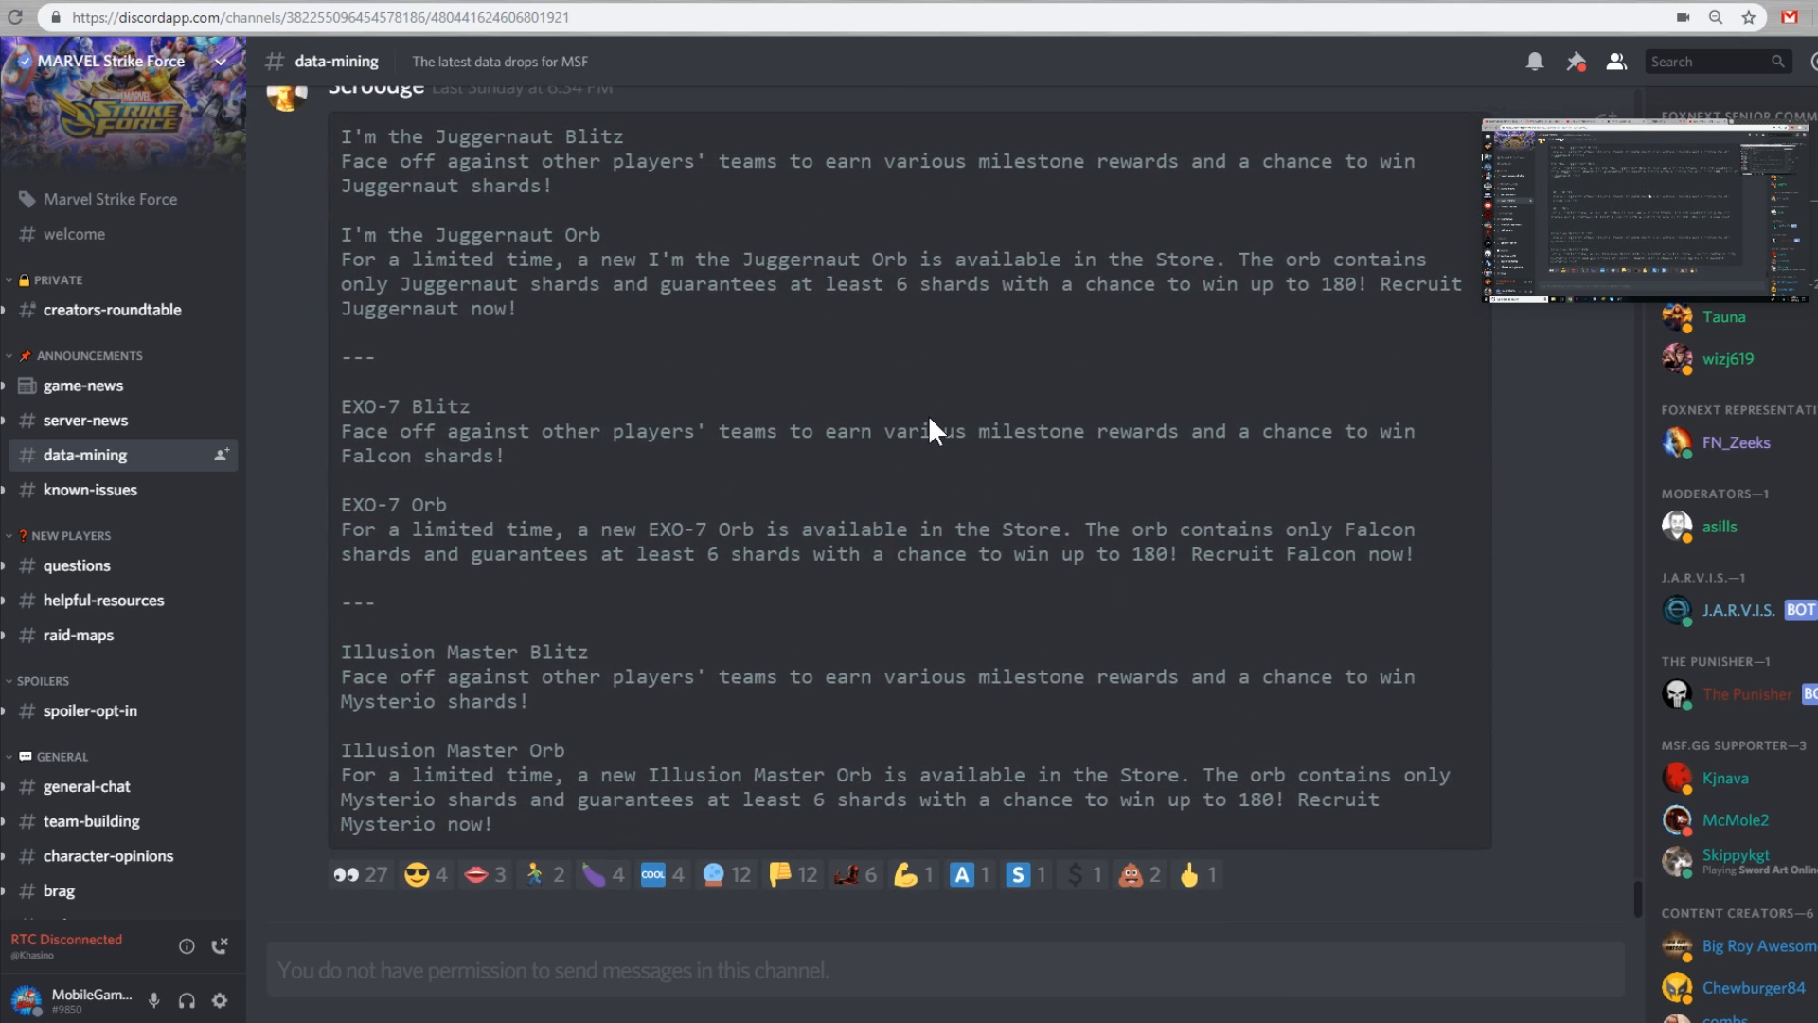
scroll("down", 3)
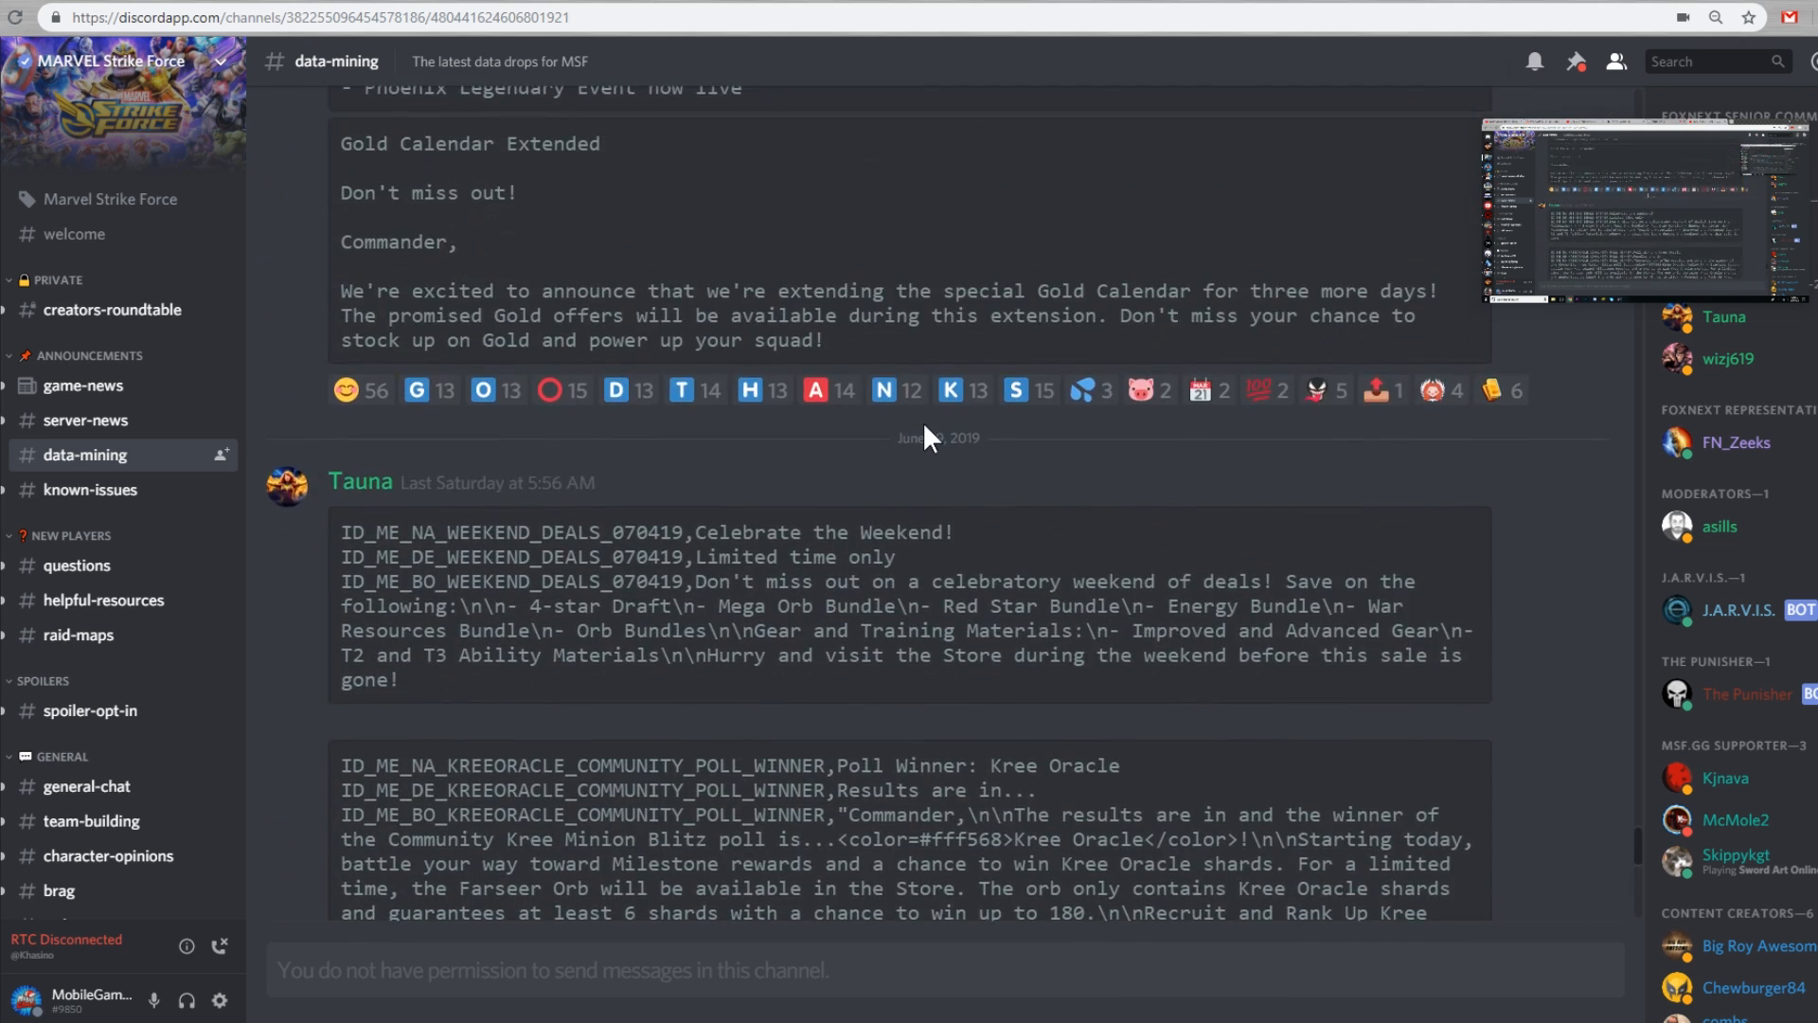
scroll("down", 3)
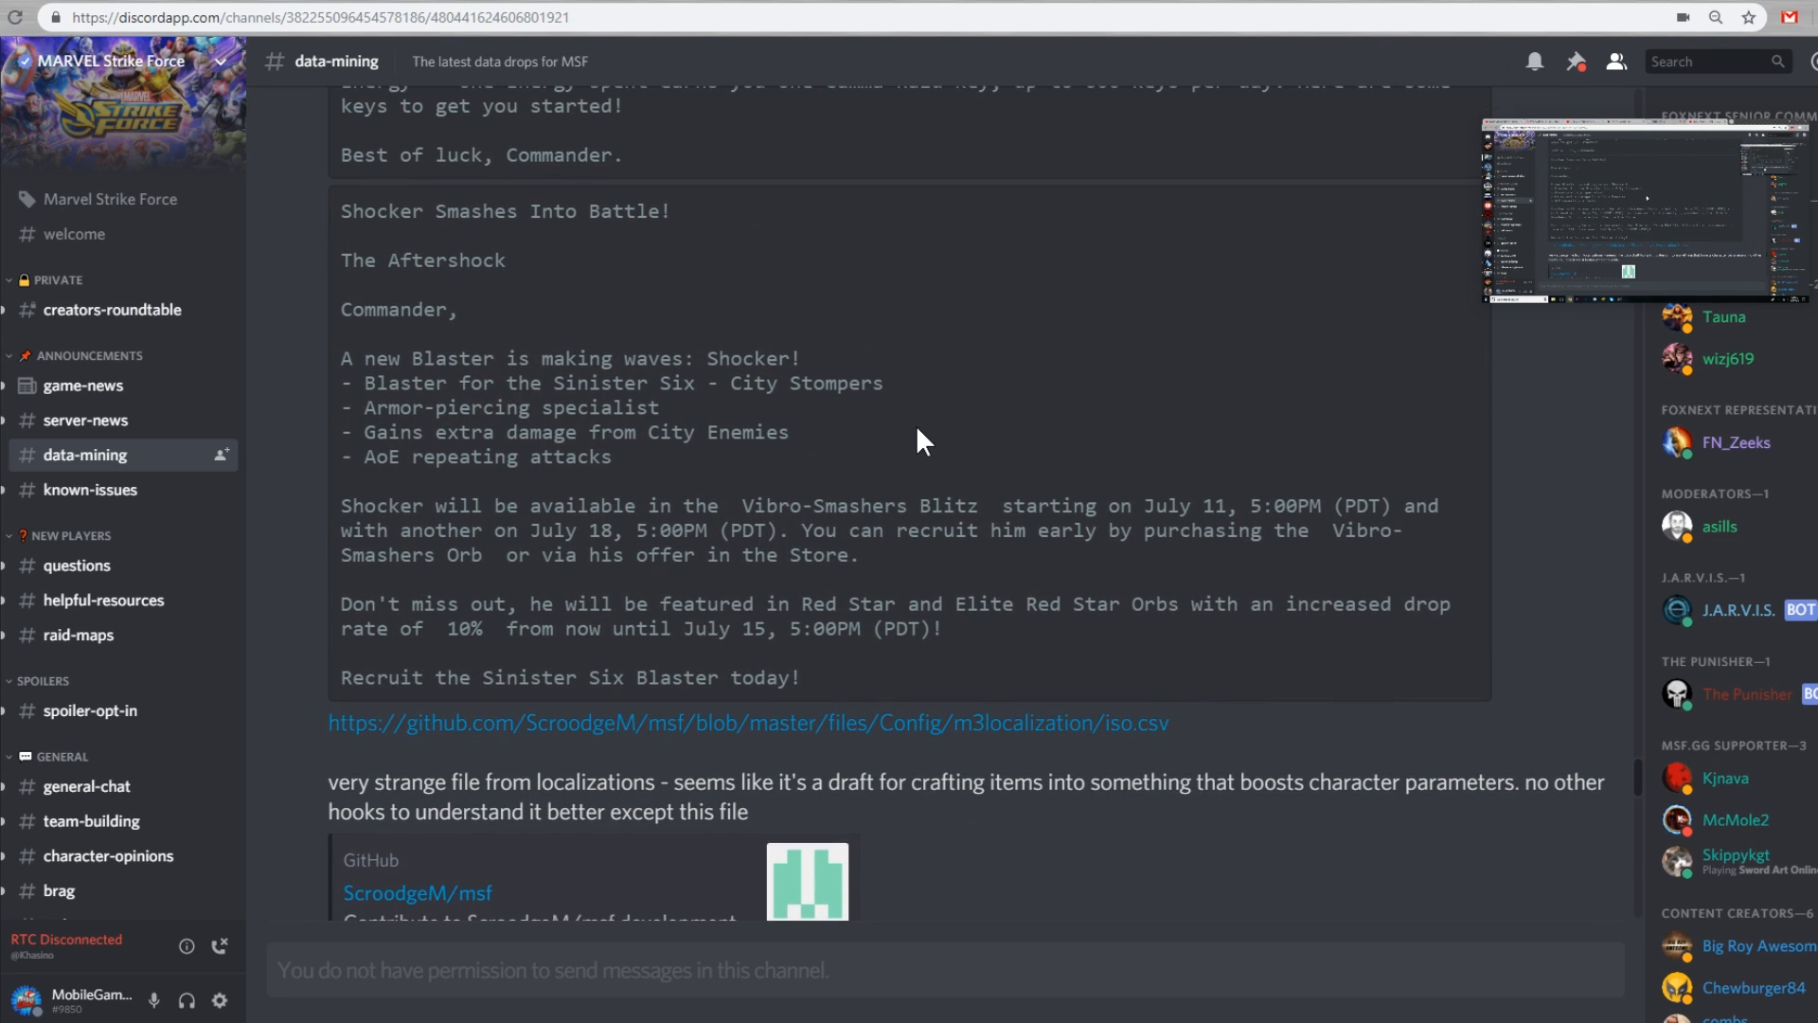
mouse_move(1051, 409)
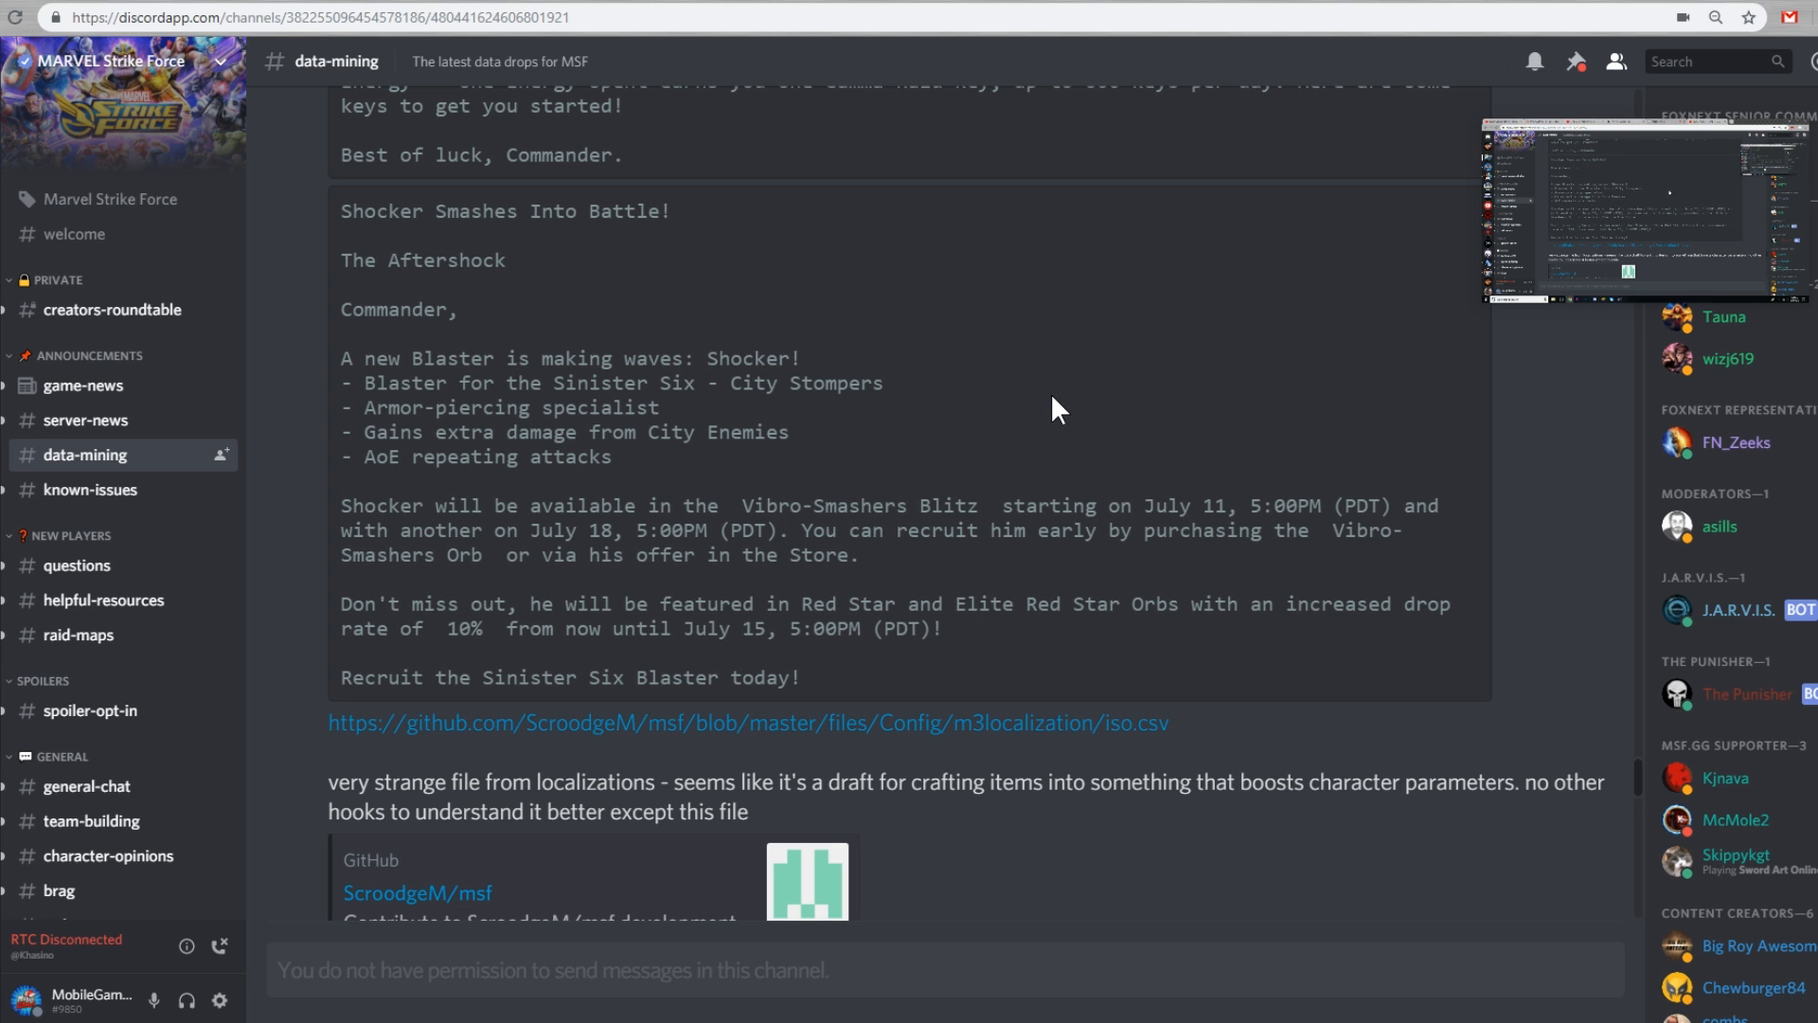
scroll("down", 3)
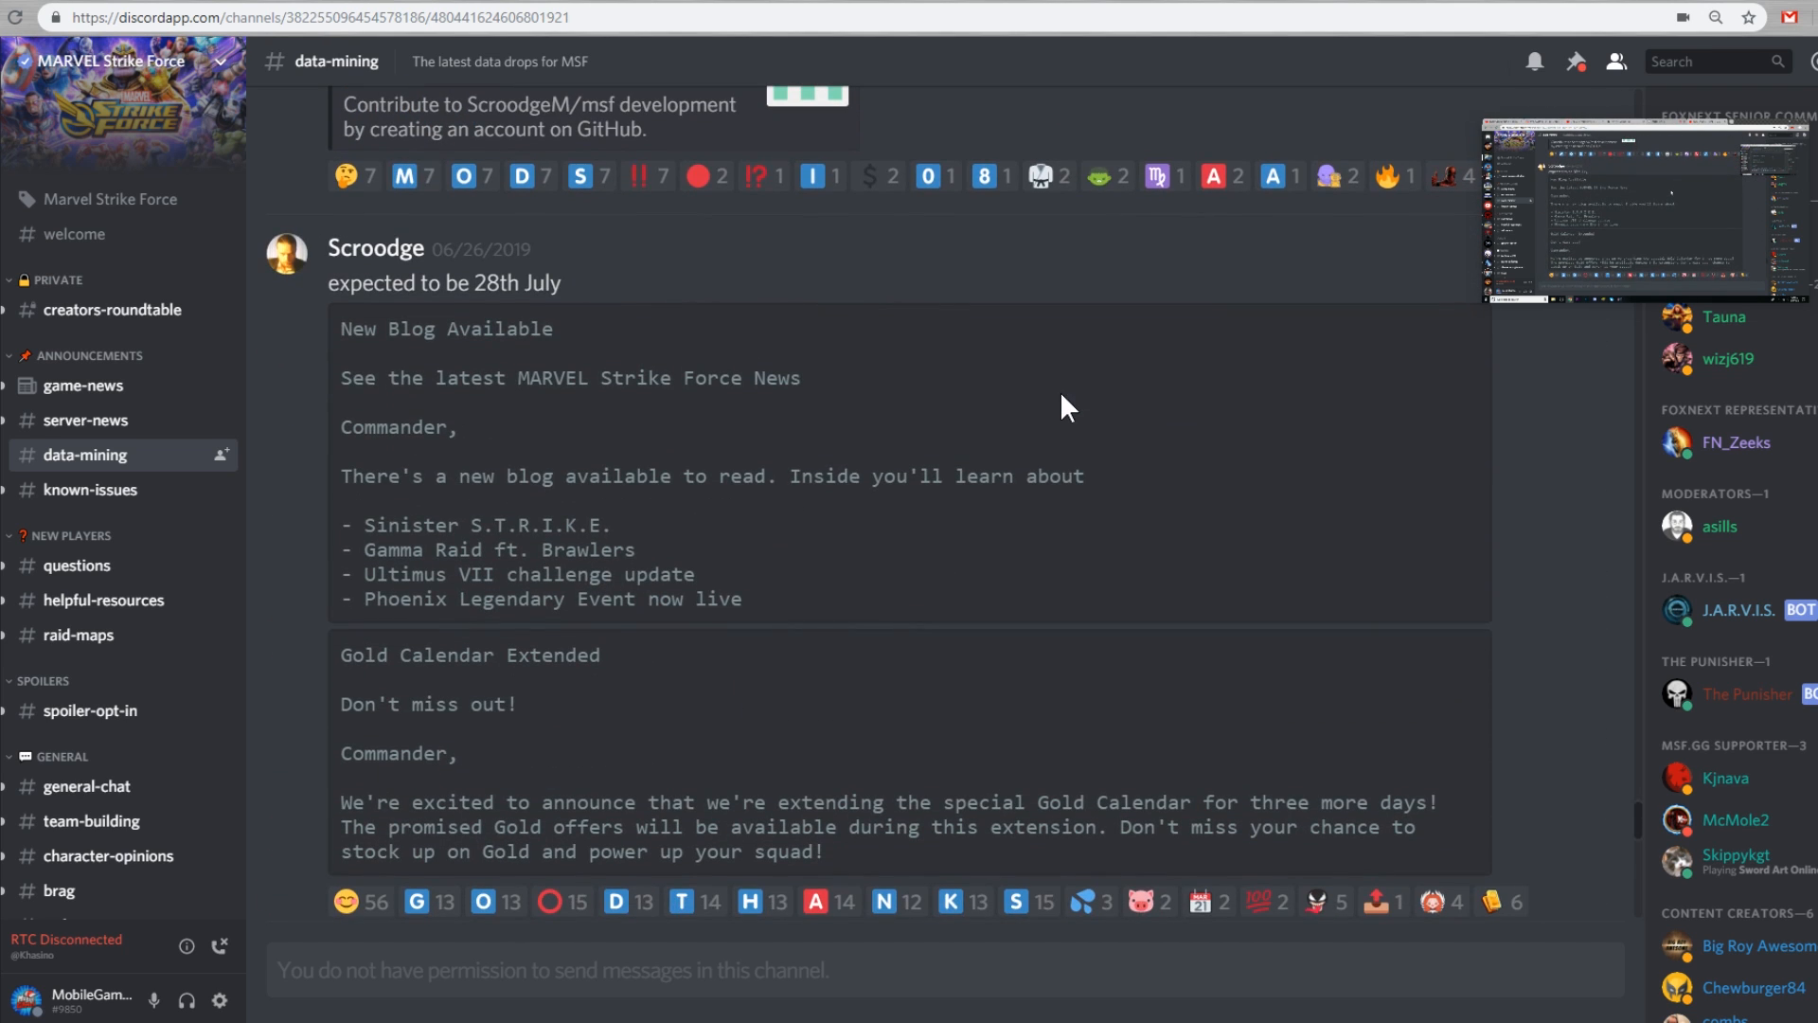
scroll("down", 3)
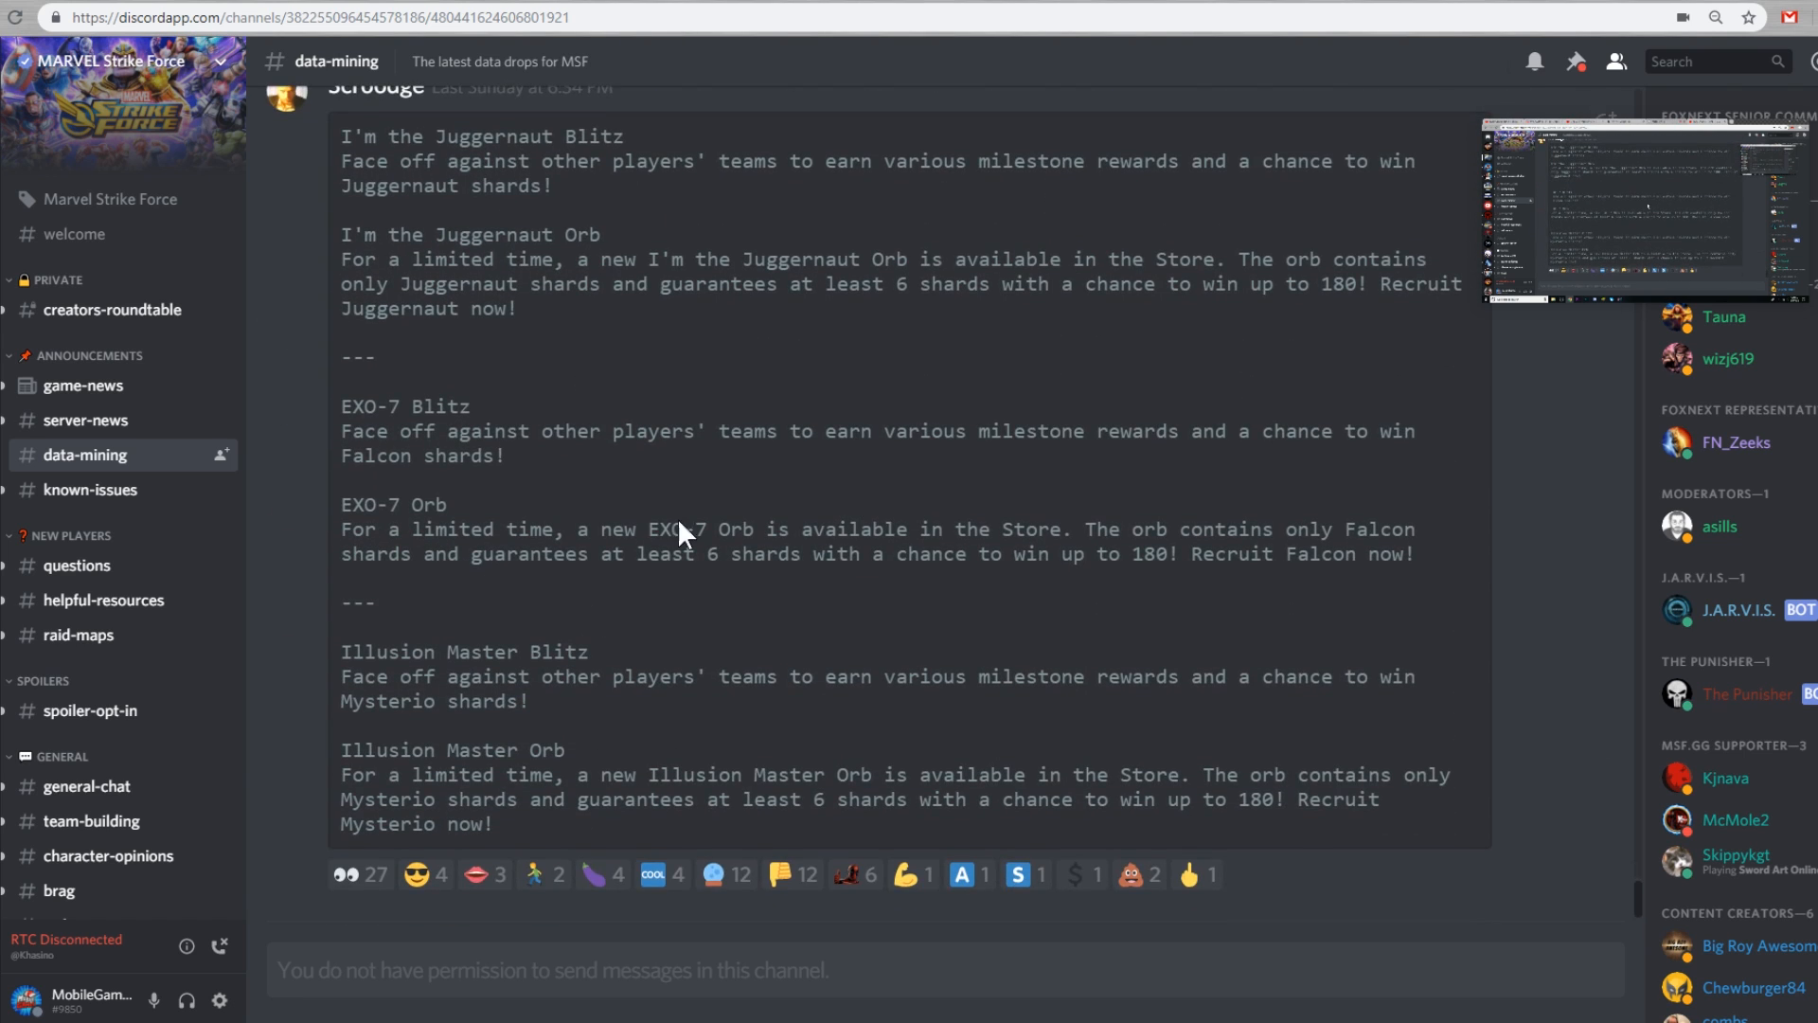
mouse_move(485, 614)
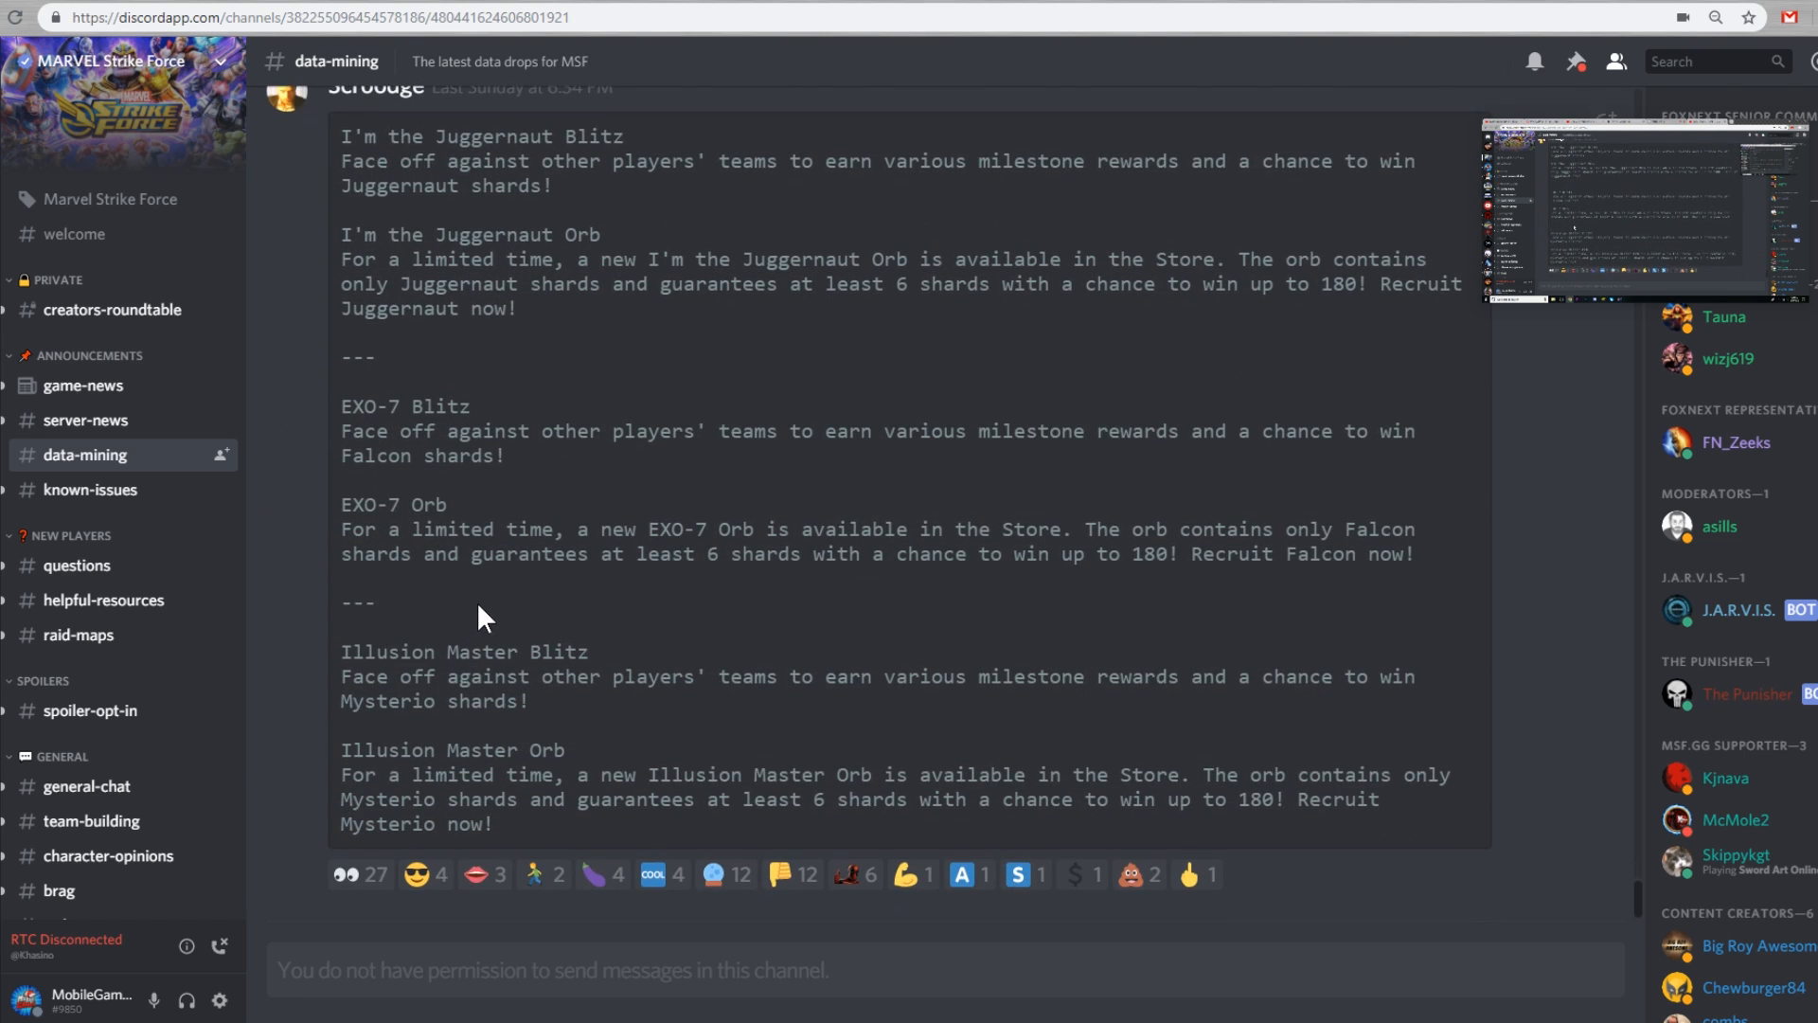
Highlight from 'Illusion Master Blitz' down through the Illusion Master Orb's 'Recruit Mysterio now!' line
double_click(349, 650)
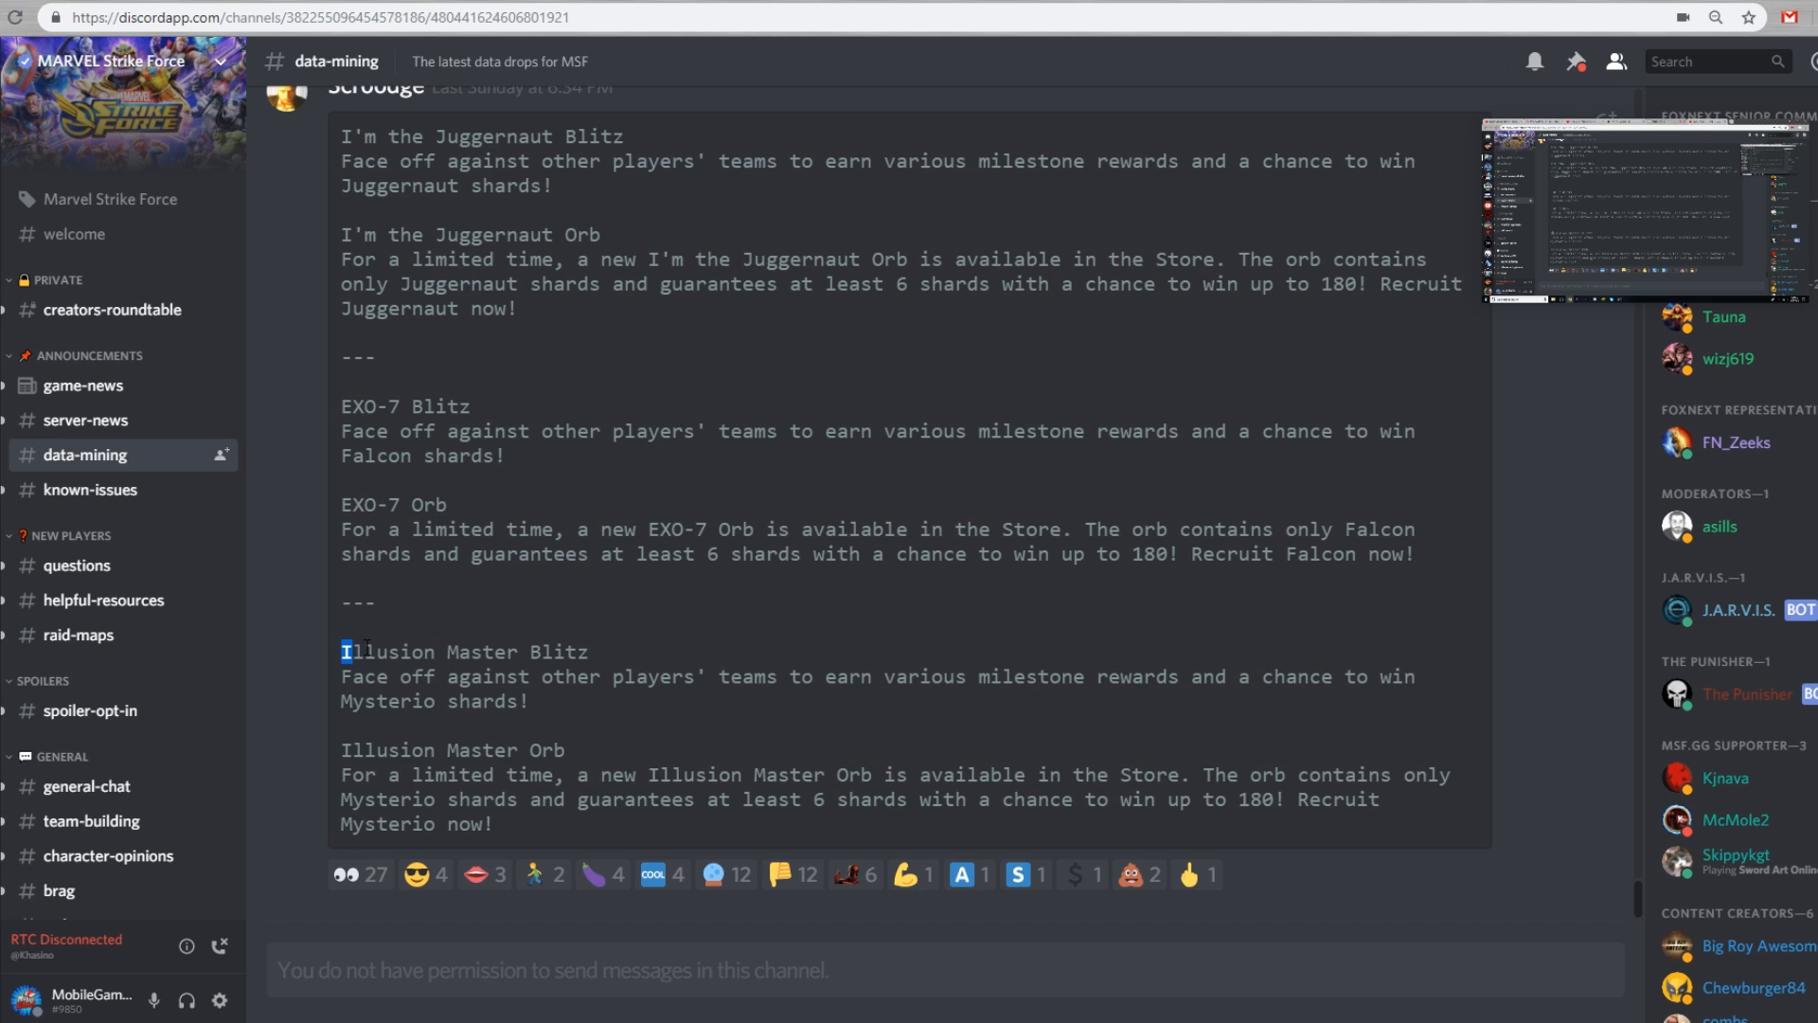
left_click_drag(349, 650, 1147, 701)
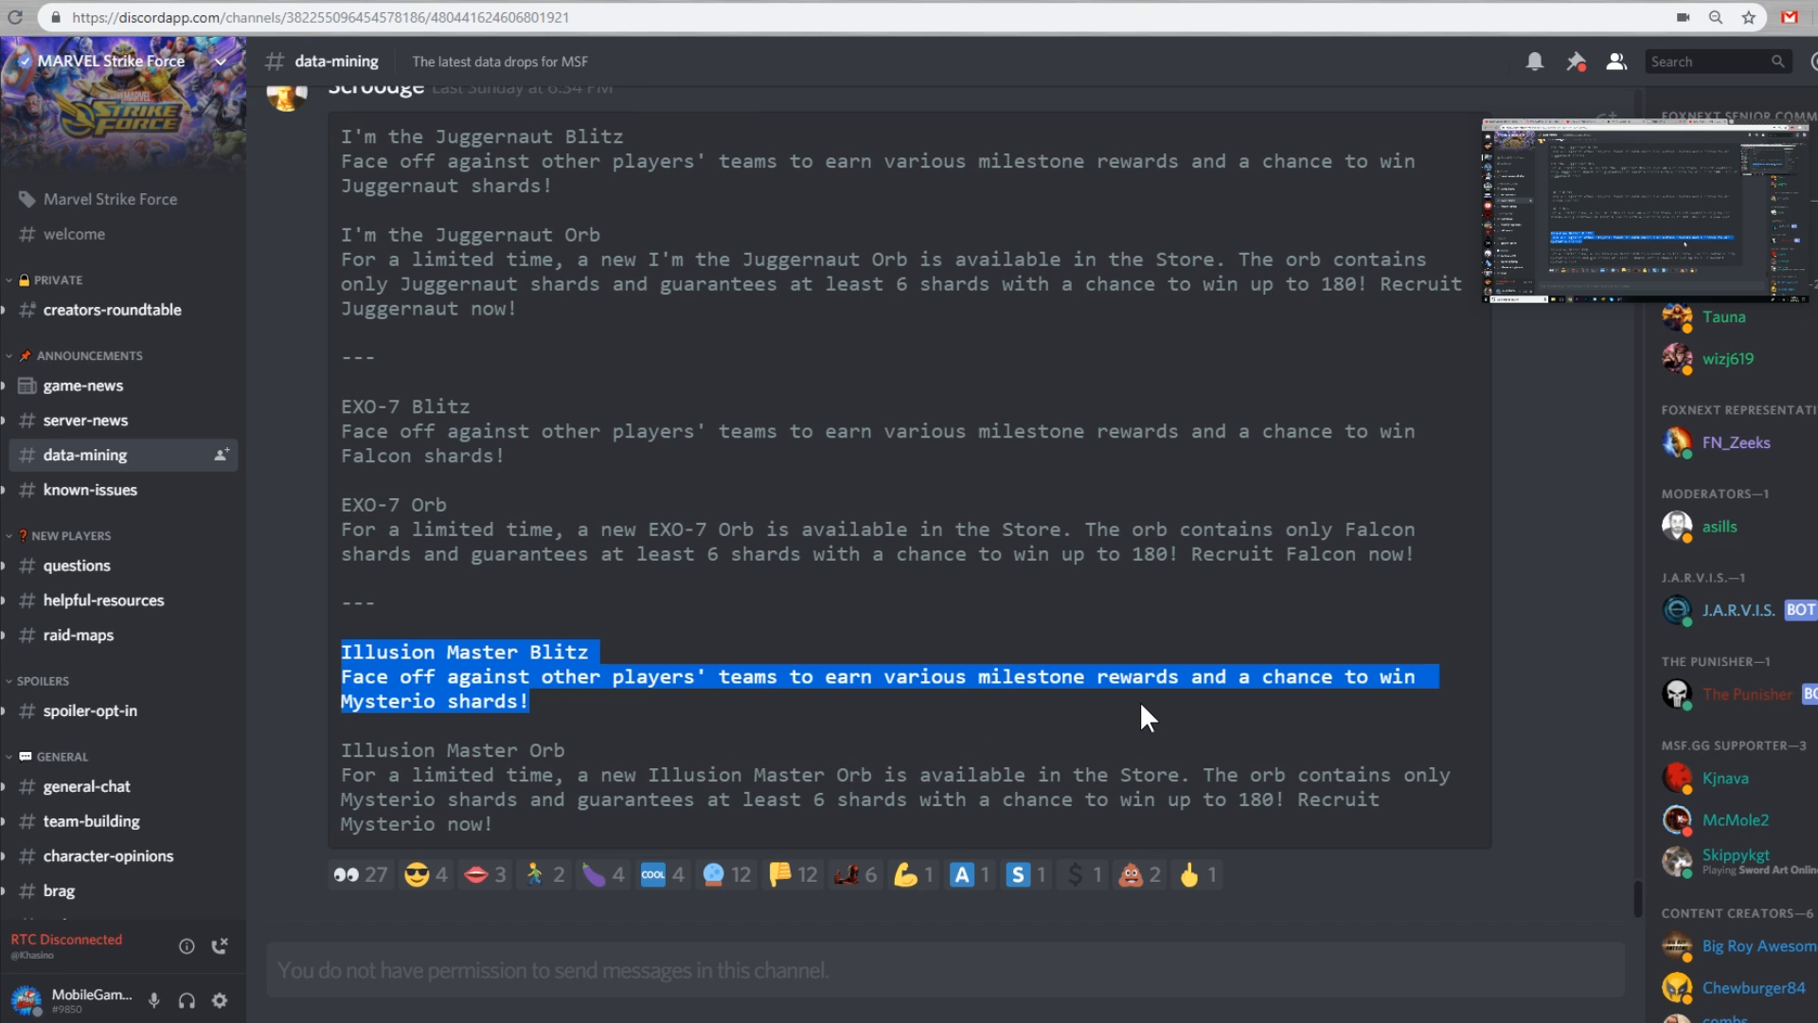
left_click_drag(1146, 716, 1185, 837)
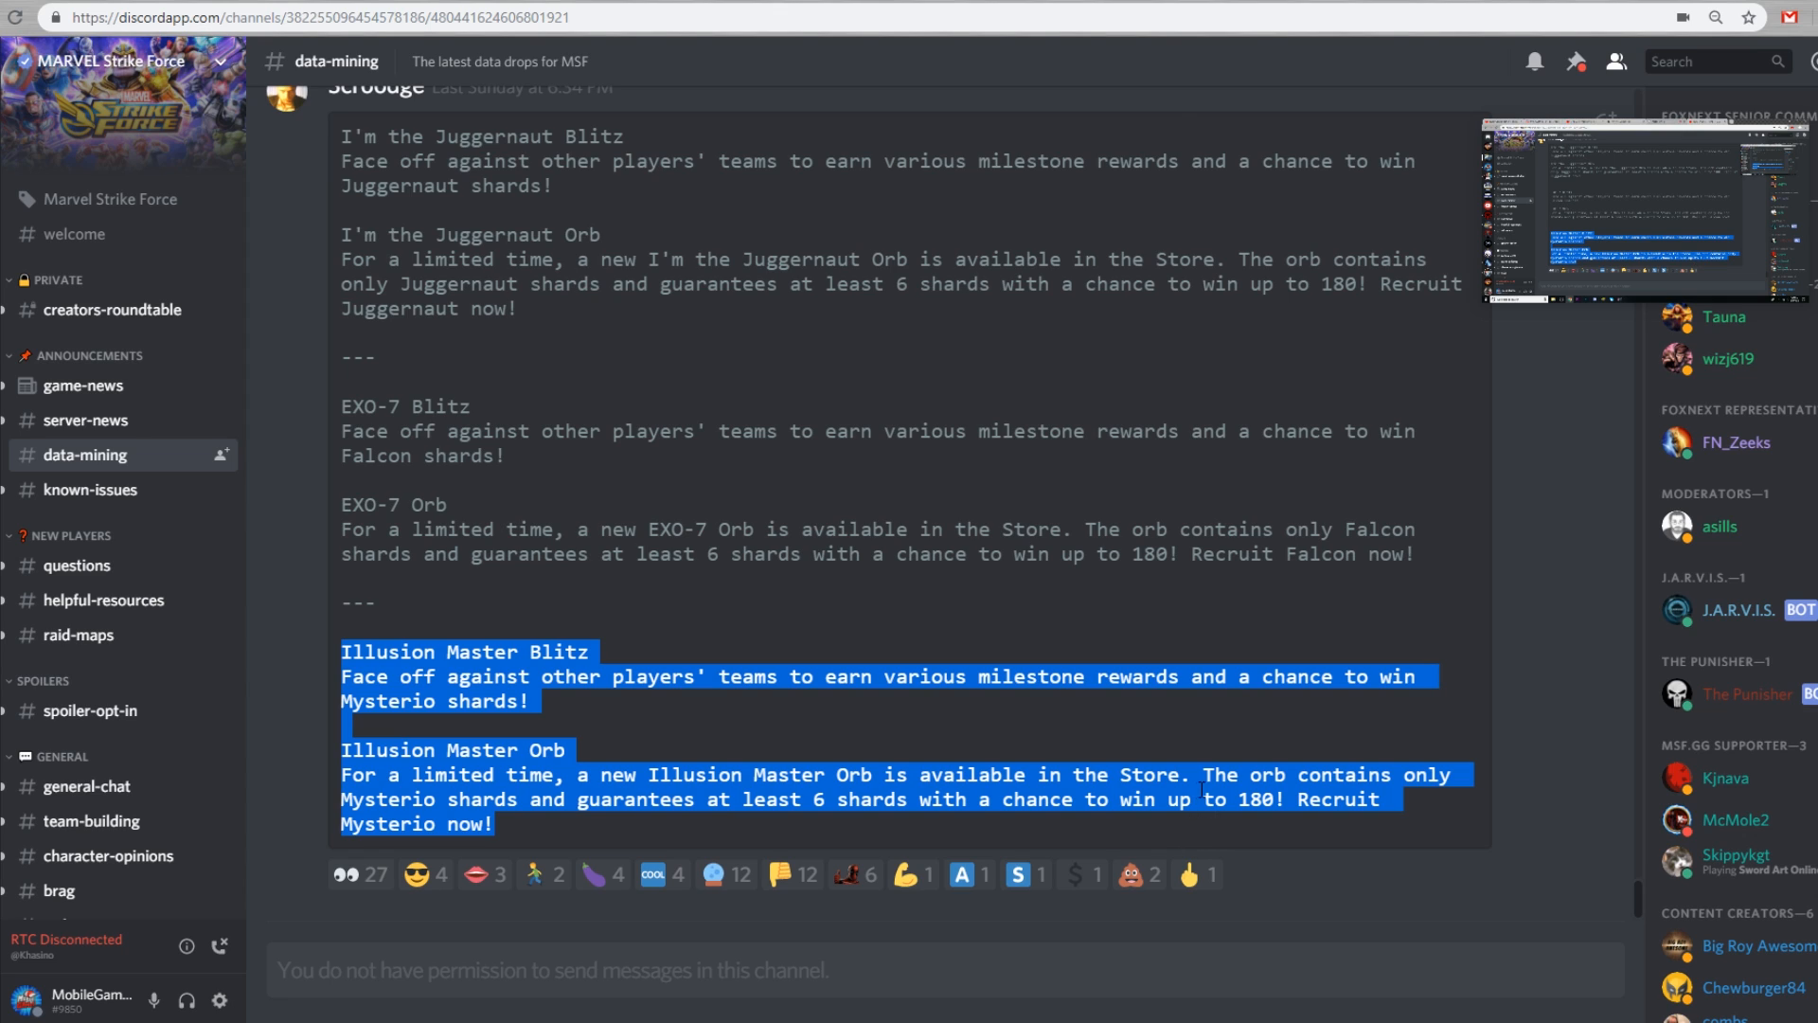
mouse_move(1197, 775)
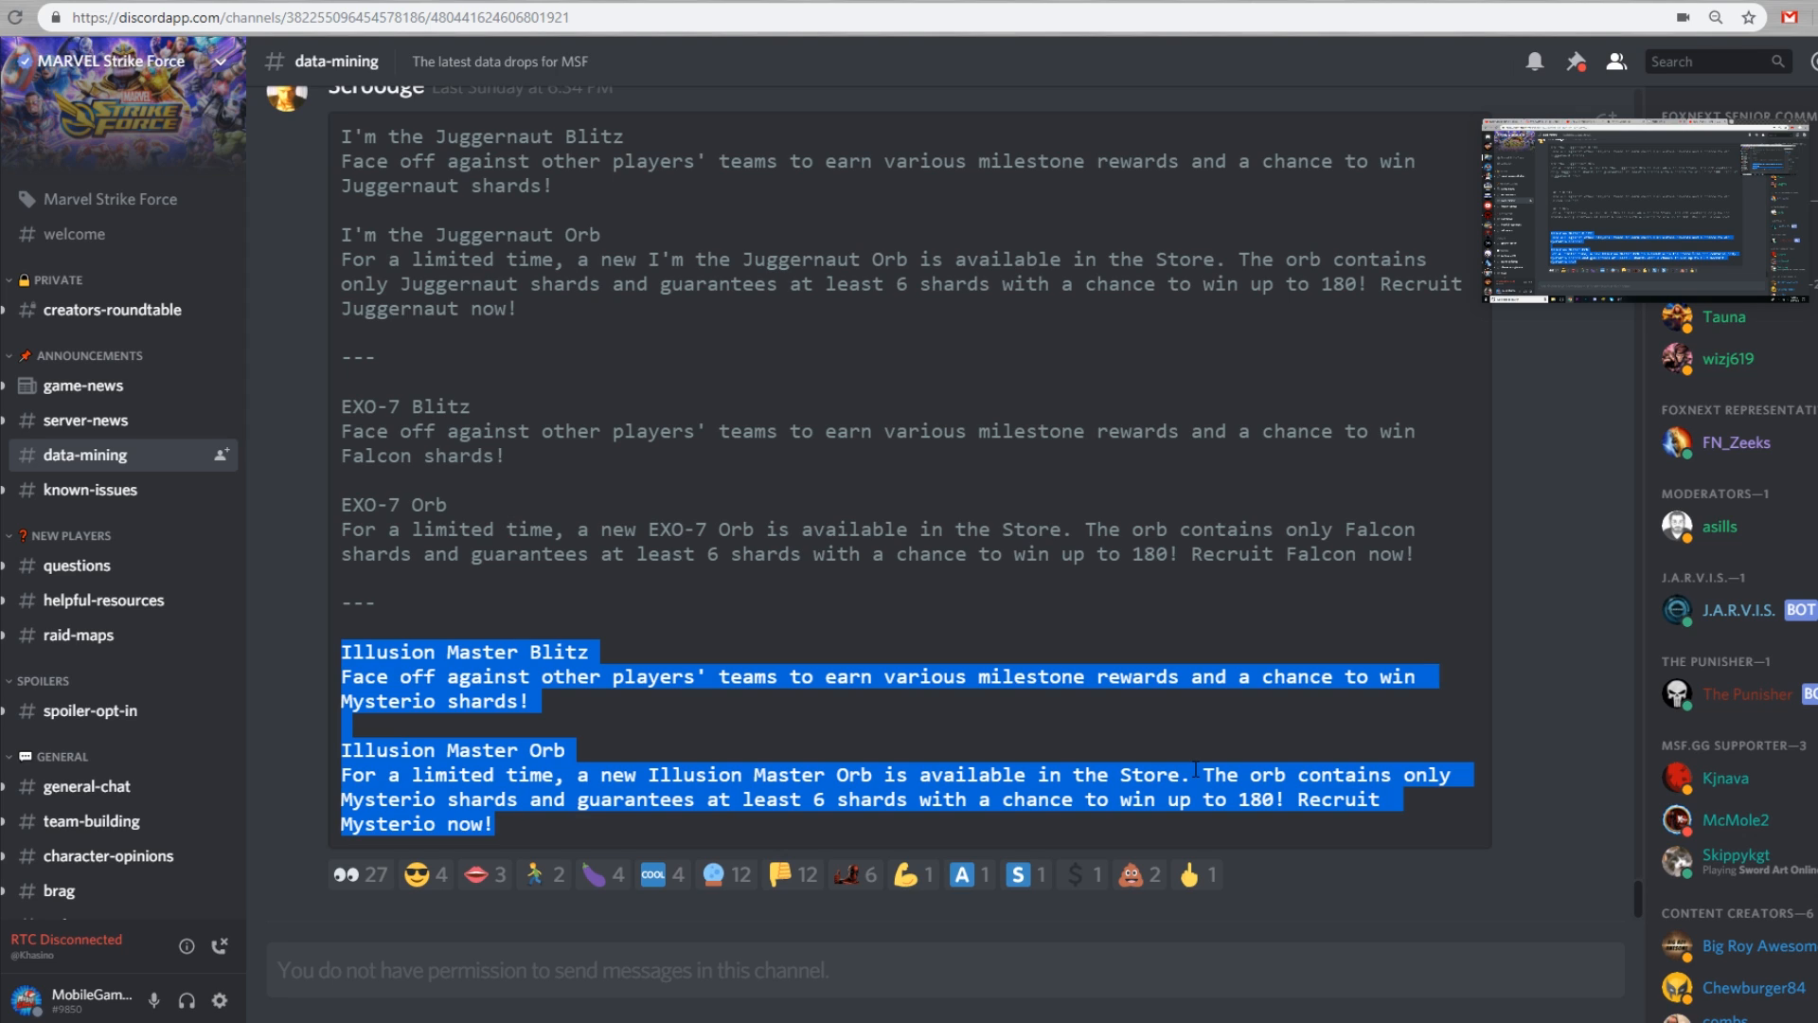
mouse_move(1181, 710)
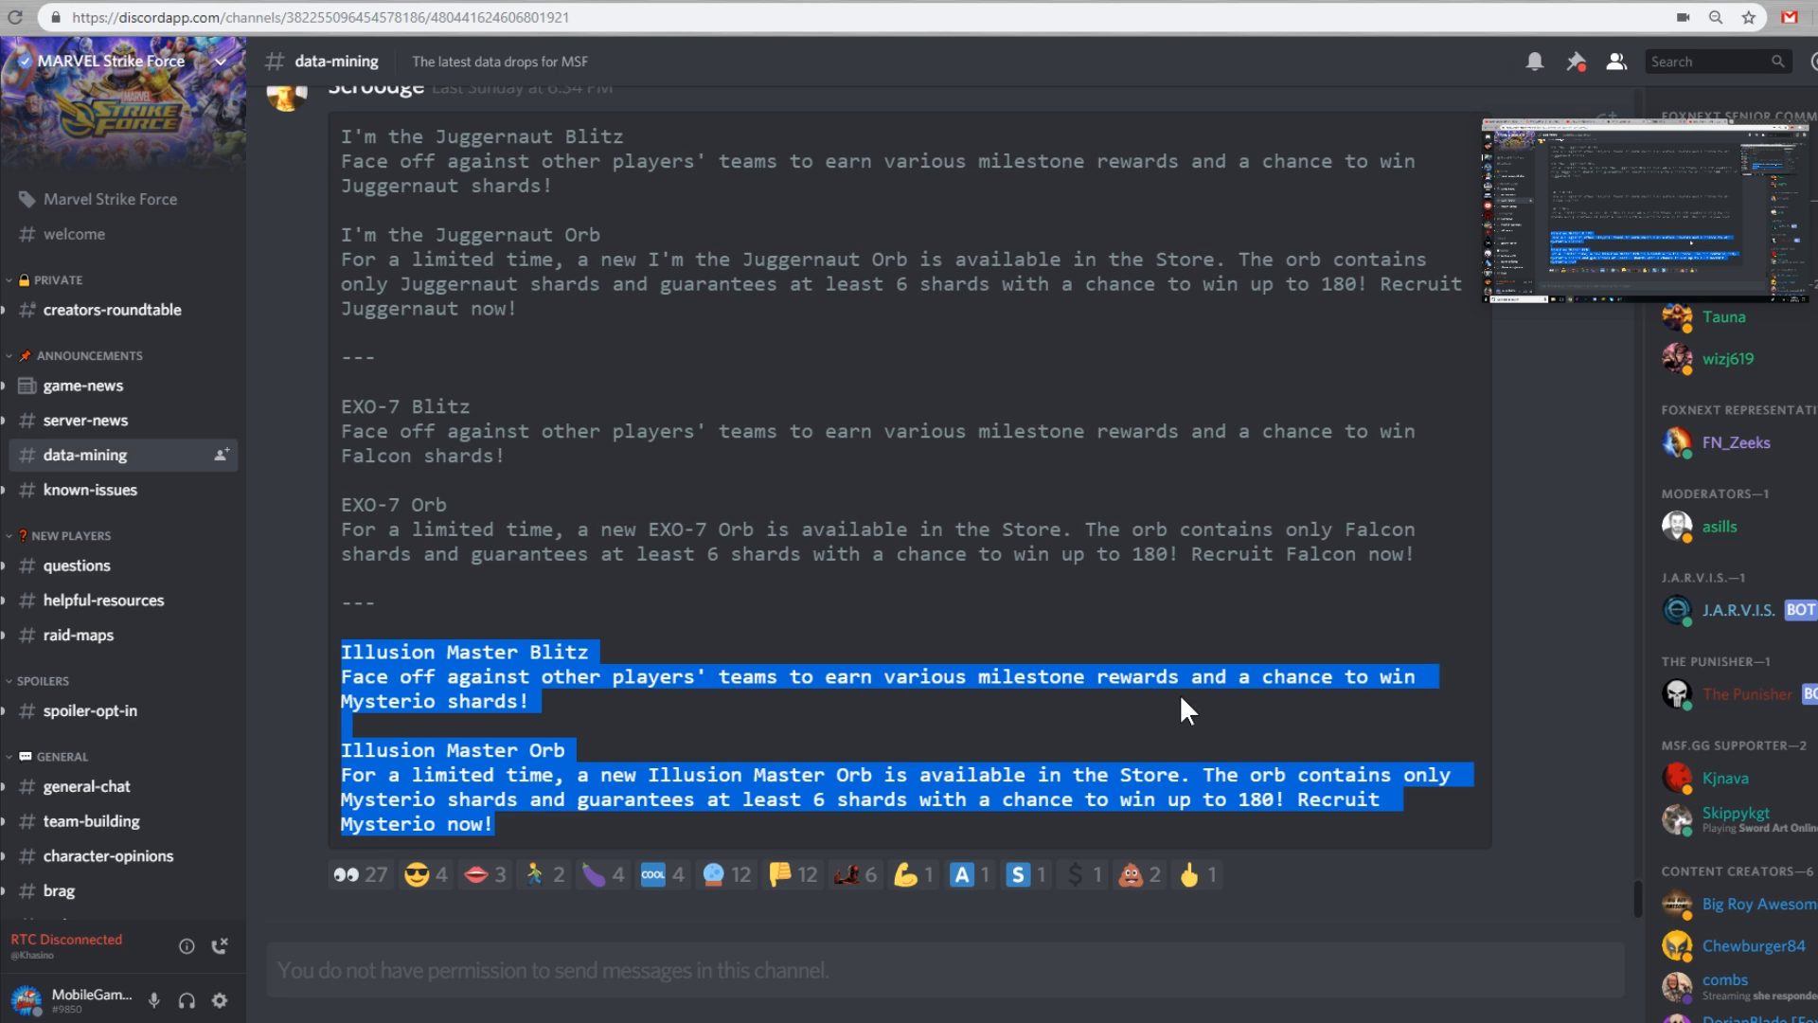
mouse_move(1144, 582)
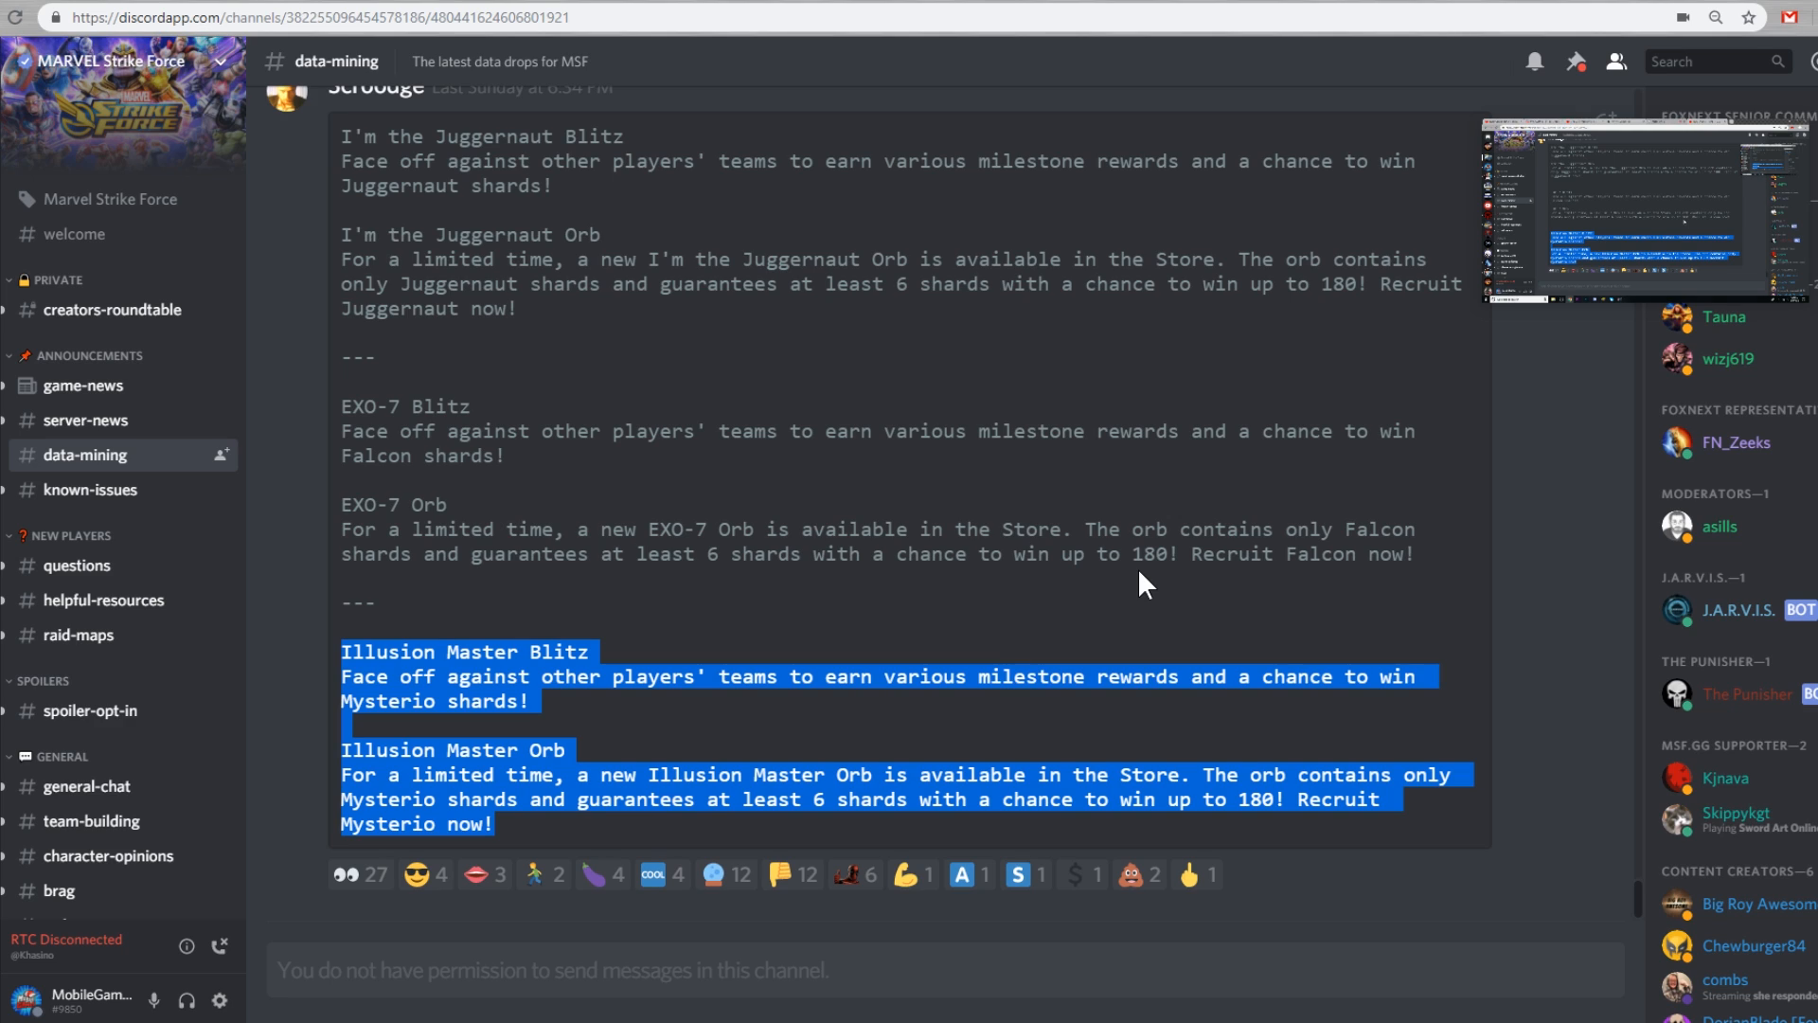
mouse_move(1129, 553)
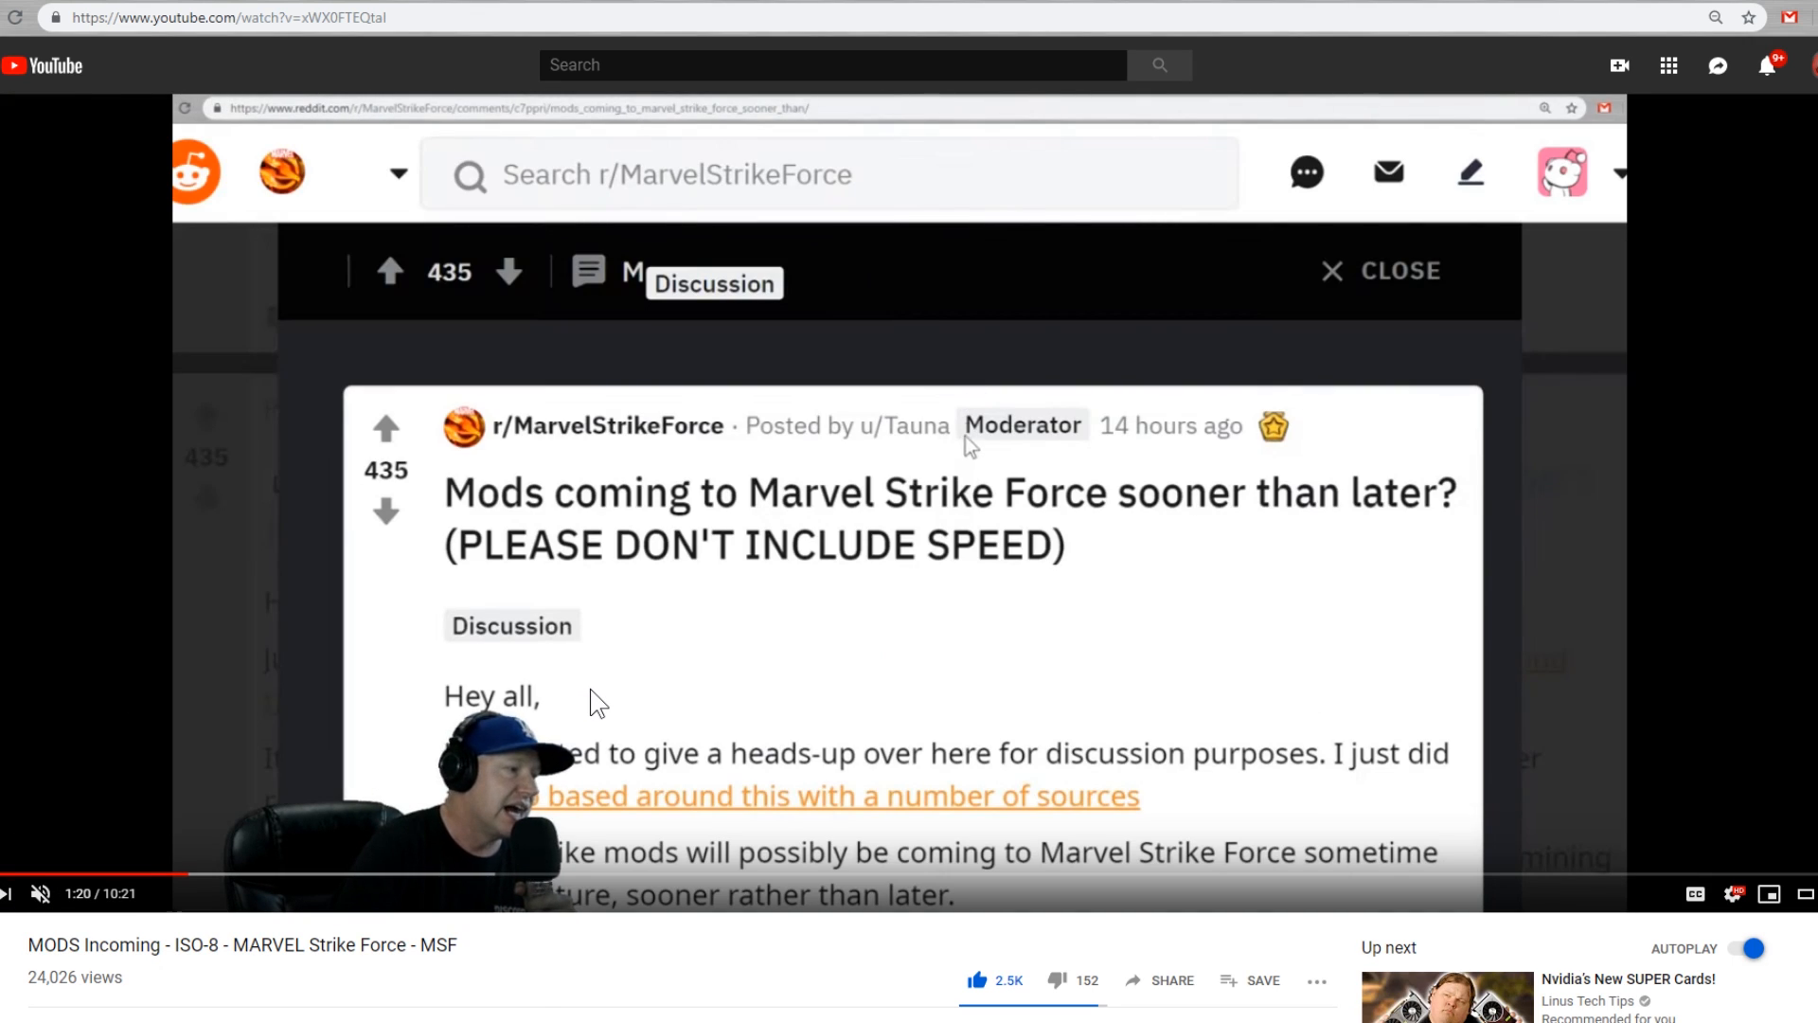
Keep the 'MODS Incoming - ISO-8' video playing through the Reddit mods post to the King of Crime Kingpin offer
scroll("down", 3)
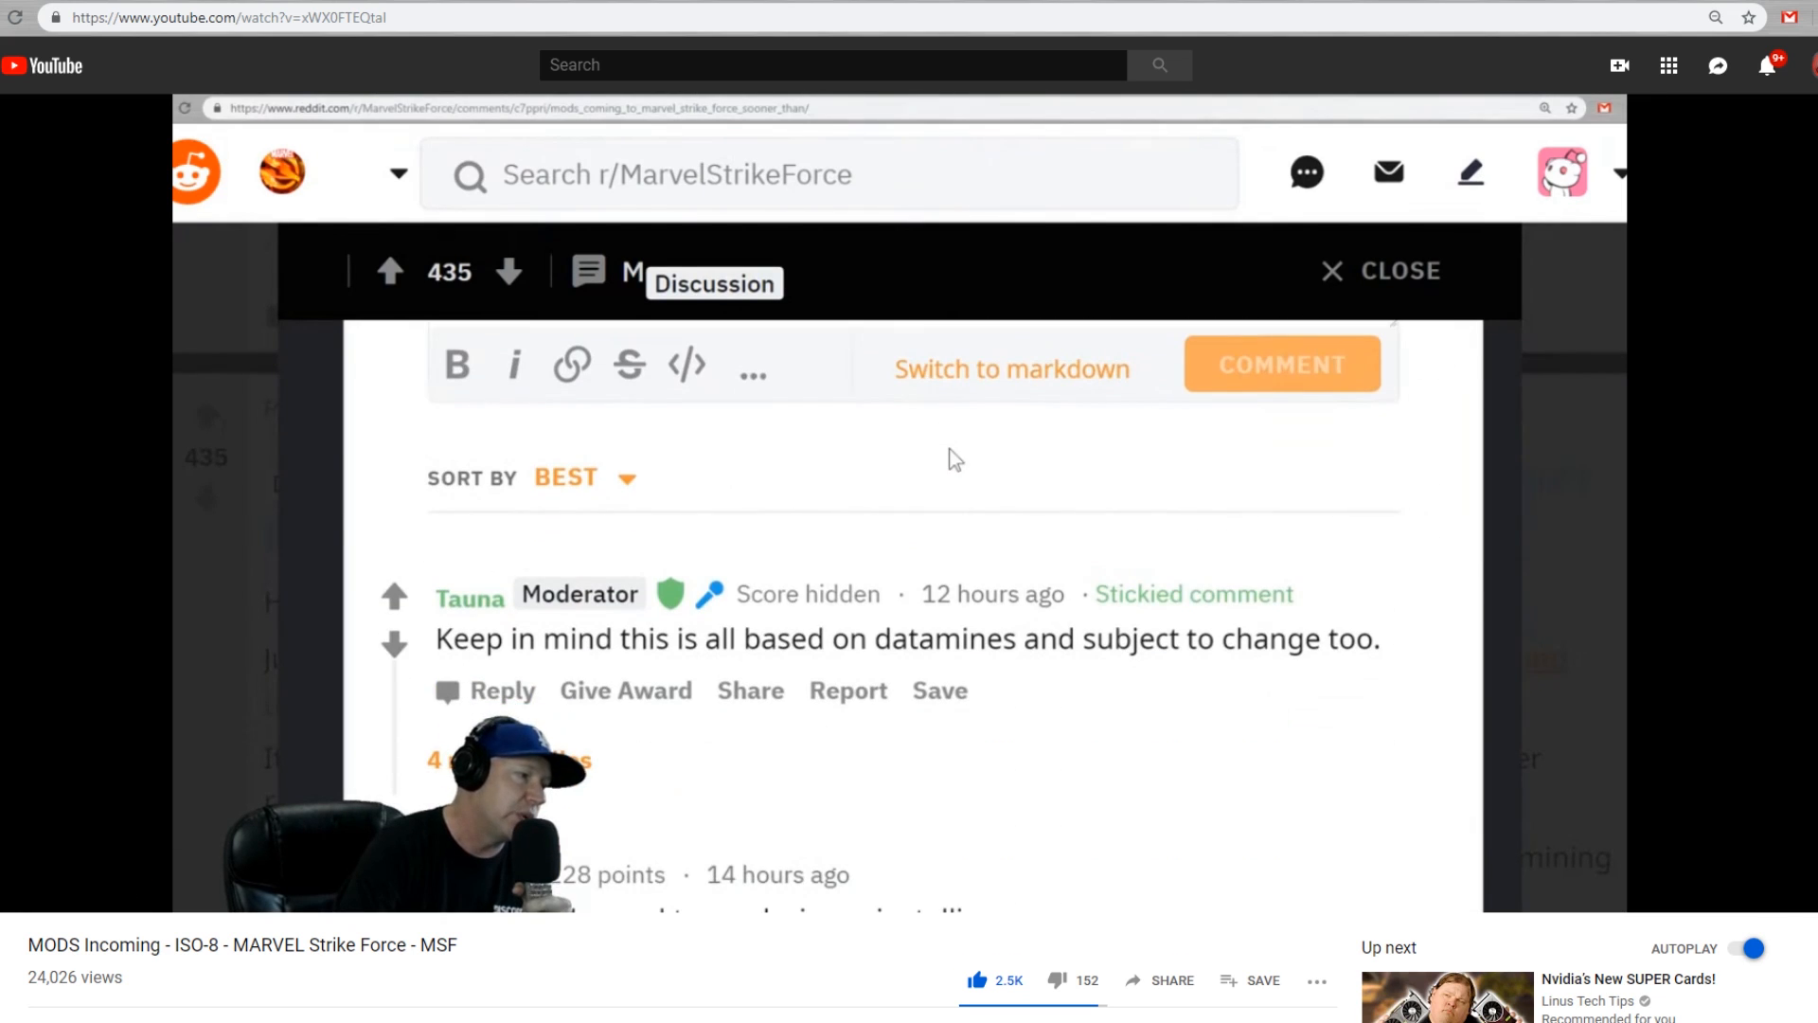
scroll("down", 3)
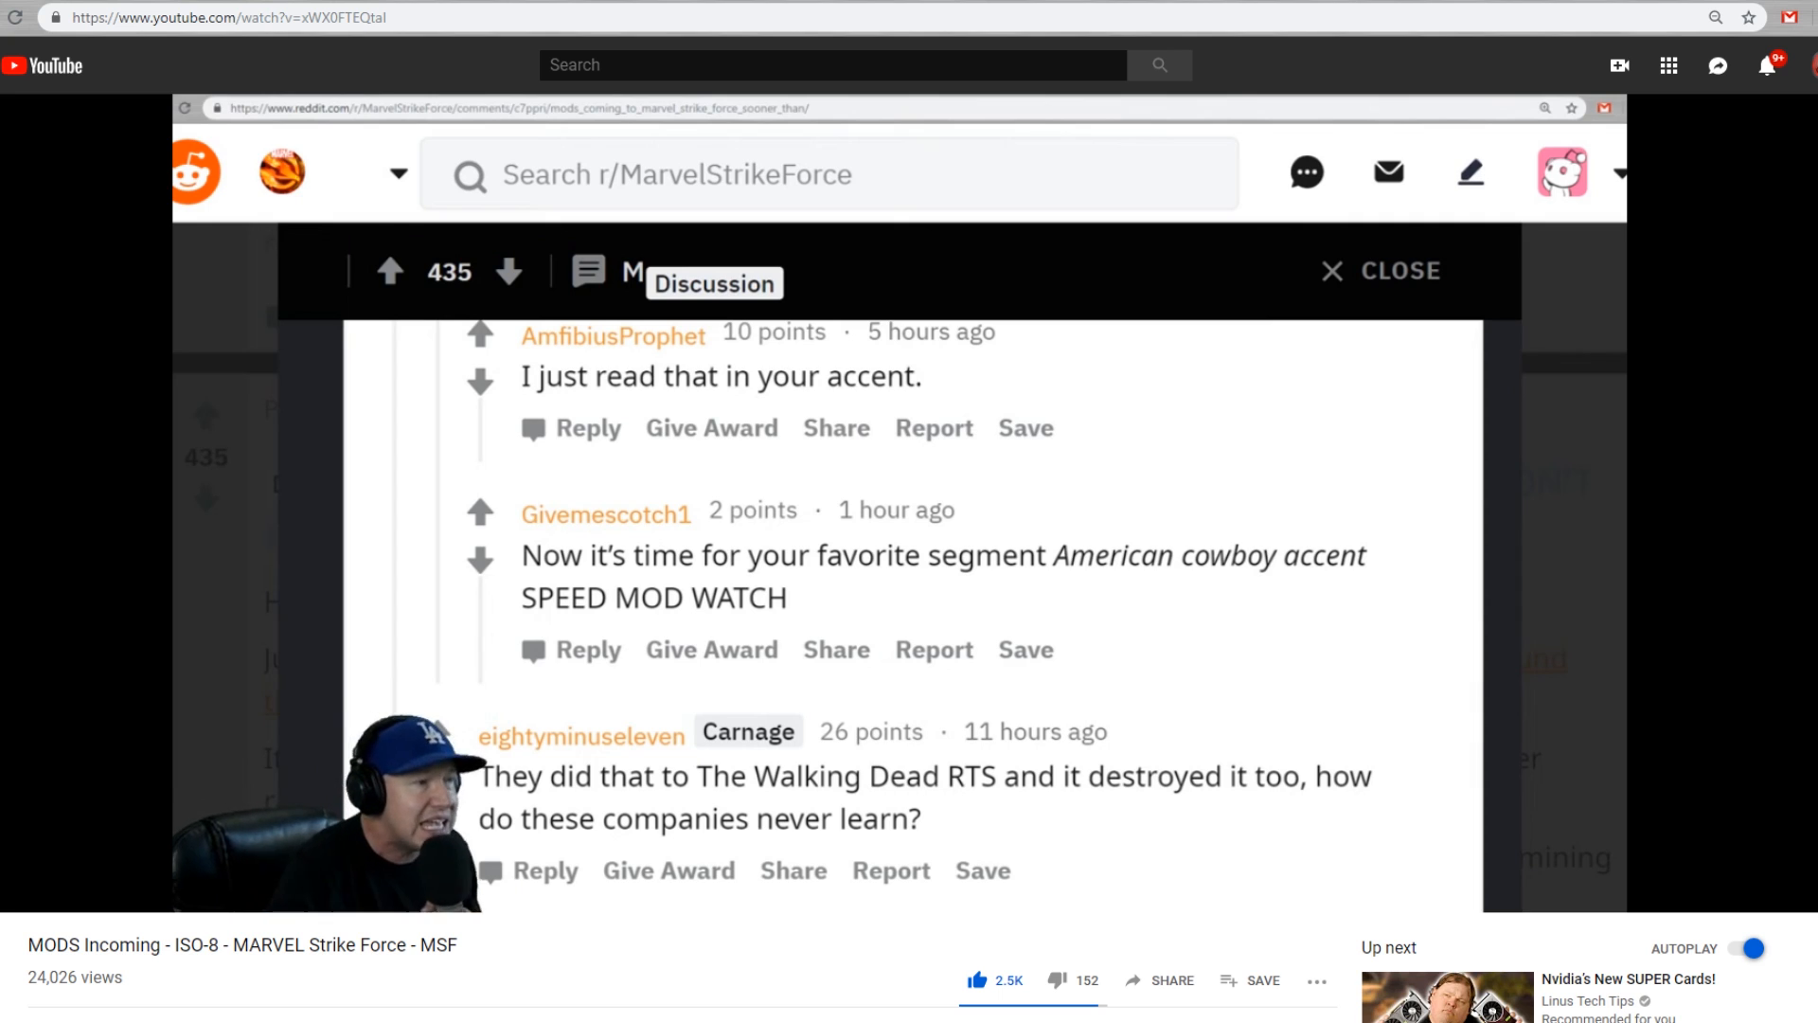
left_click(1381, 271)
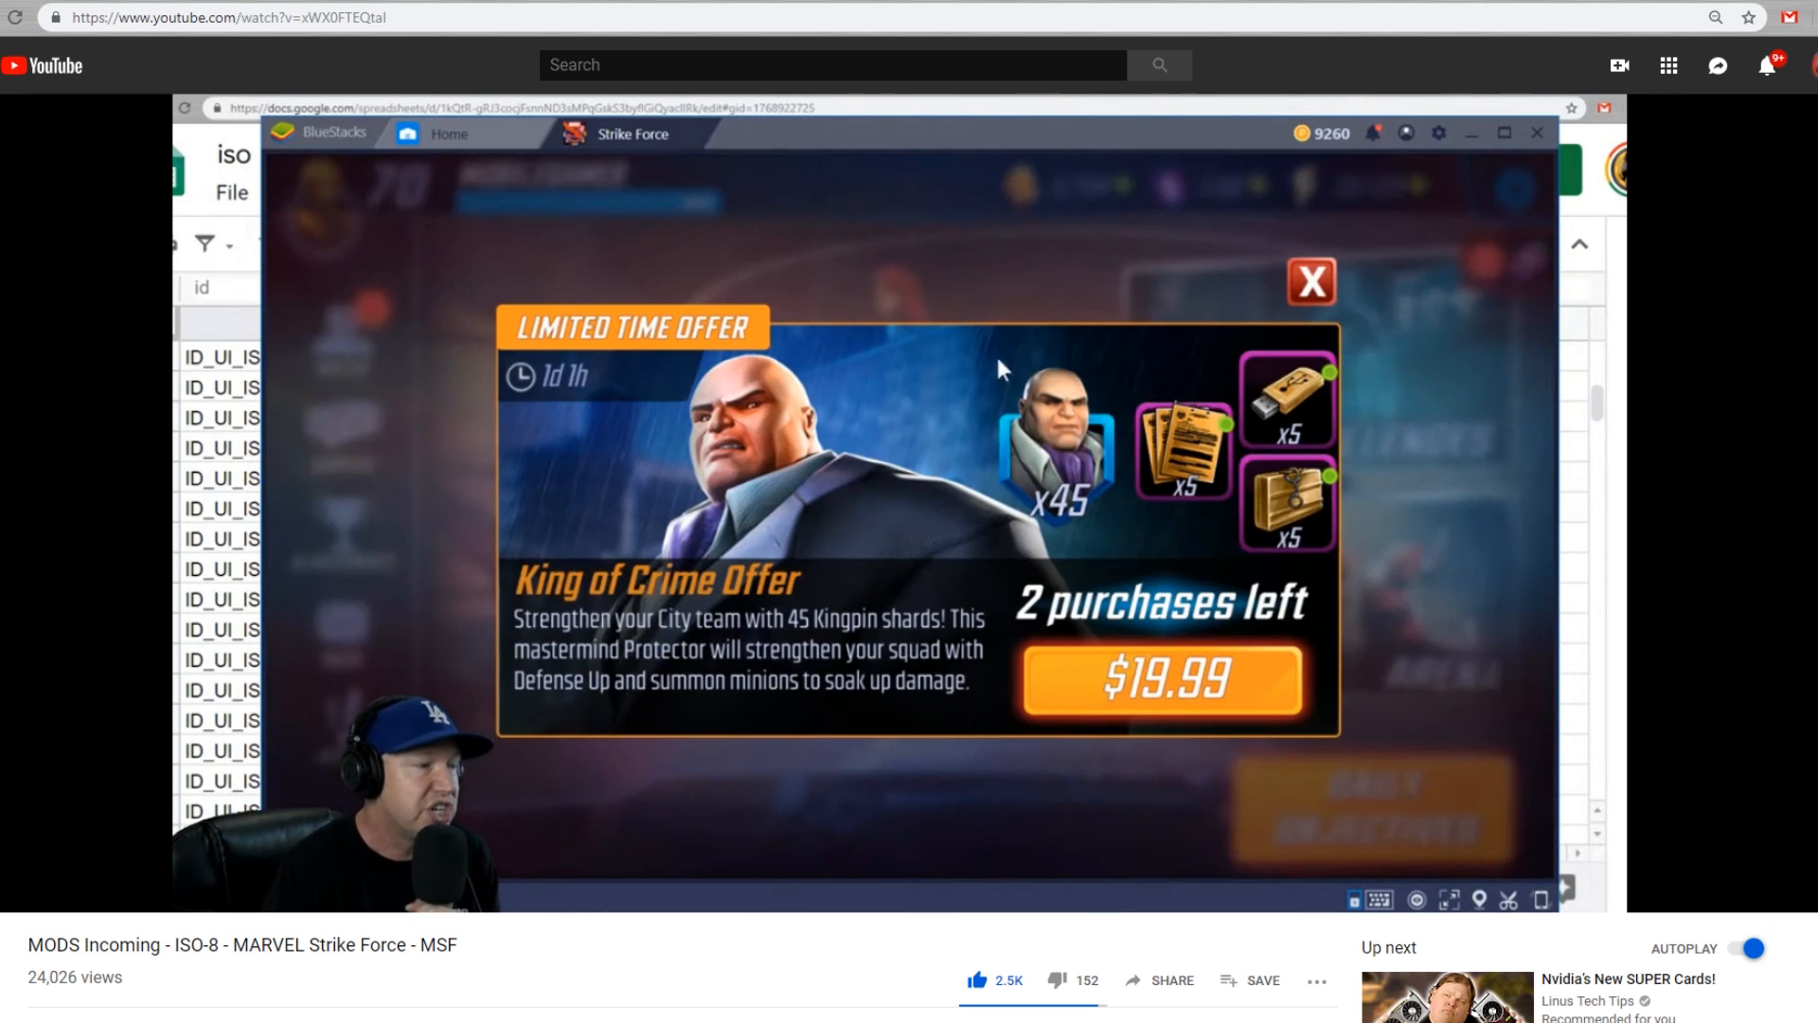
Continue the video from the Kingpin offer to the view-only 'iso' sheet of ISO8 stat strings like Resist and Focus
left_click(1311, 282)
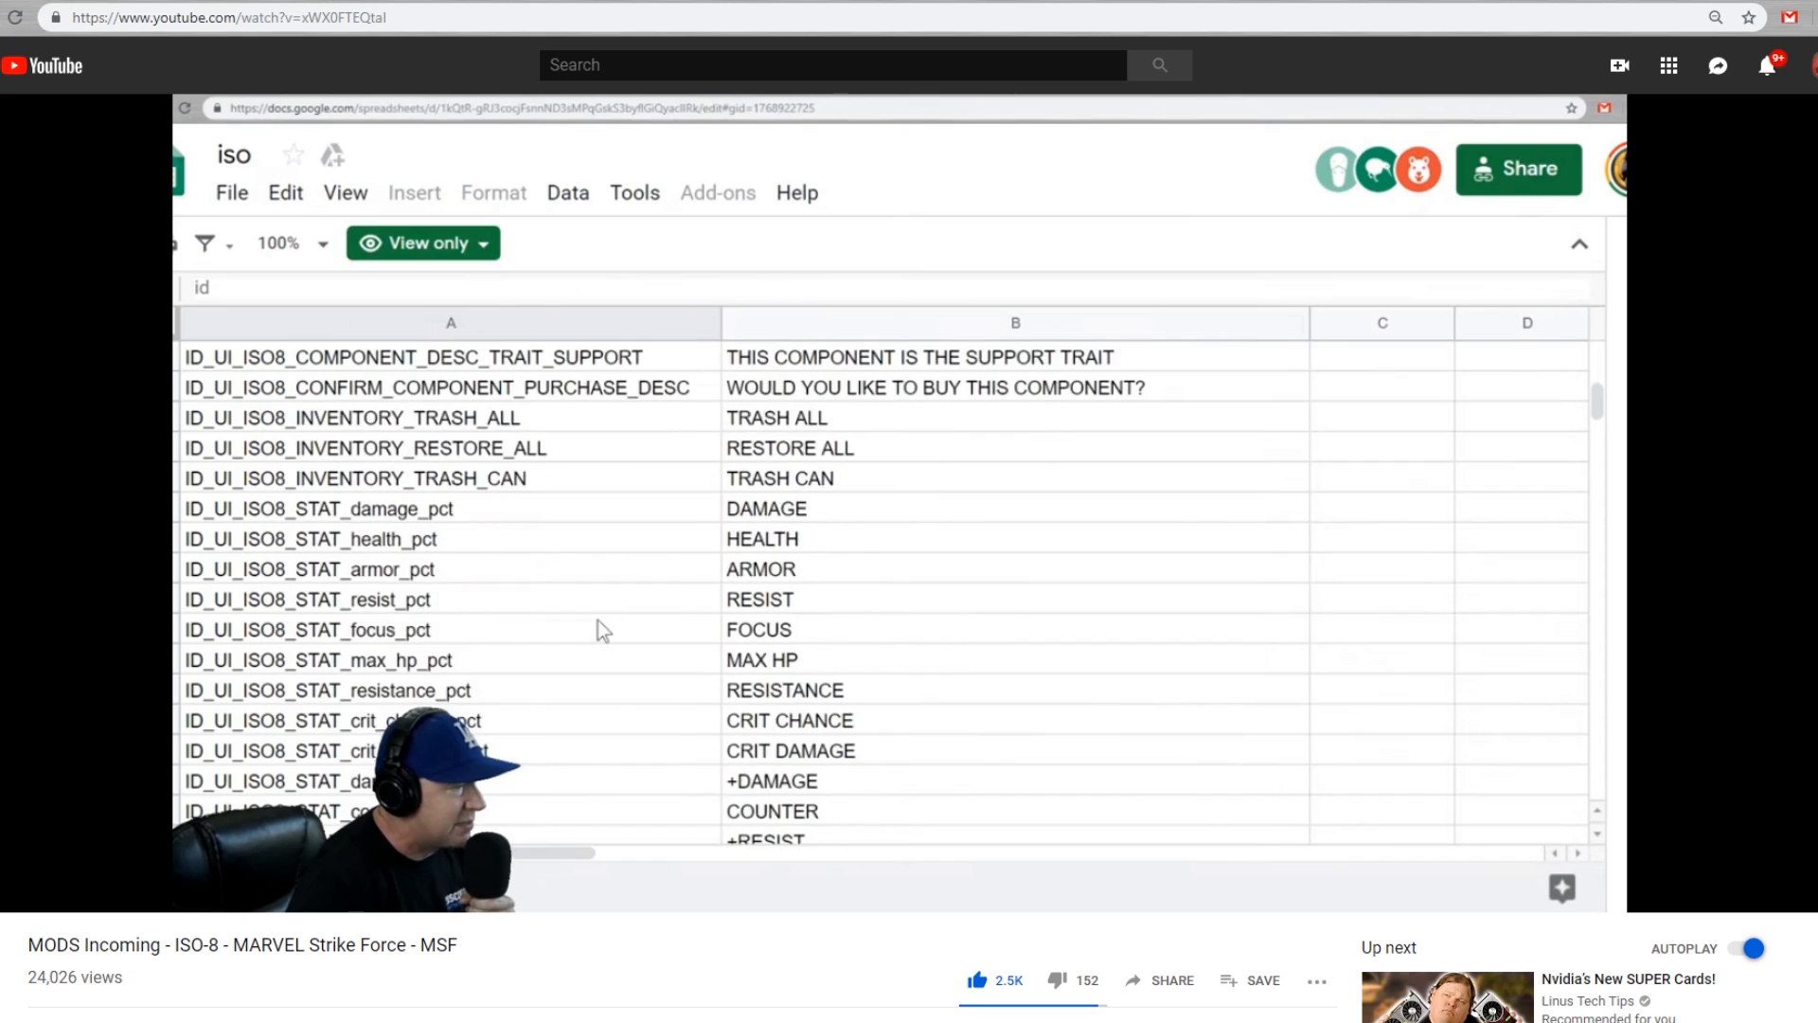
scroll("down", 3)
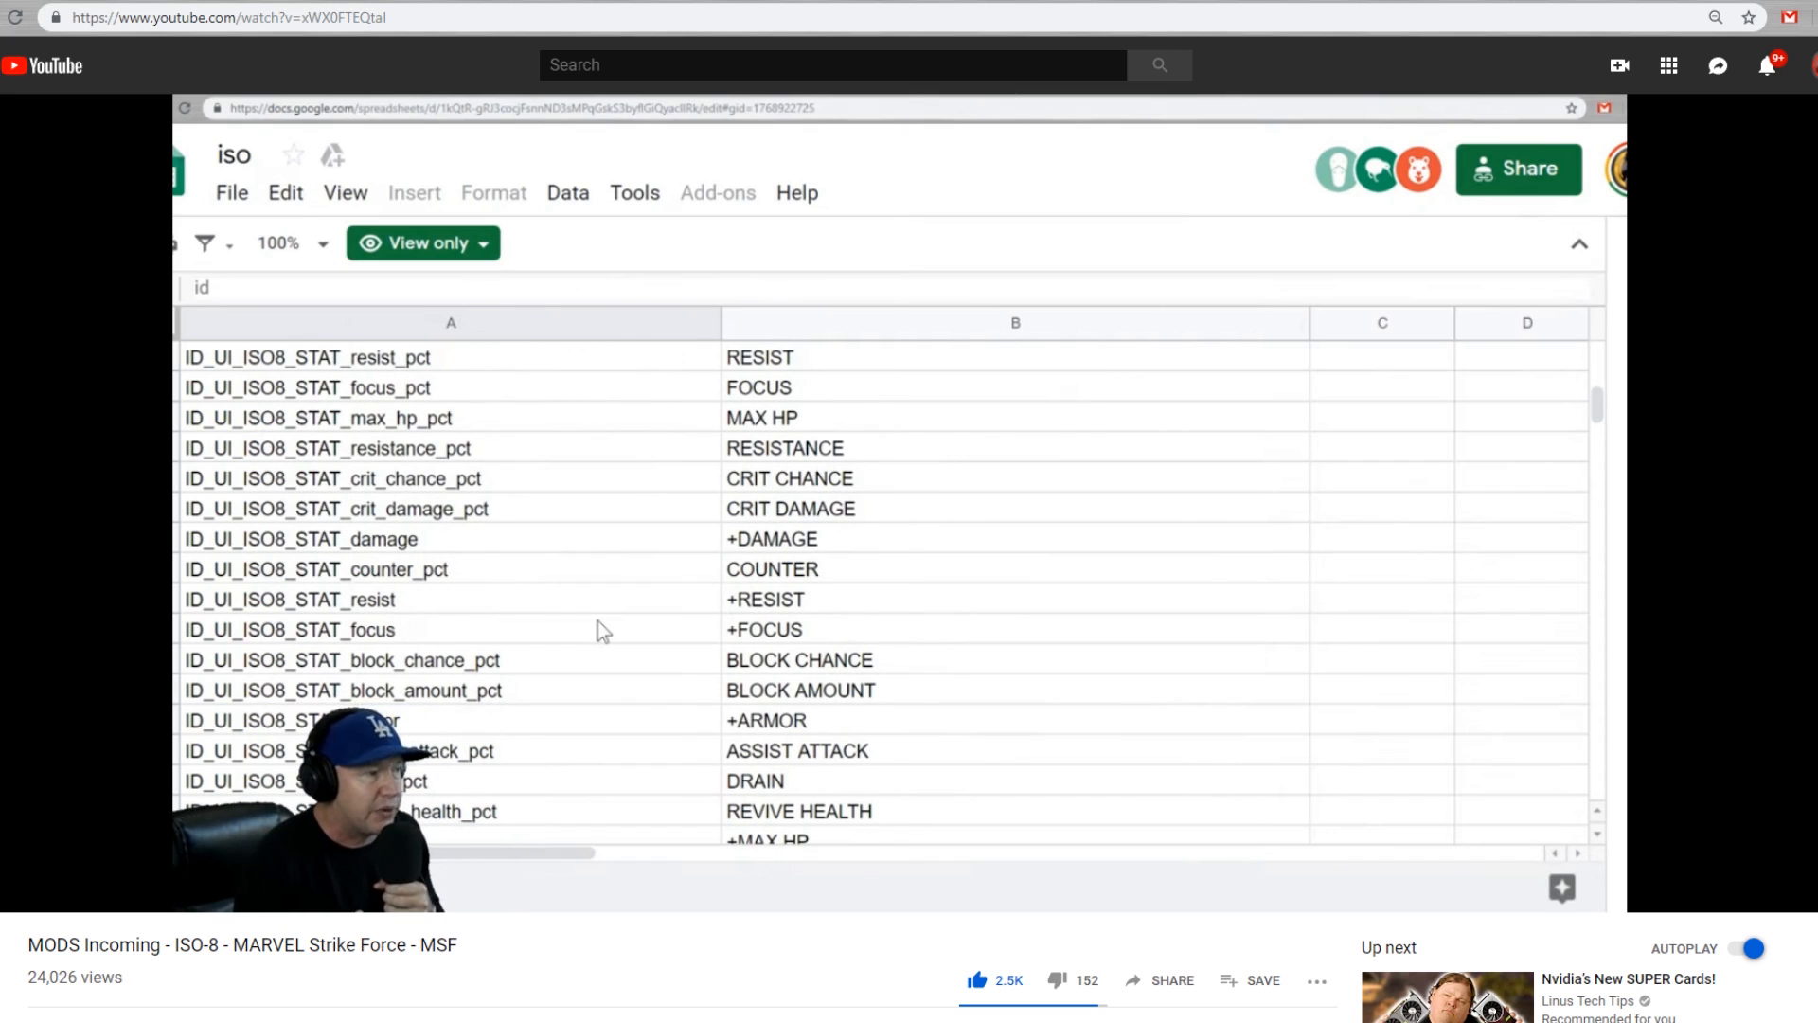